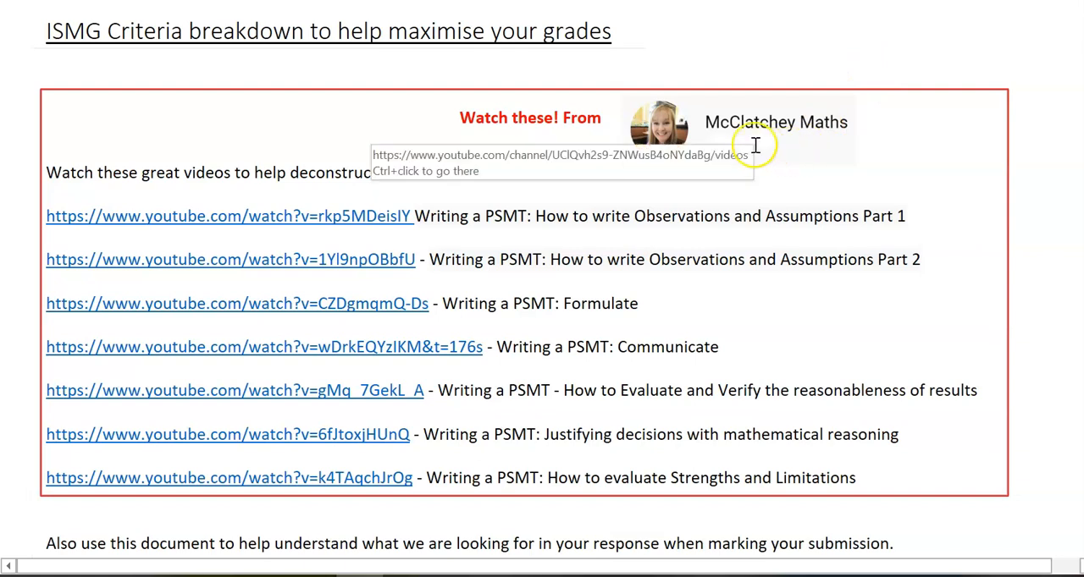
pyautogui.moveTo(753, 127)
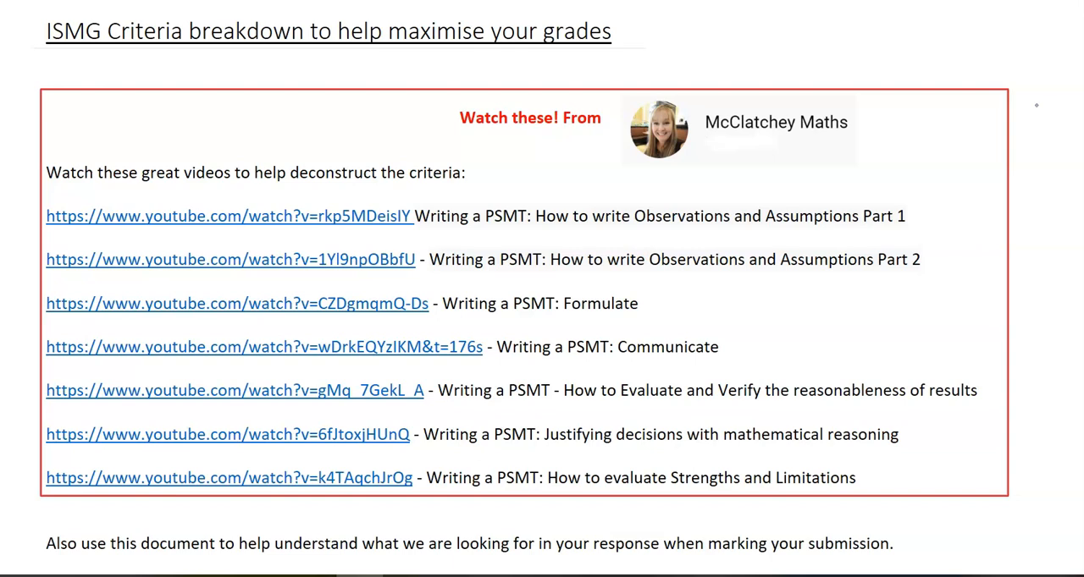
pyautogui.scroll(-3)
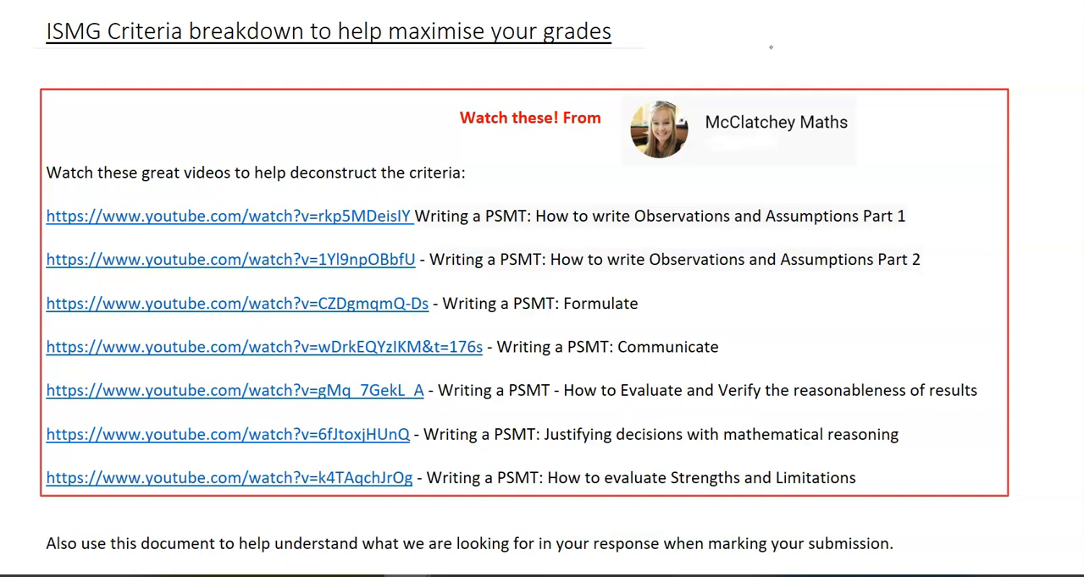
pyautogui.scroll(-3)
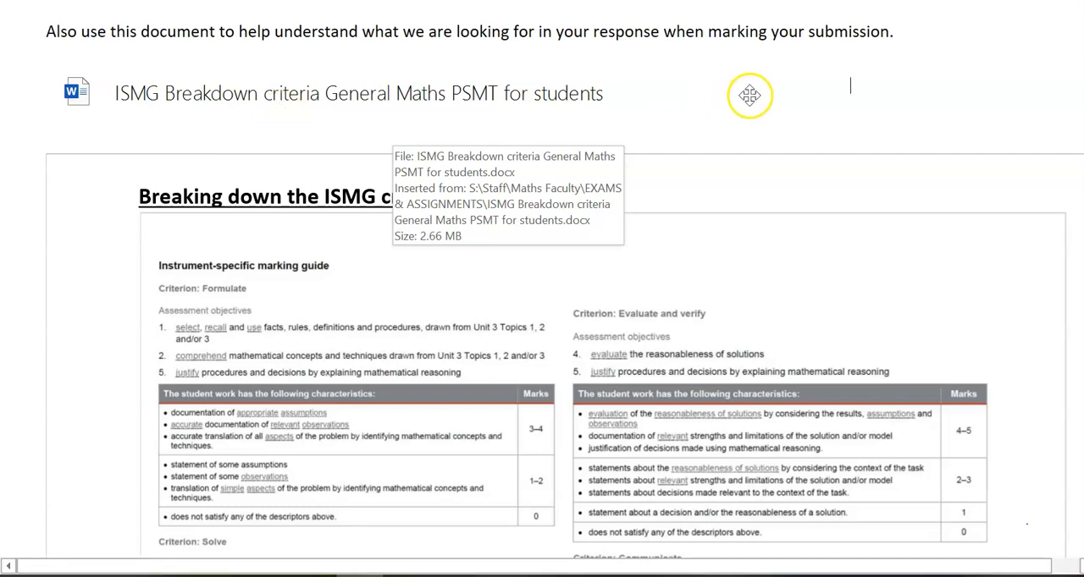
pyautogui.moveTo(837, 179)
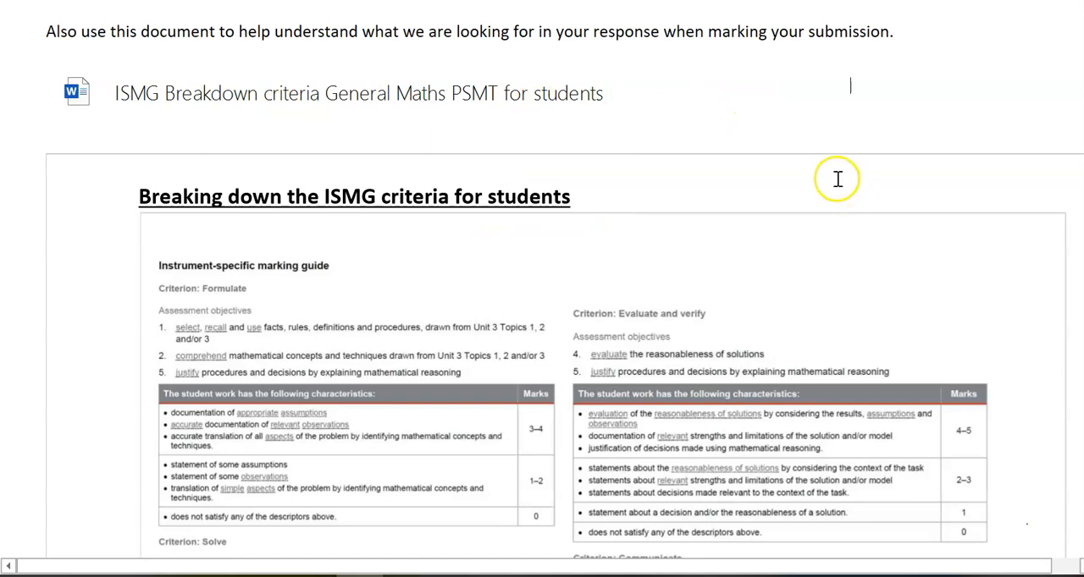
pyautogui.moveTo(990, 283)
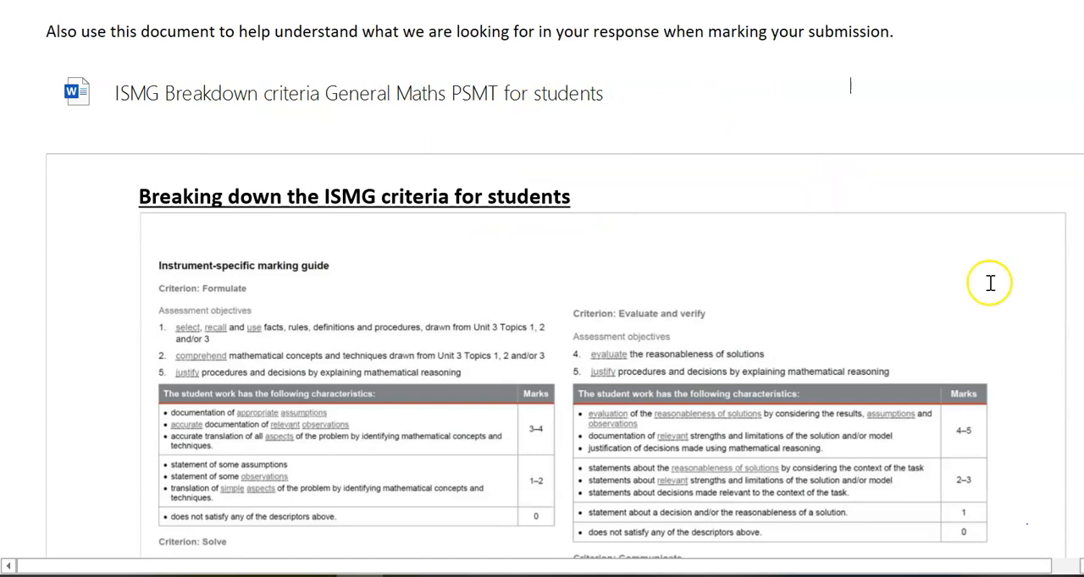
pyautogui.moveTo(1026, 292)
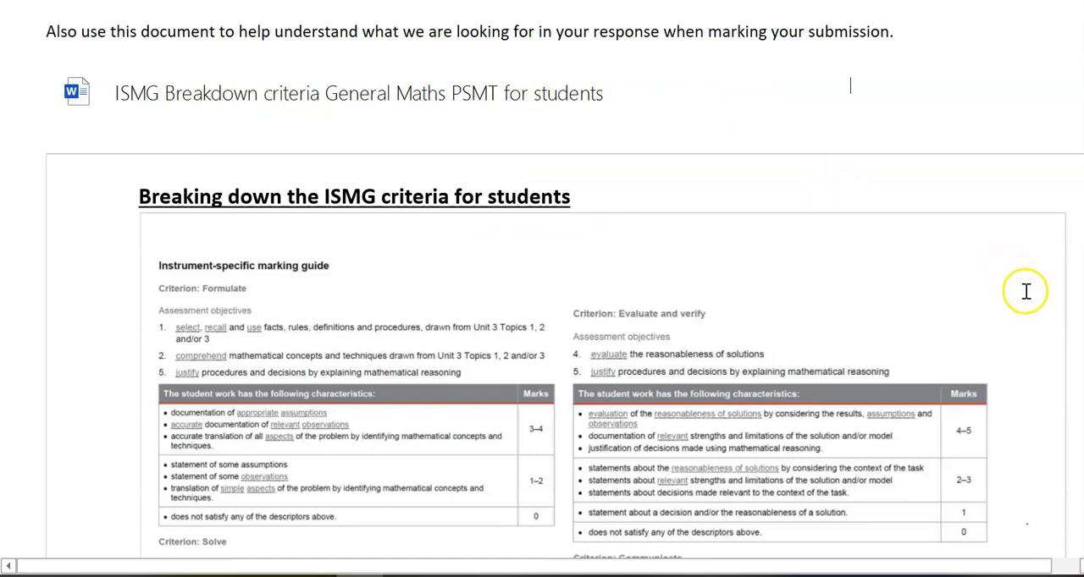
pyautogui.moveTo(1032, 299)
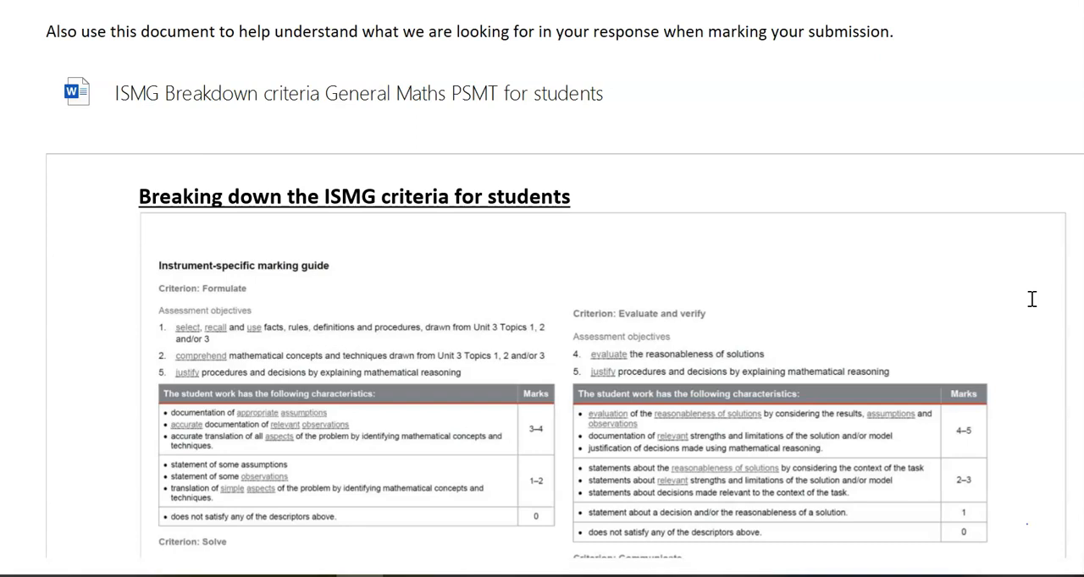
pyautogui.scroll(-3)
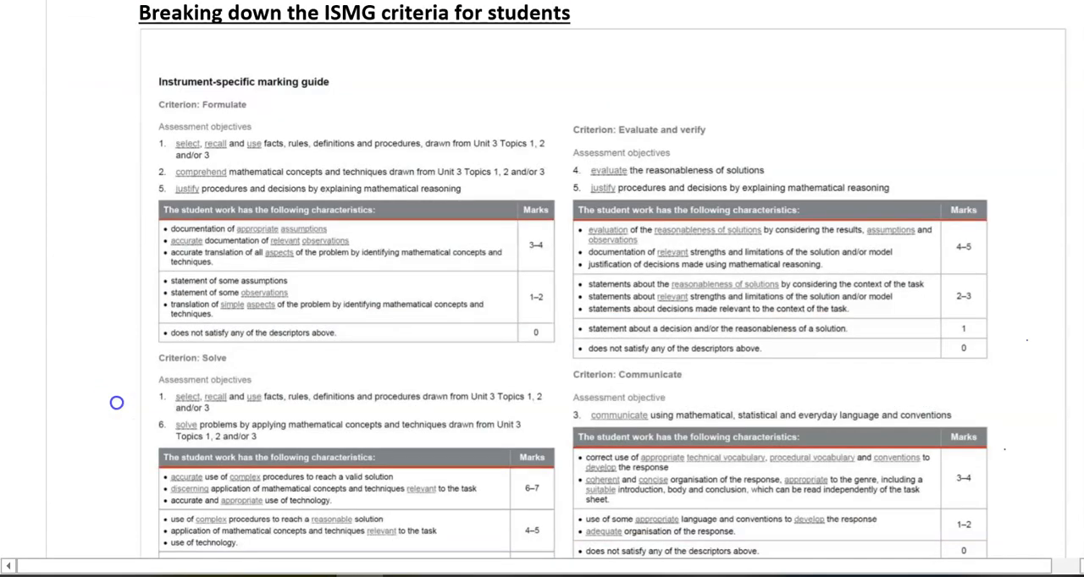
pyautogui.scroll(-3)
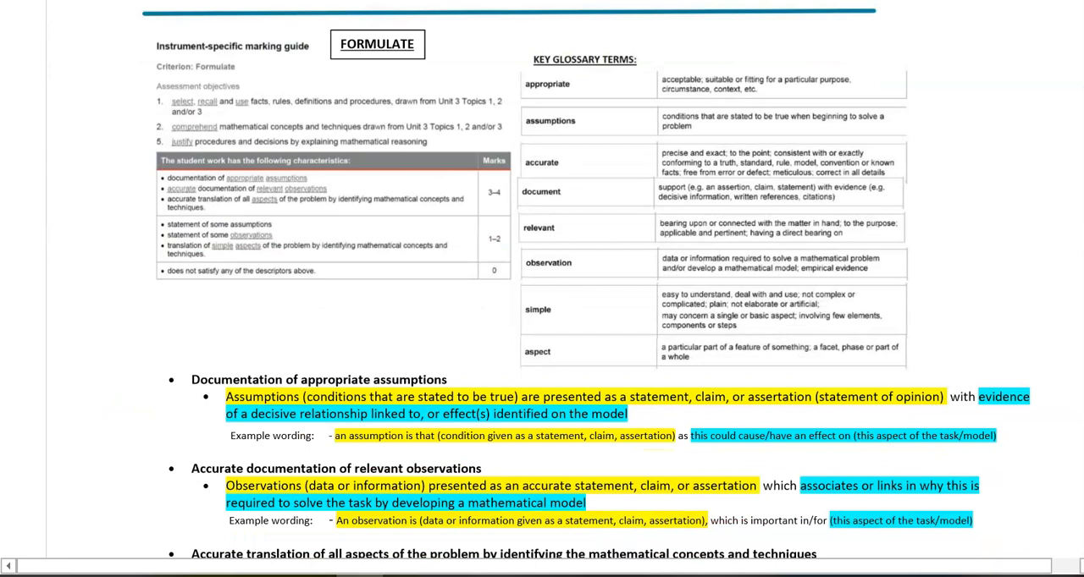
pyautogui.moveTo(492, 312)
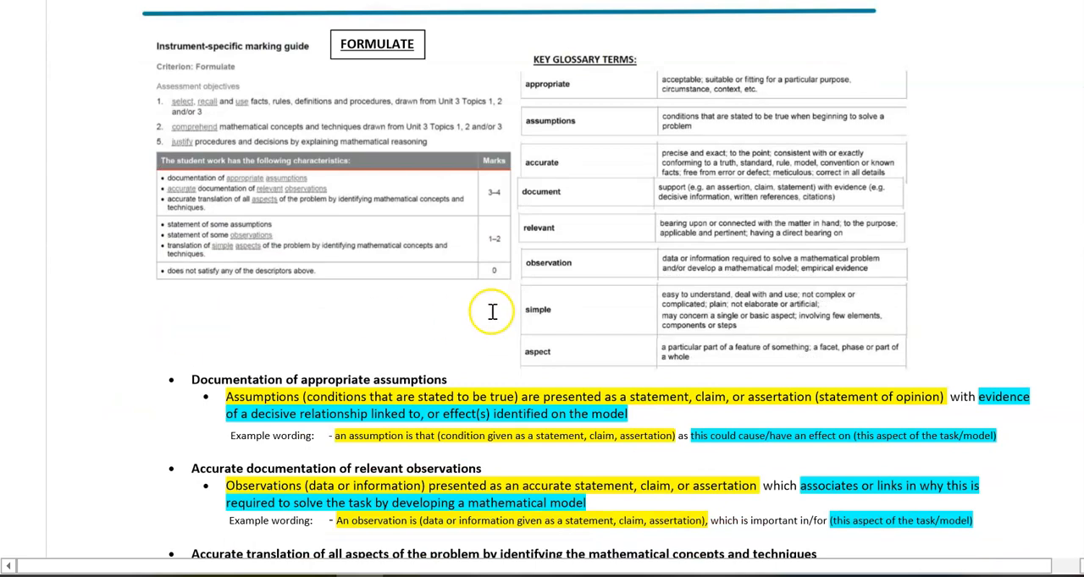
pyautogui.moveTo(976, 229)
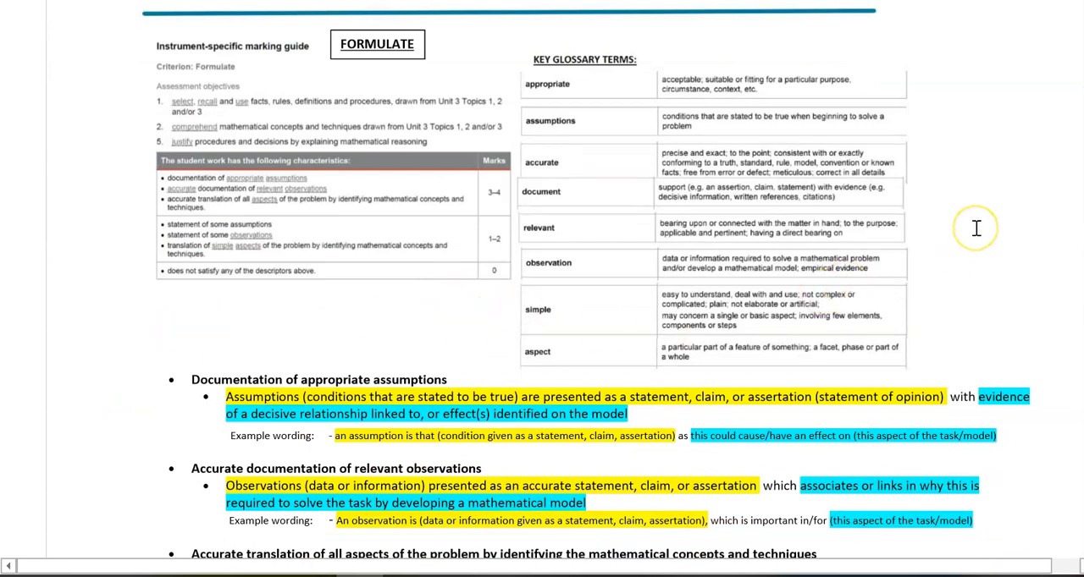
pyautogui.moveTo(976, 229)
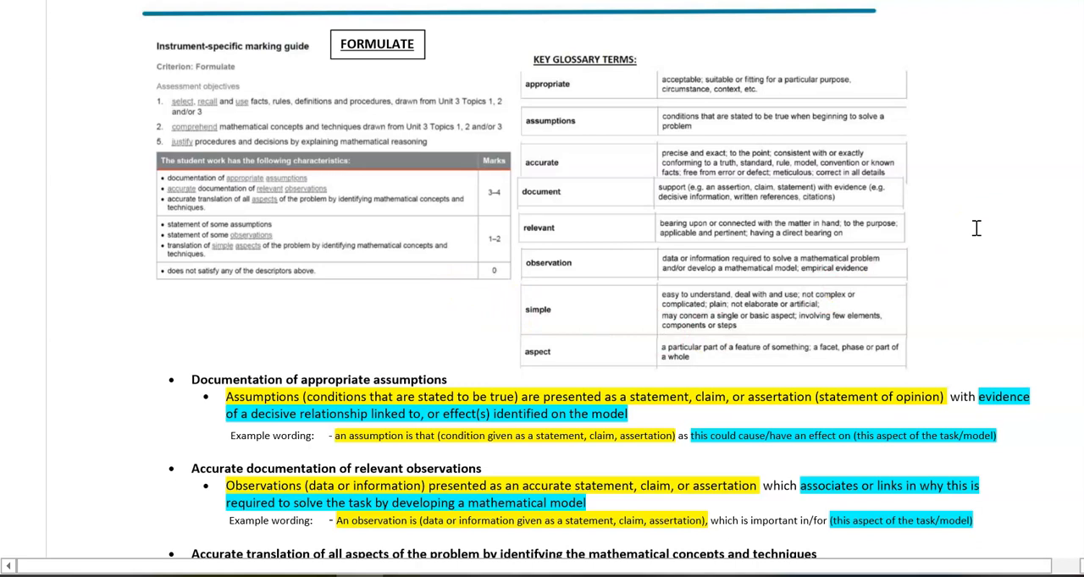
pyautogui.moveTo(532, 144)
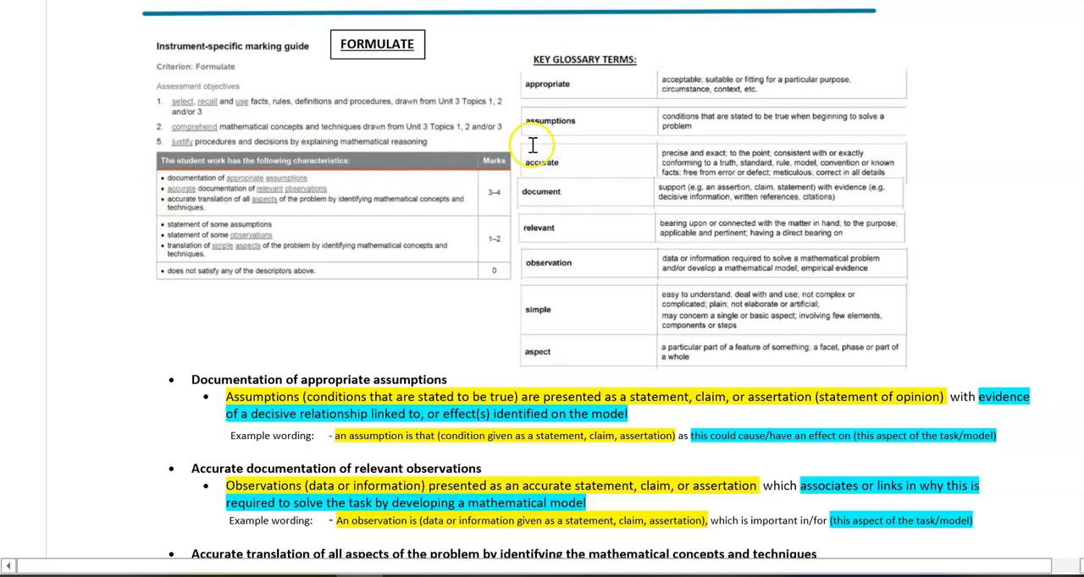
pyautogui.moveTo(809, 76)
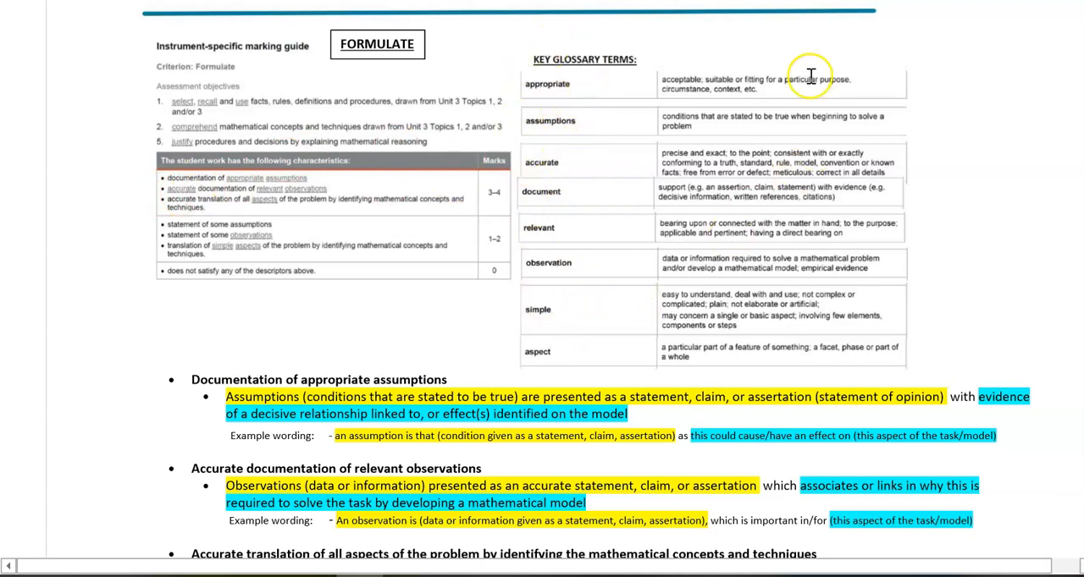
pyautogui.moveTo(368, 300)
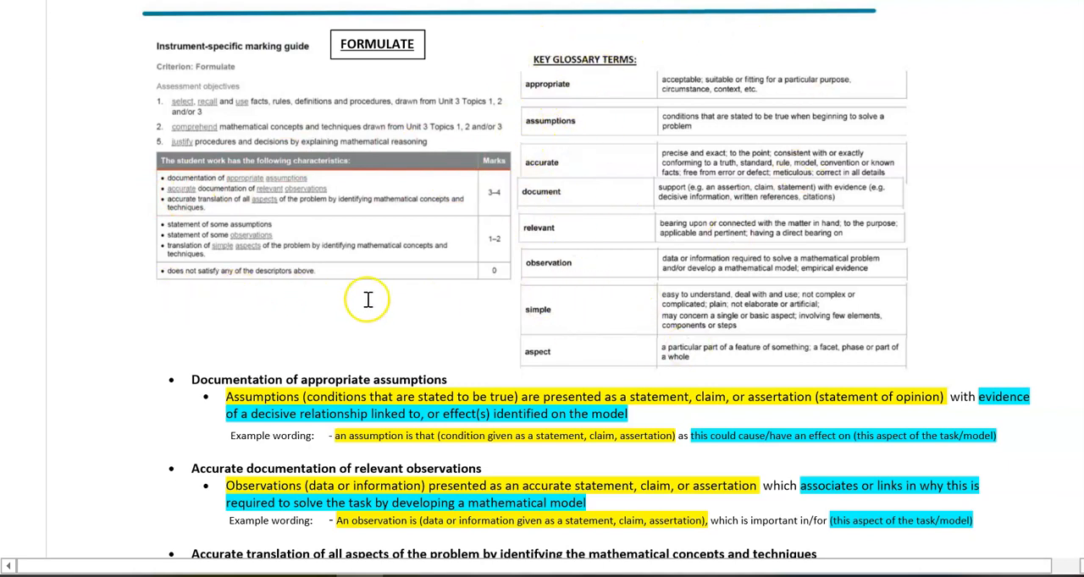
pyautogui.moveTo(911, 90)
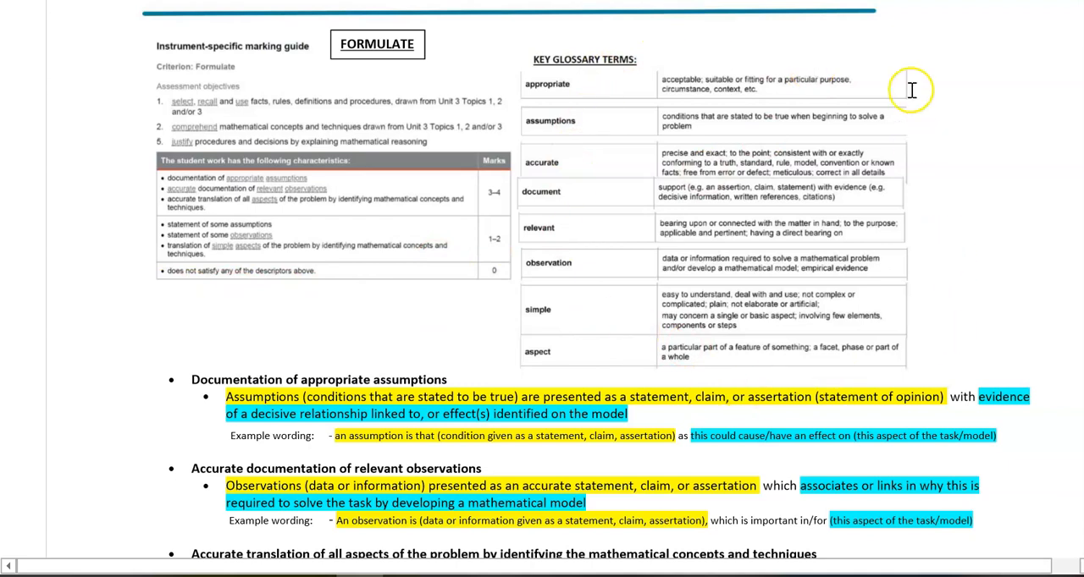
pyautogui.scroll(-3)
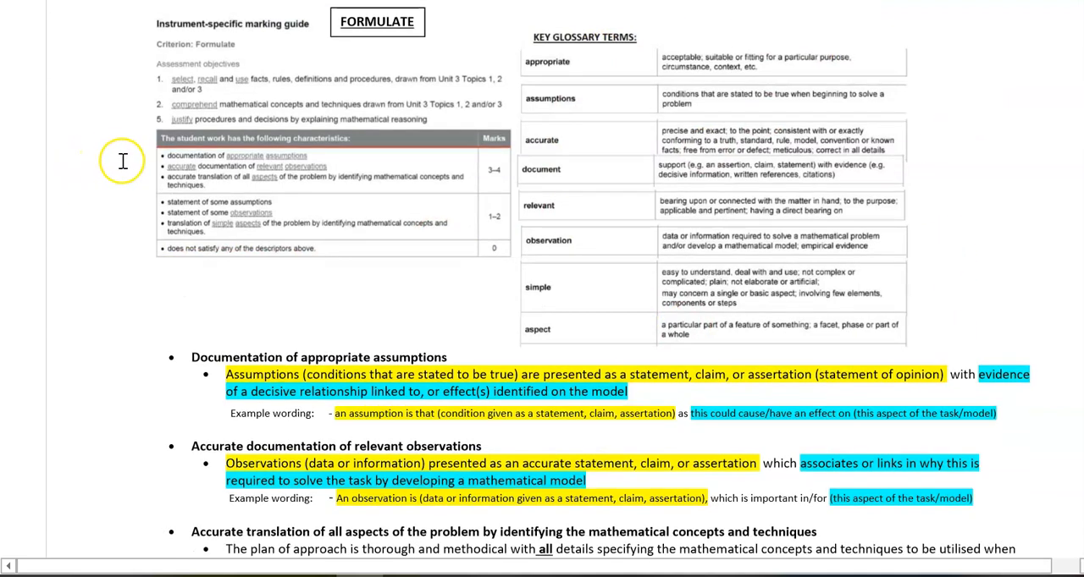
pyautogui.moveTo(148, 168)
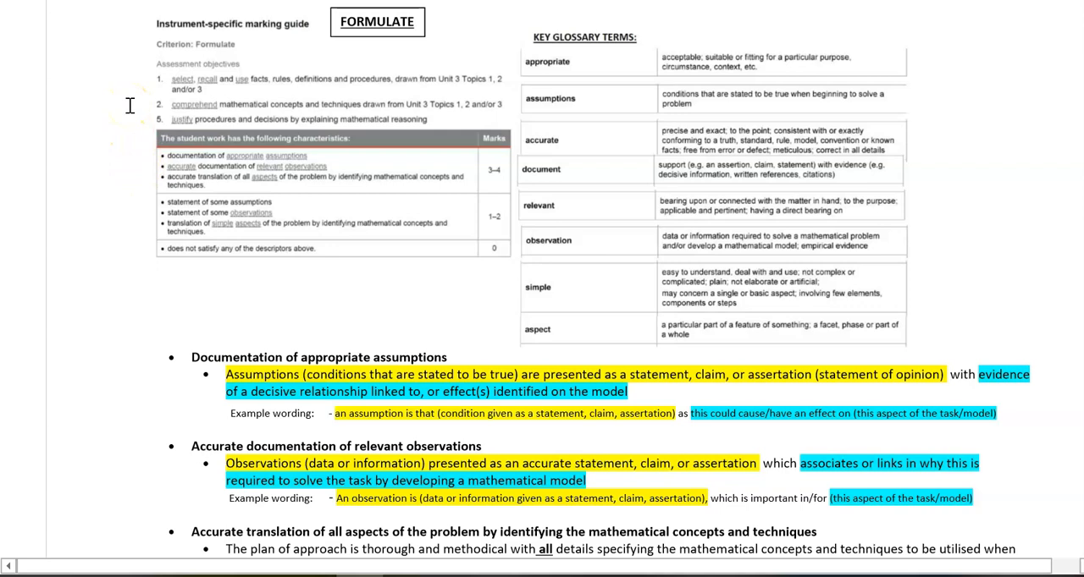
pyautogui.moveTo(133, 383)
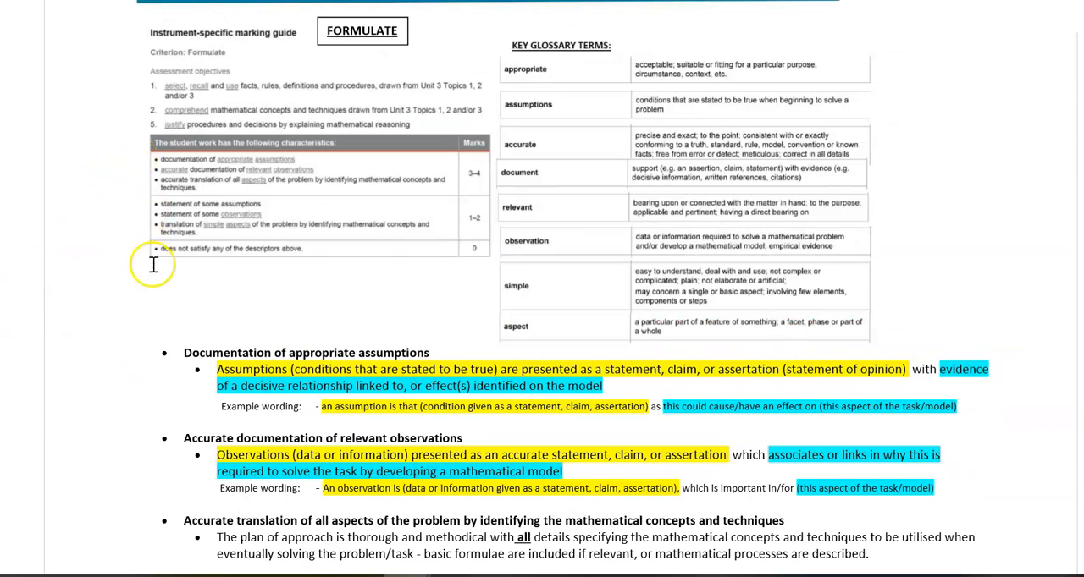
pyautogui.moveTo(149, 316)
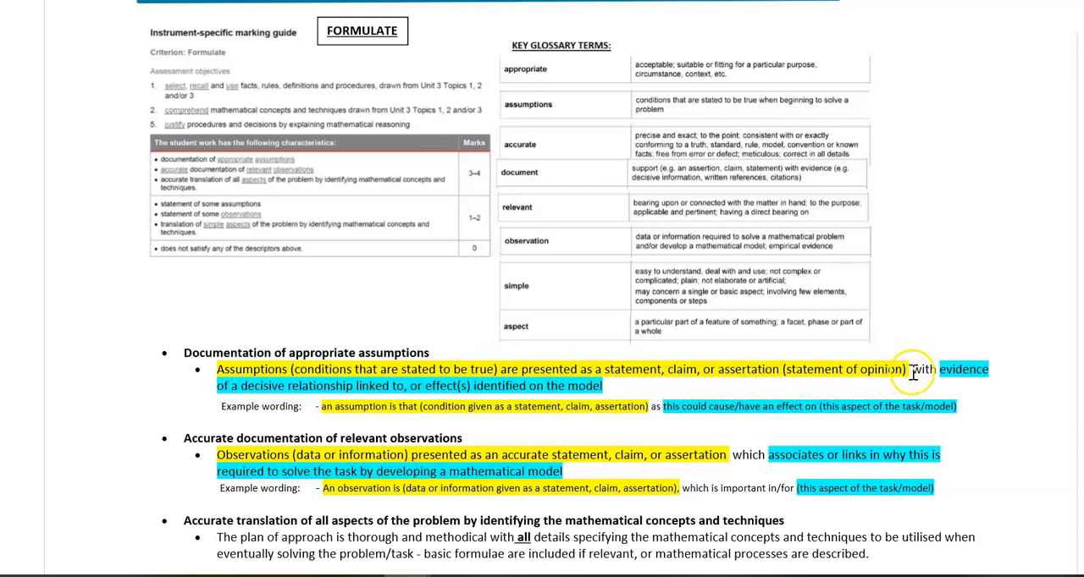
pyautogui.moveTo(258, 394)
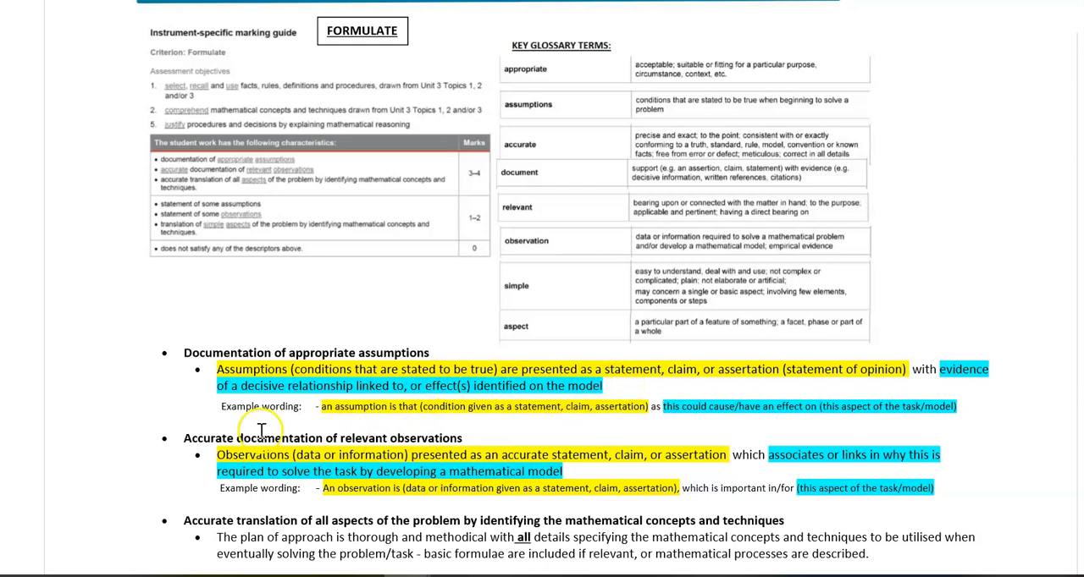
pyautogui.moveTo(333, 420)
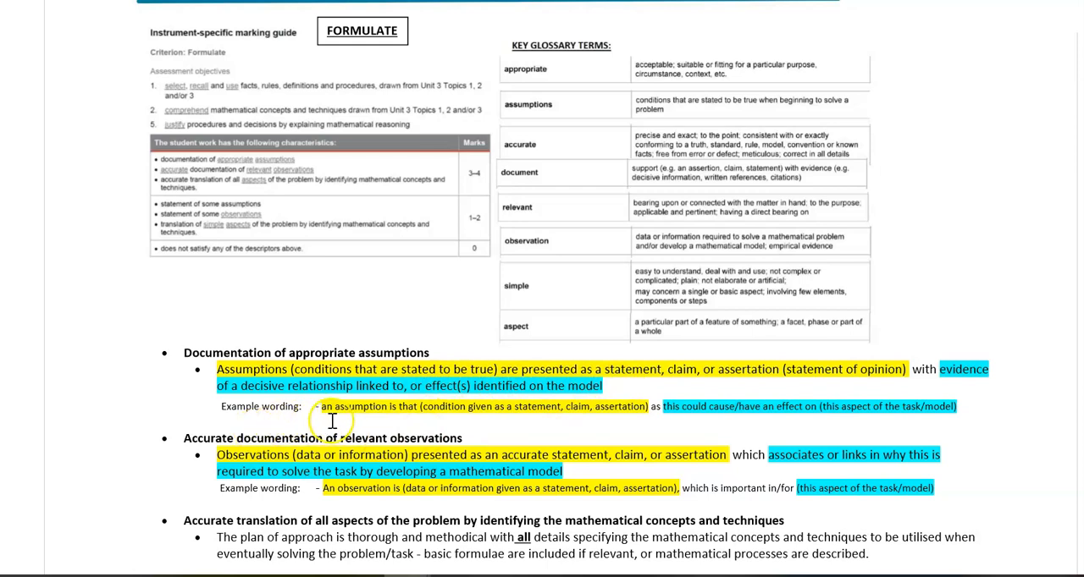
pyautogui.moveTo(409, 421)
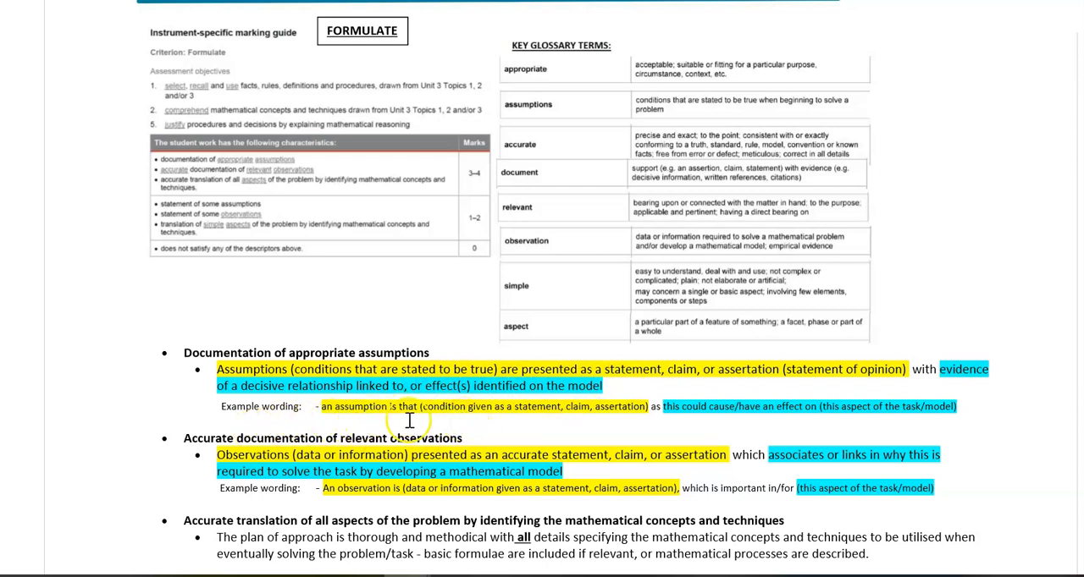
pyautogui.moveTo(626, 418)
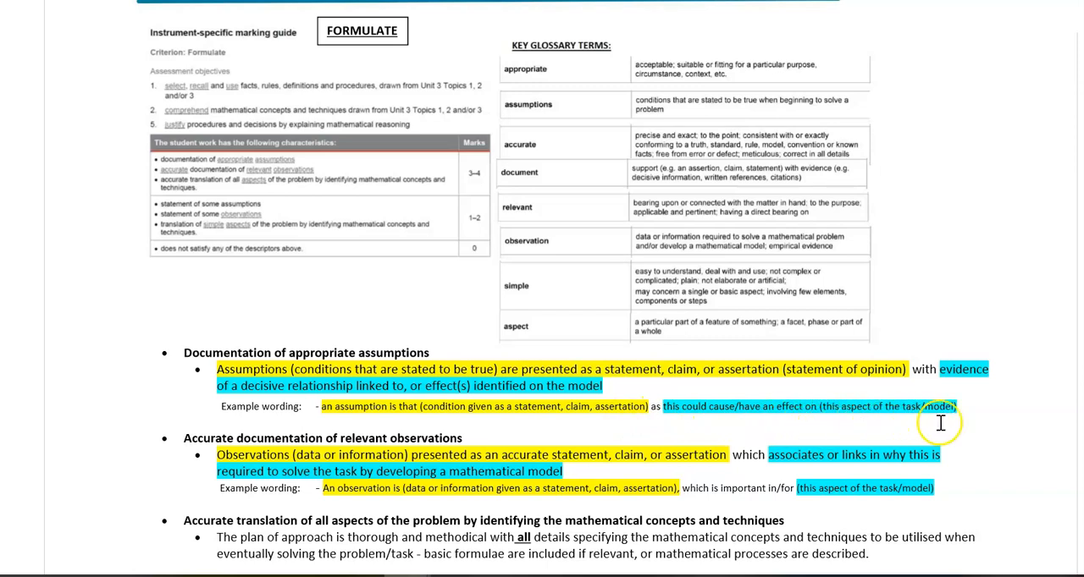
pyautogui.moveTo(949, 424)
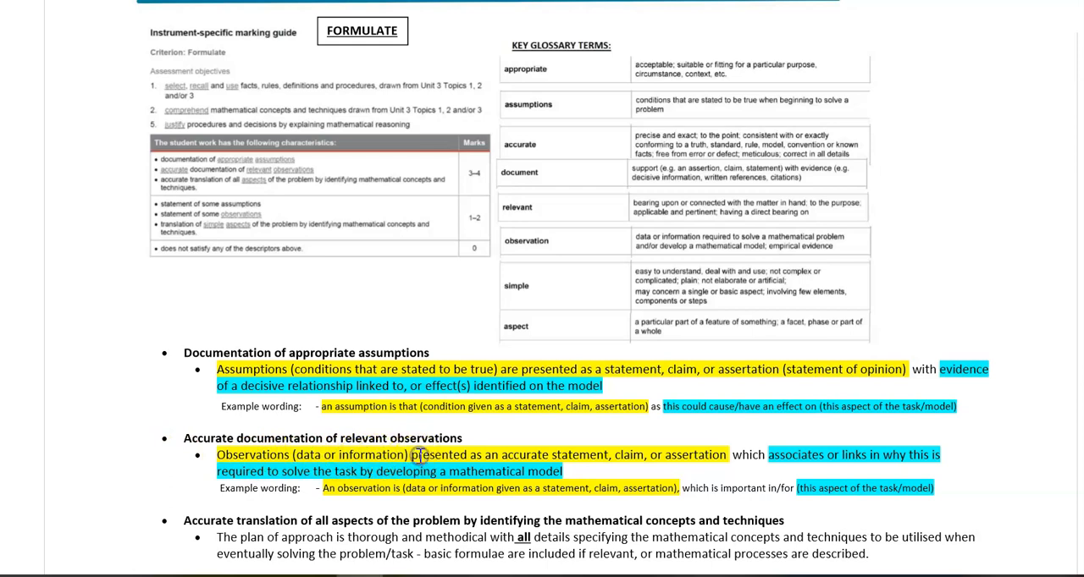
pyautogui.moveTo(608, 455)
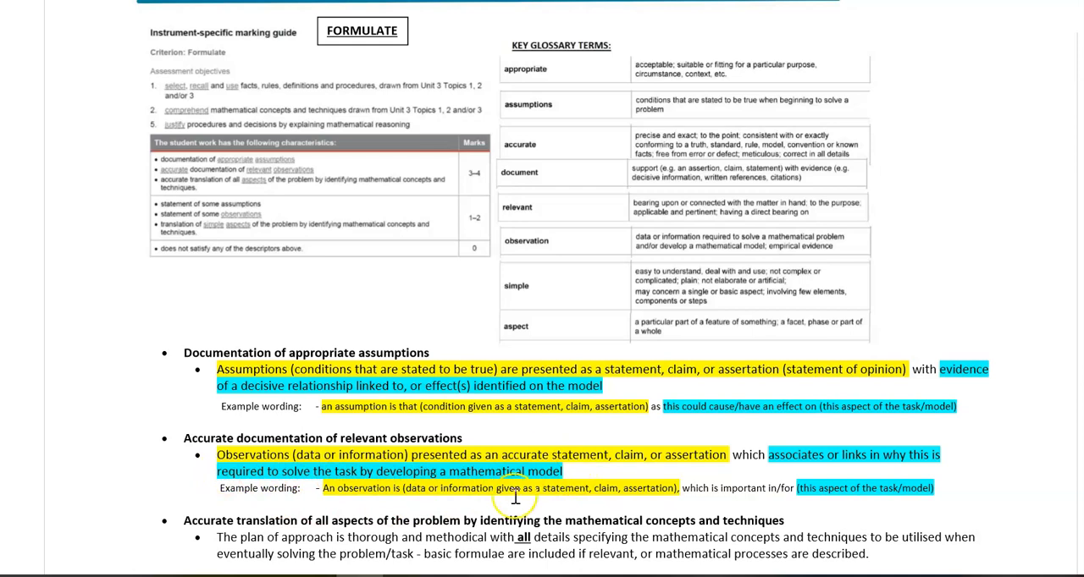
pyautogui.moveTo(334, 508)
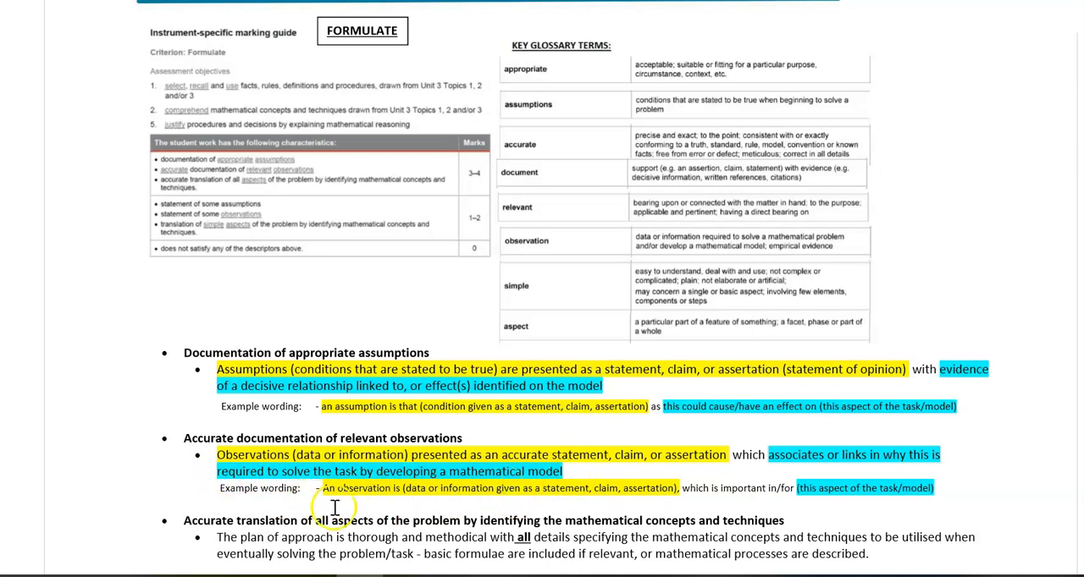
pyautogui.moveTo(402, 507)
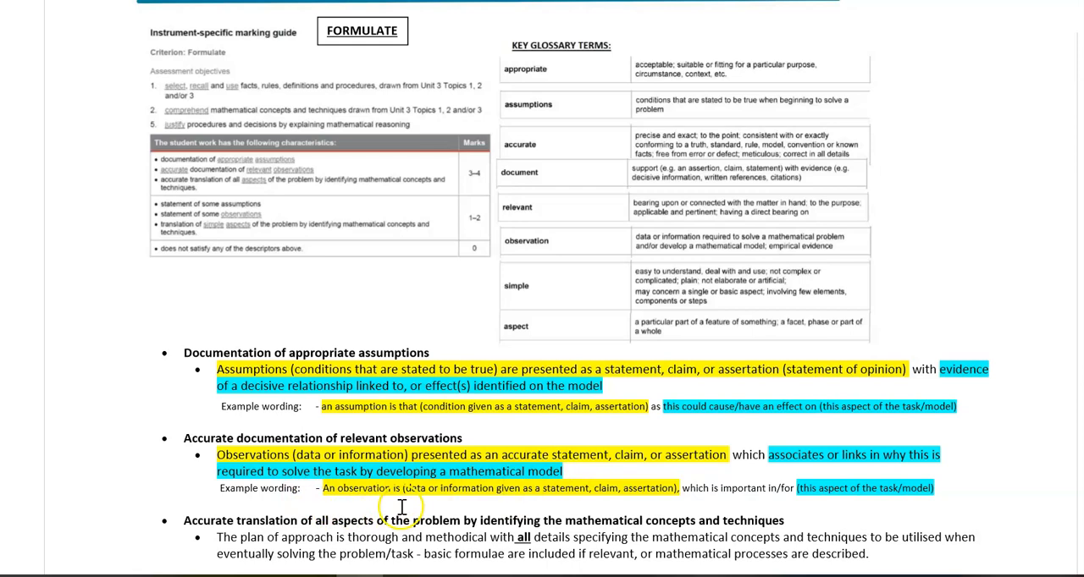
pyautogui.moveTo(506, 504)
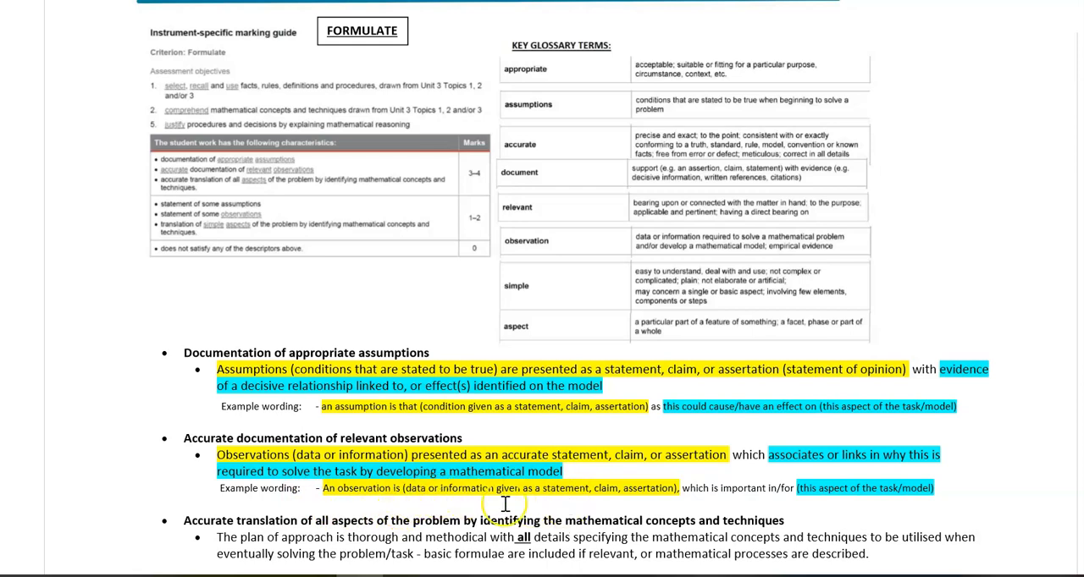
pyautogui.moveTo(587, 505)
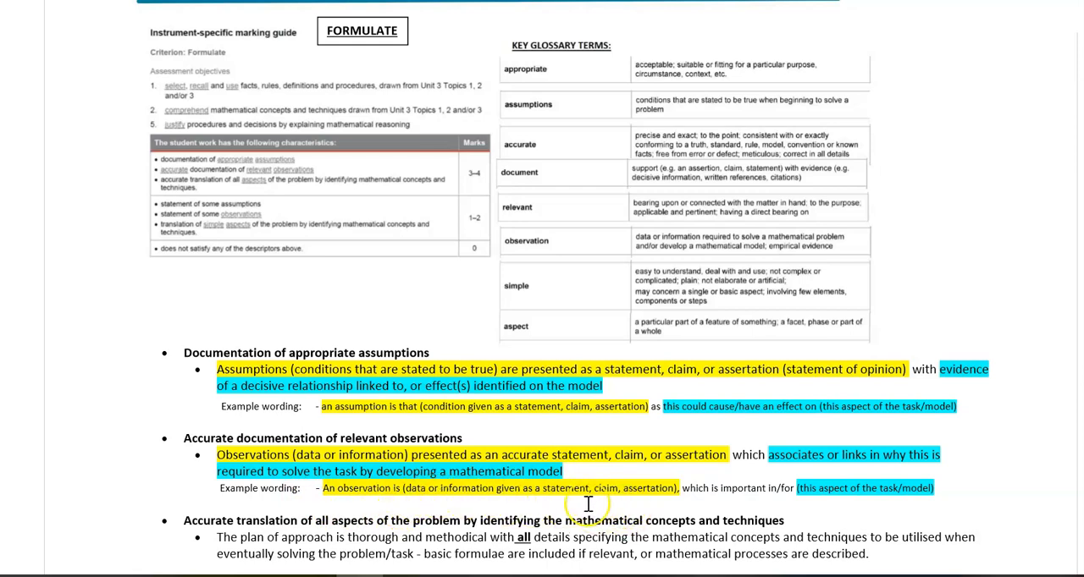
pyautogui.moveTo(659, 513)
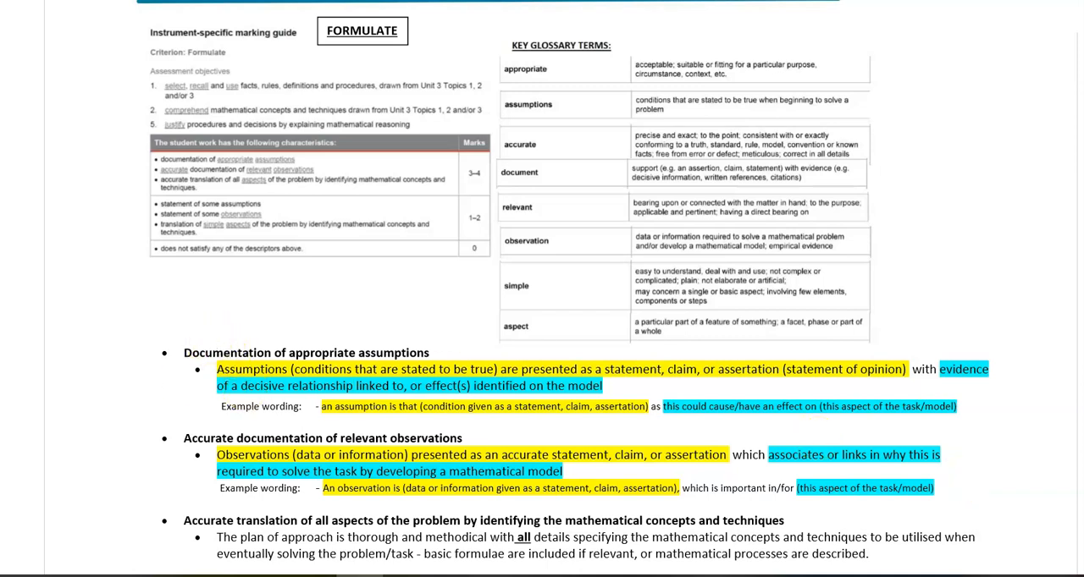
pyautogui.moveTo(168, 415)
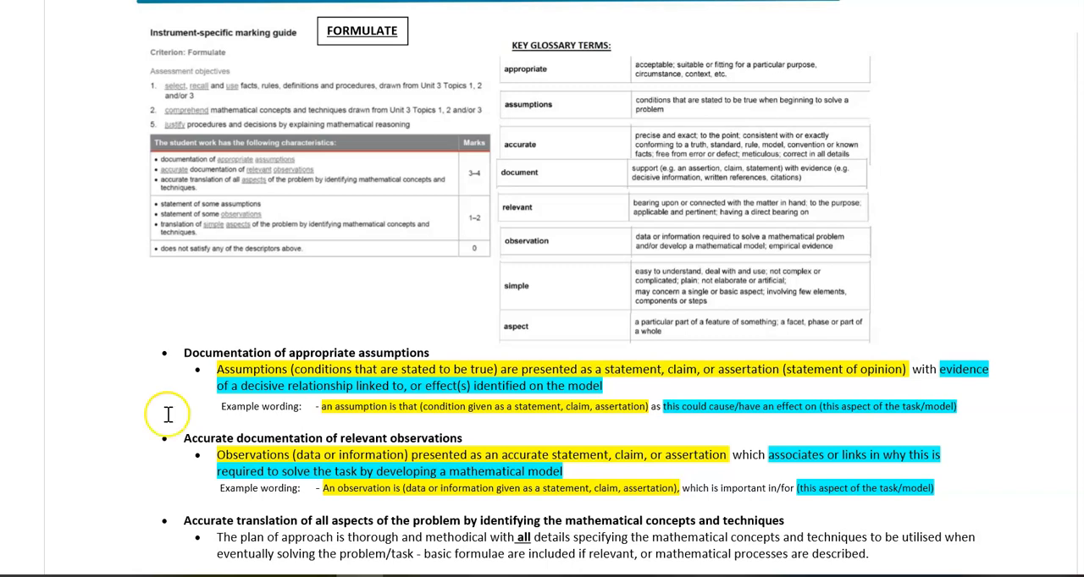
pyautogui.moveTo(165, 526)
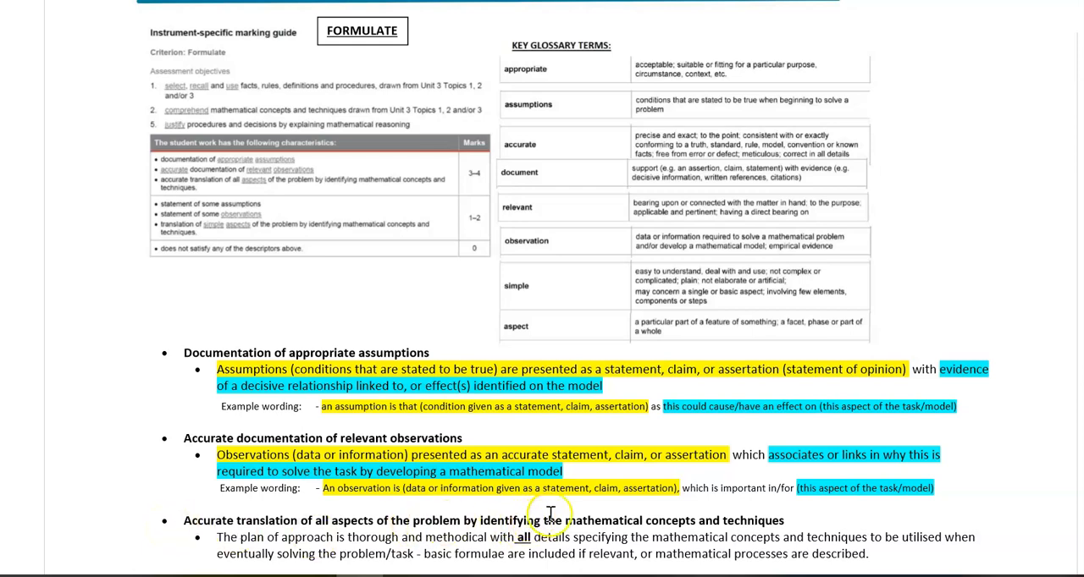
pyautogui.moveTo(779, 521)
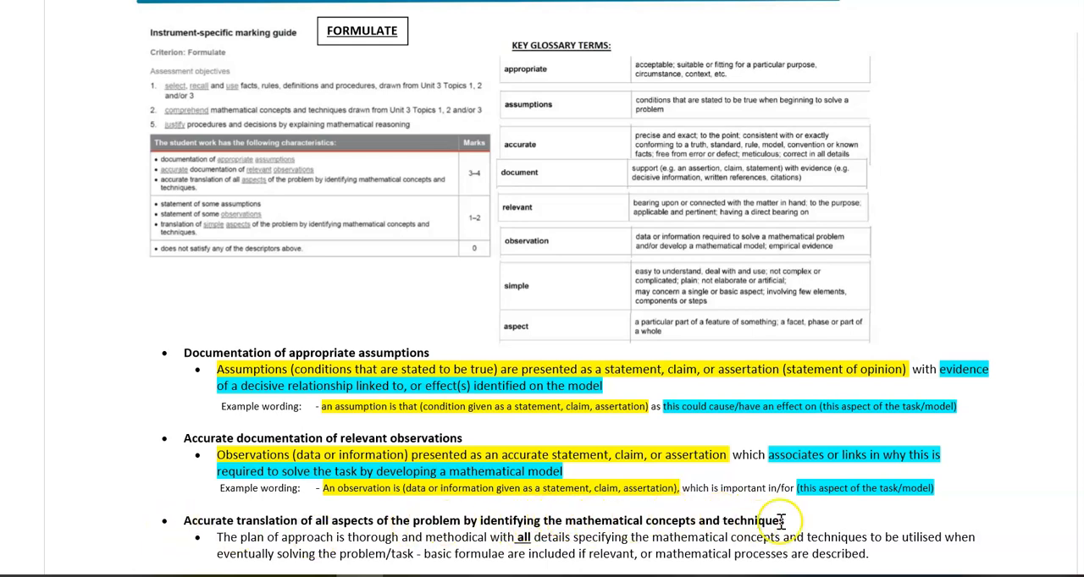
pyautogui.moveTo(158, 545)
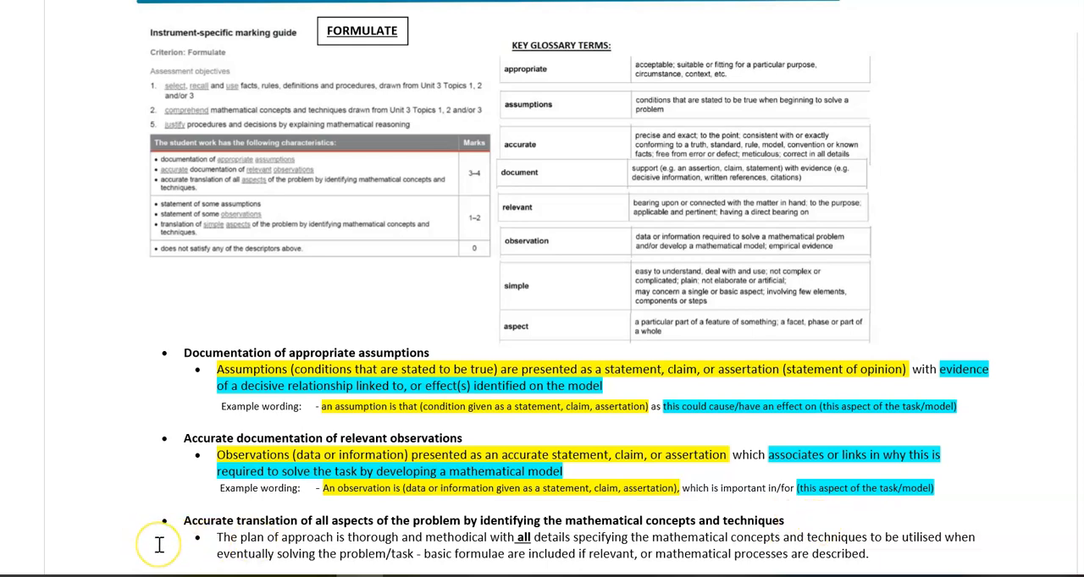
pyautogui.moveTo(190, 545)
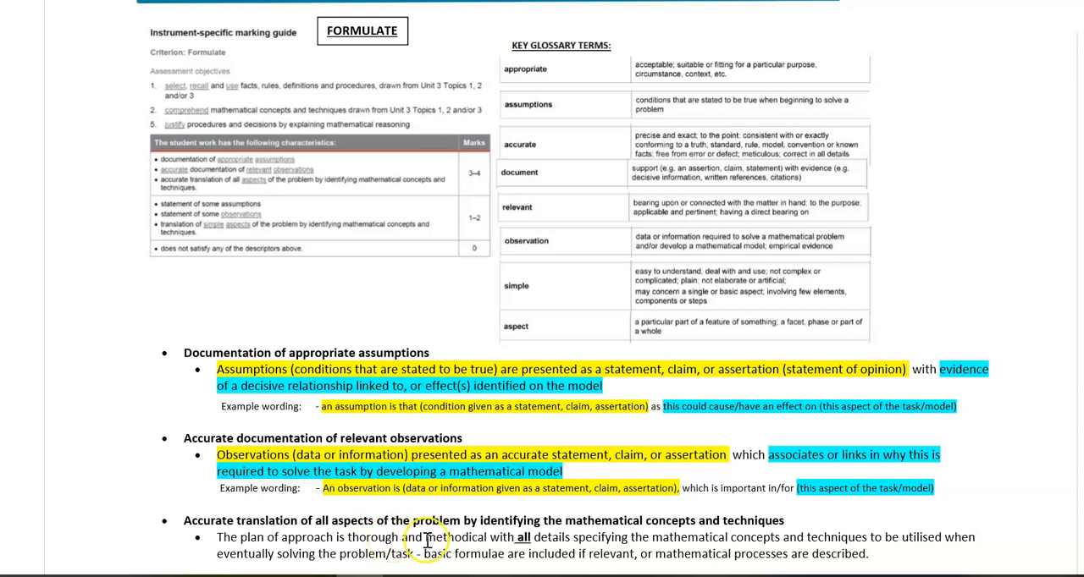
pyautogui.moveTo(514, 538)
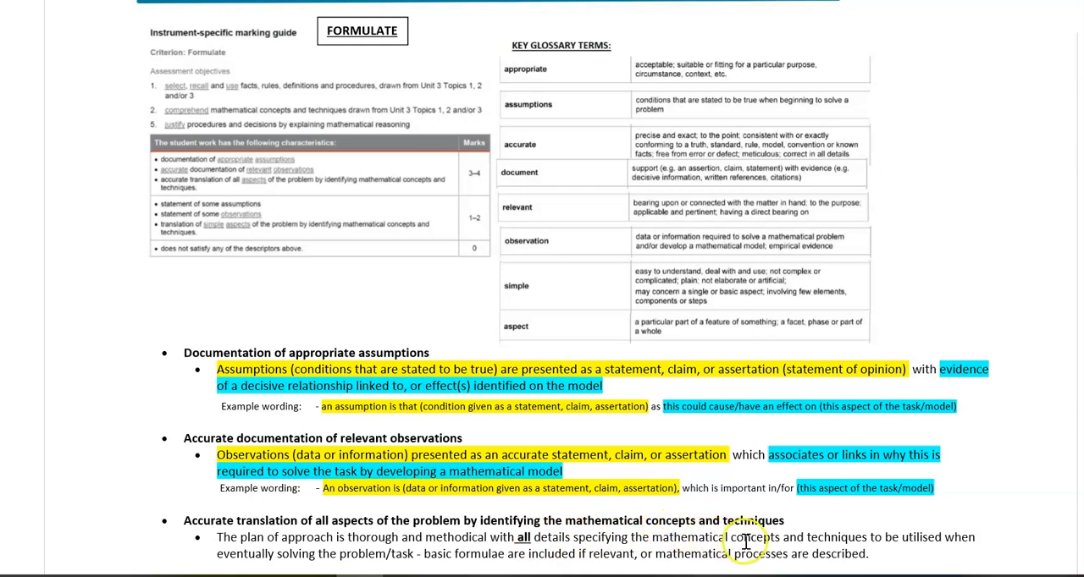
pyautogui.moveTo(938, 533)
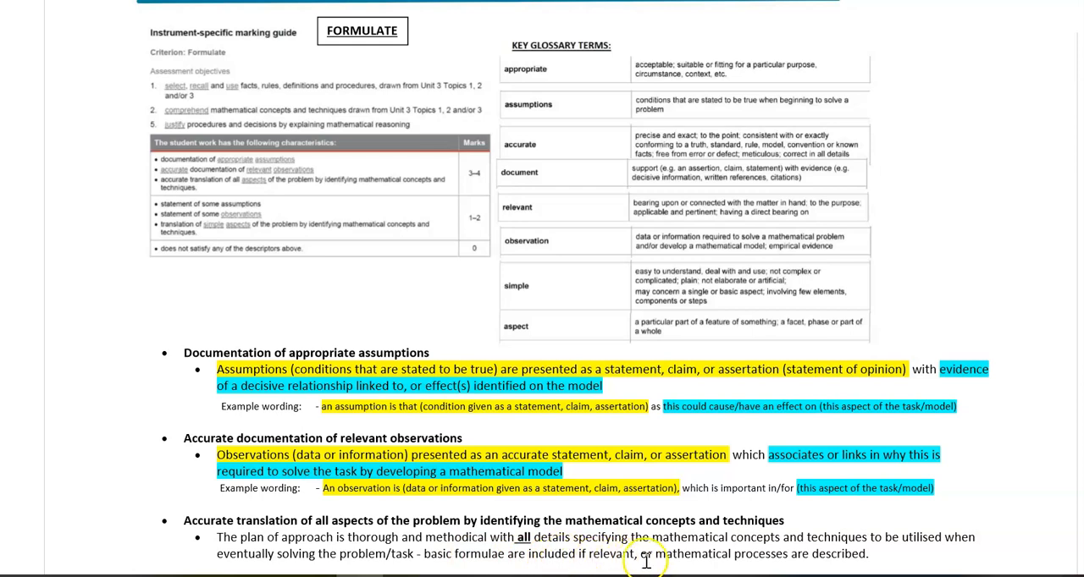
pyautogui.moveTo(889, 560)
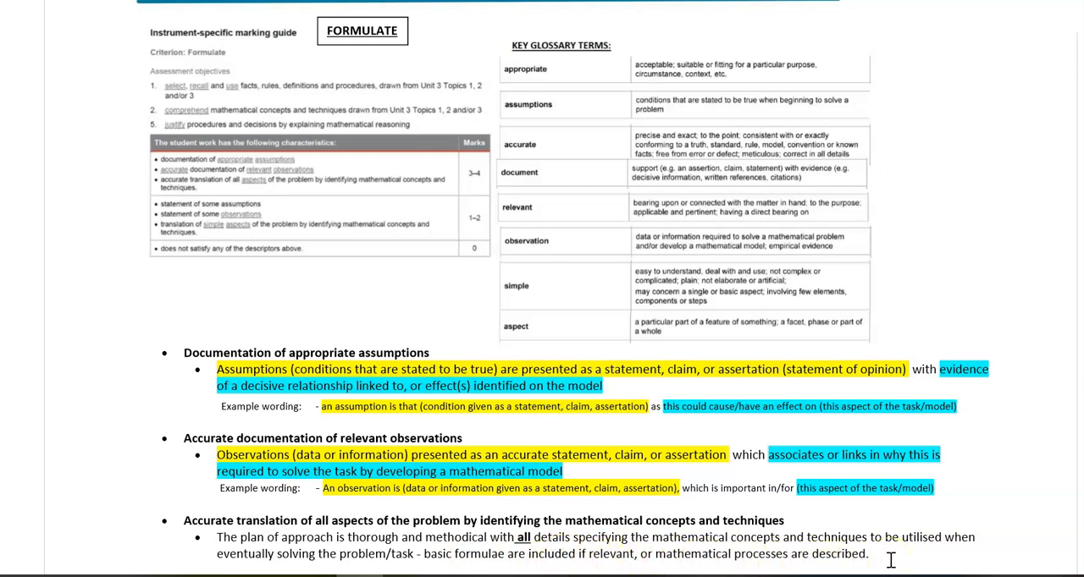
pyautogui.scroll(-3)
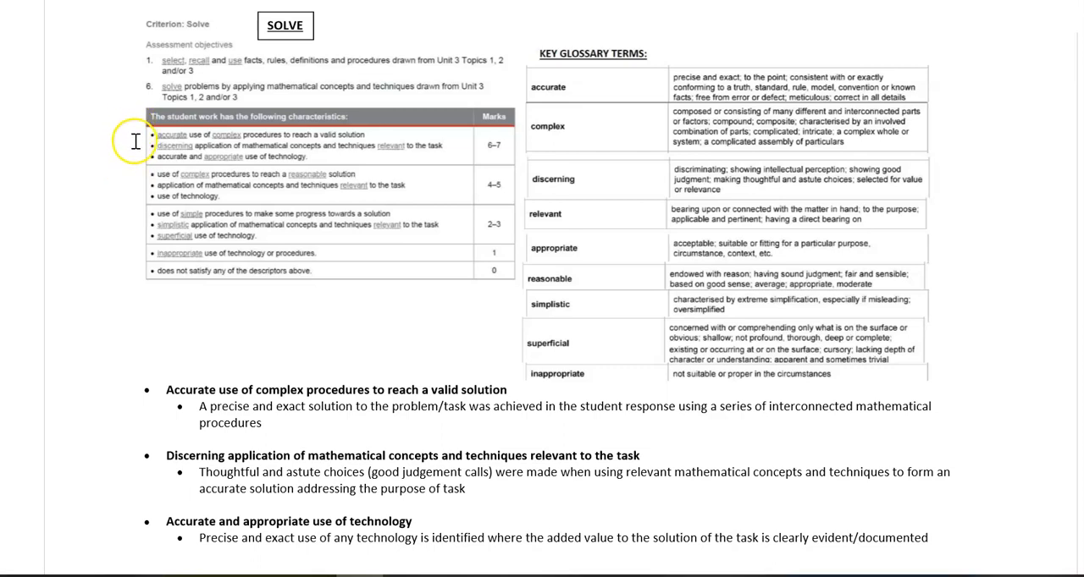
pyautogui.moveTo(123, 372)
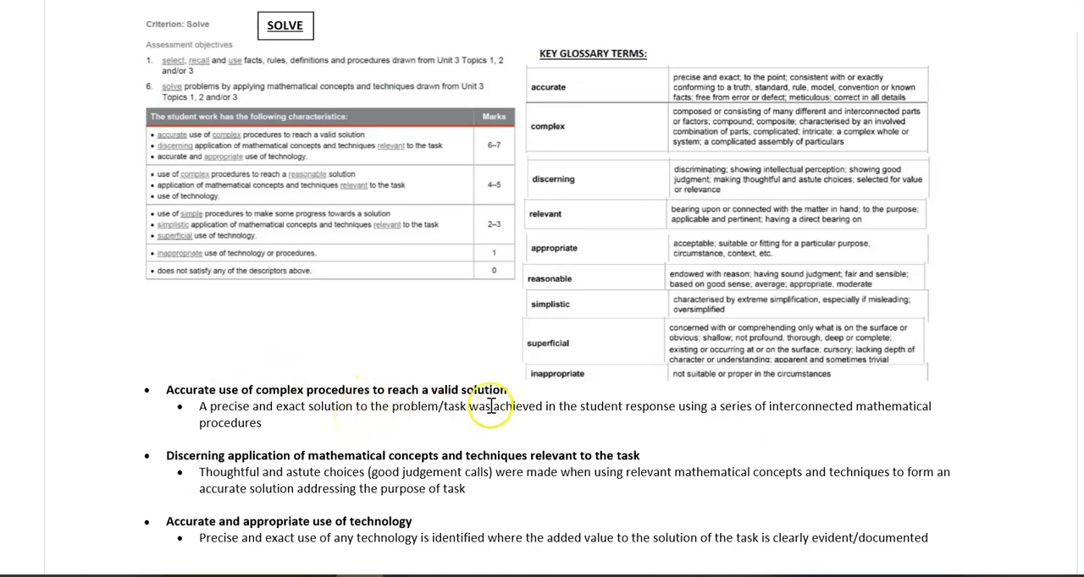
pyautogui.moveTo(297, 430)
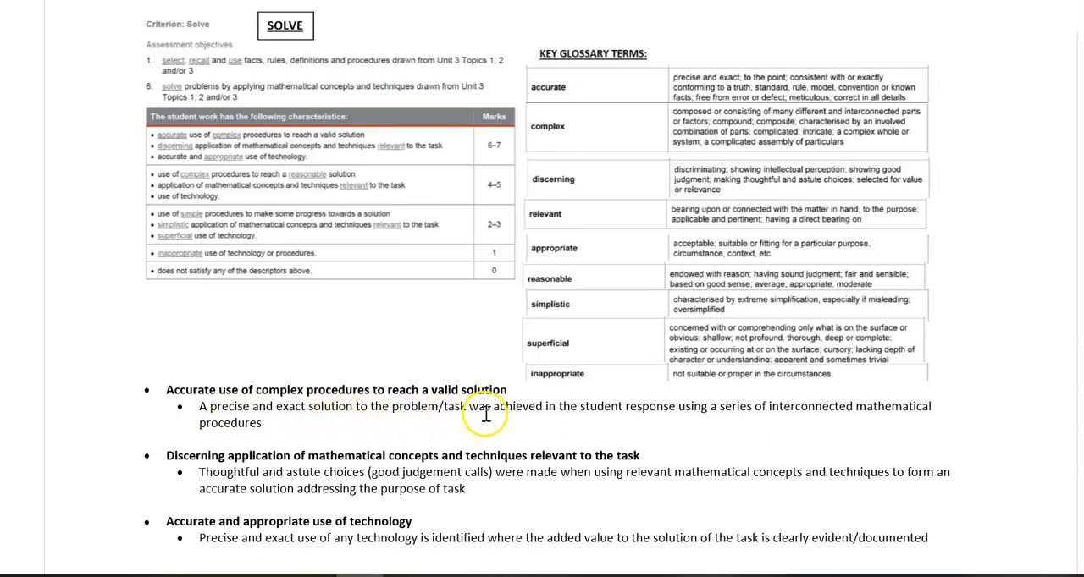
pyautogui.moveTo(597, 411)
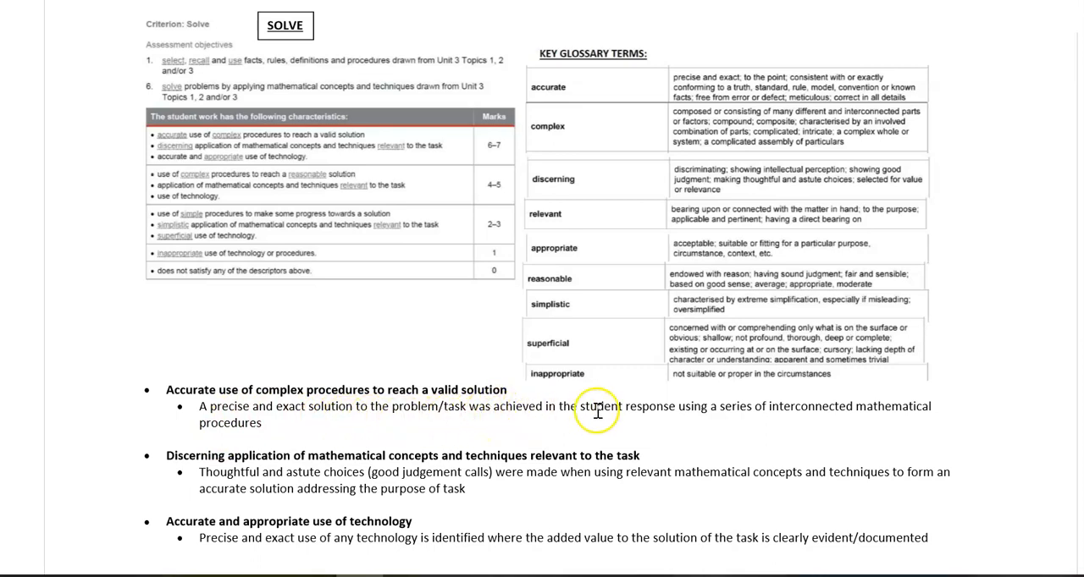
pyautogui.moveTo(808, 420)
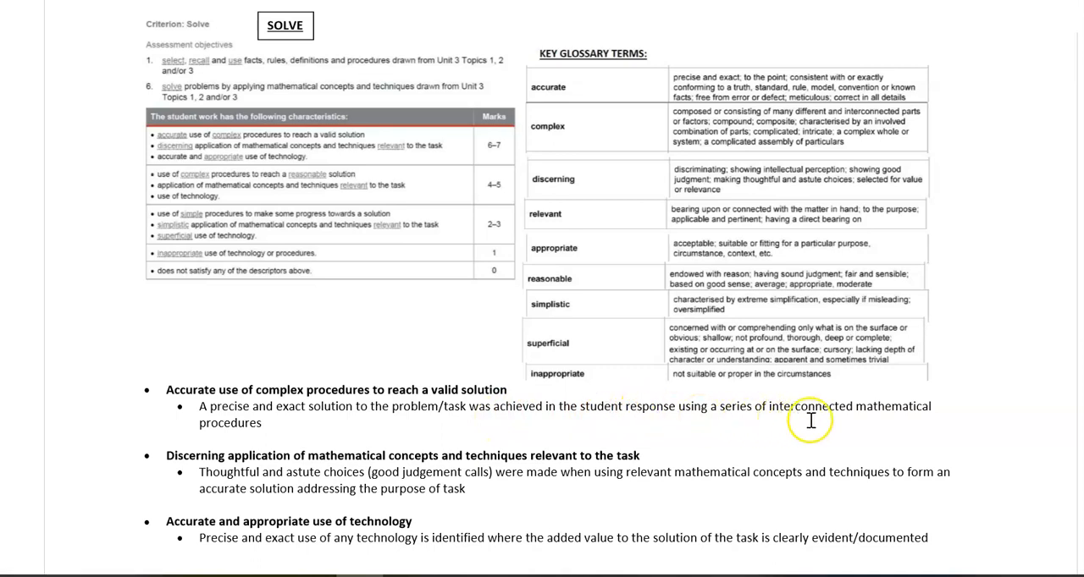
pyautogui.moveTo(930, 426)
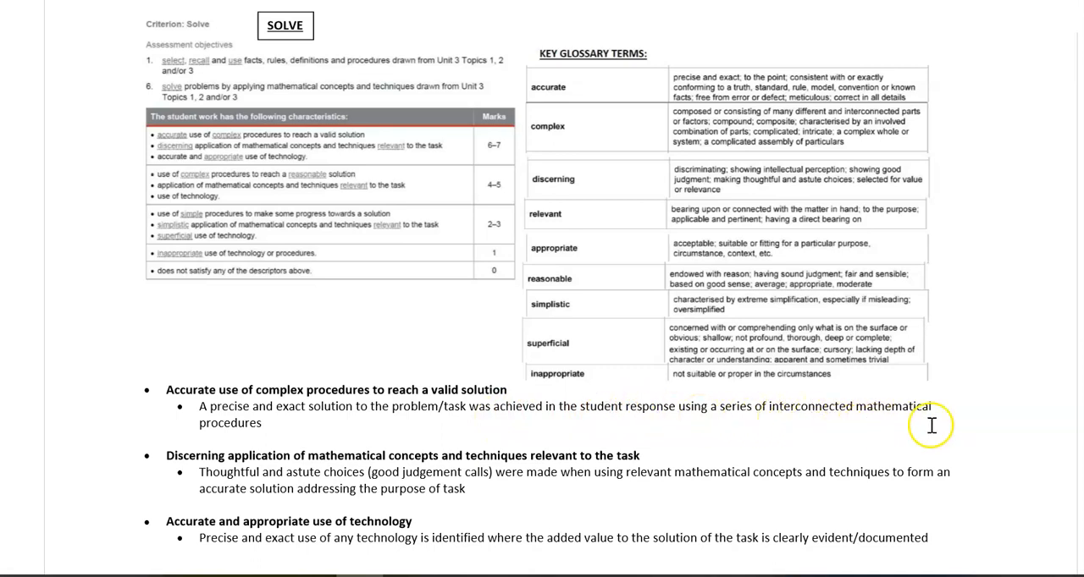
pyautogui.moveTo(362, 445)
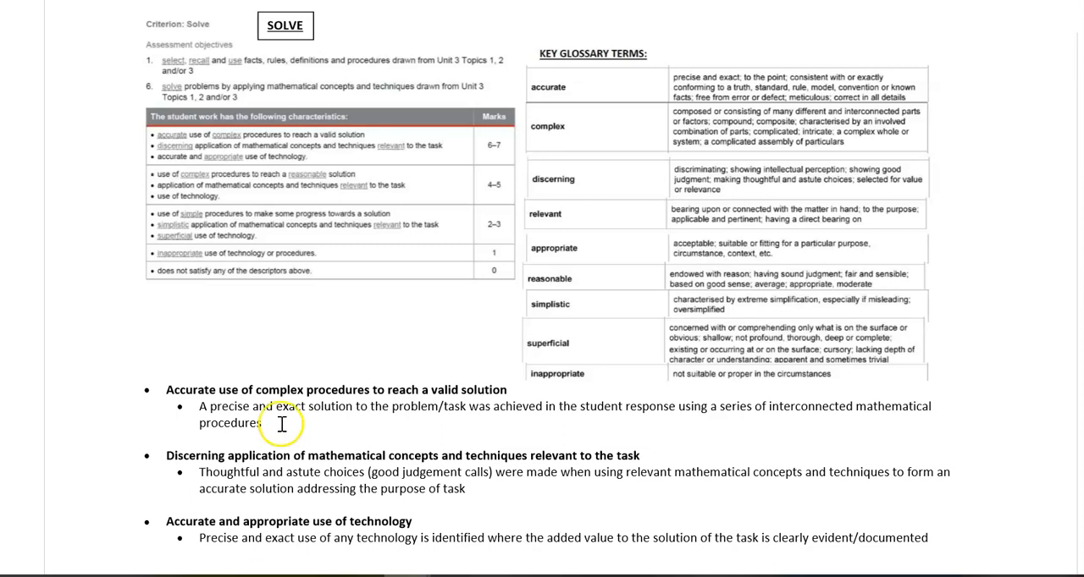
pyautogui.moveTo(124, 456)
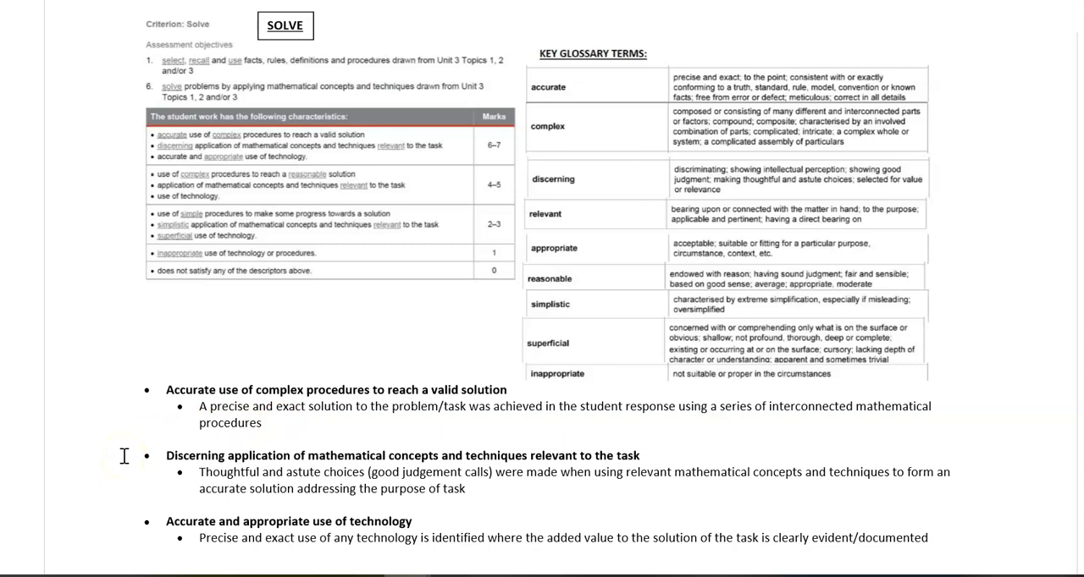
pyautogui.moveTo(634, 463)
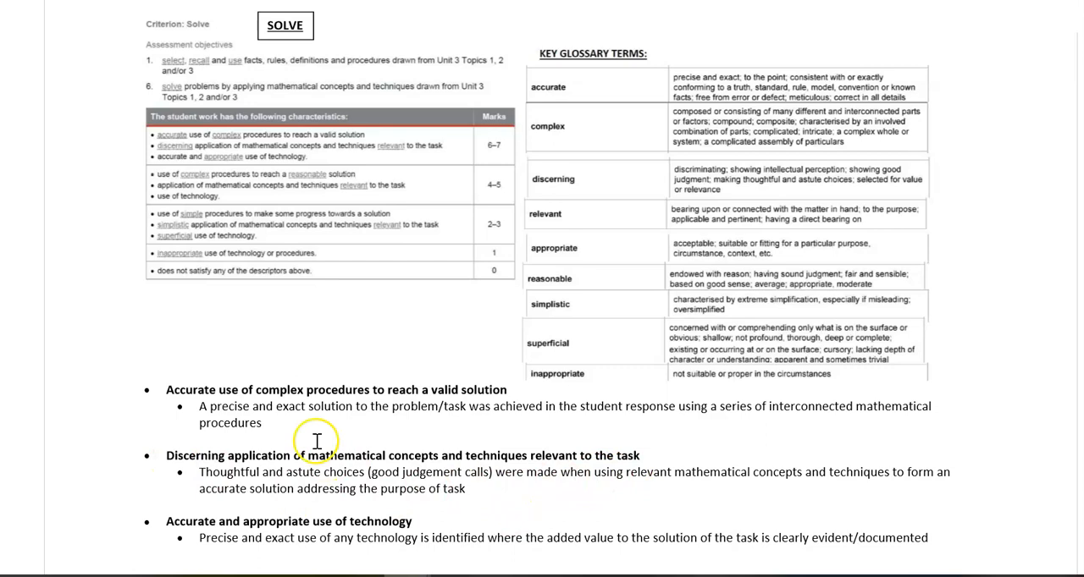
pyautogui.moveTo(188, 464)
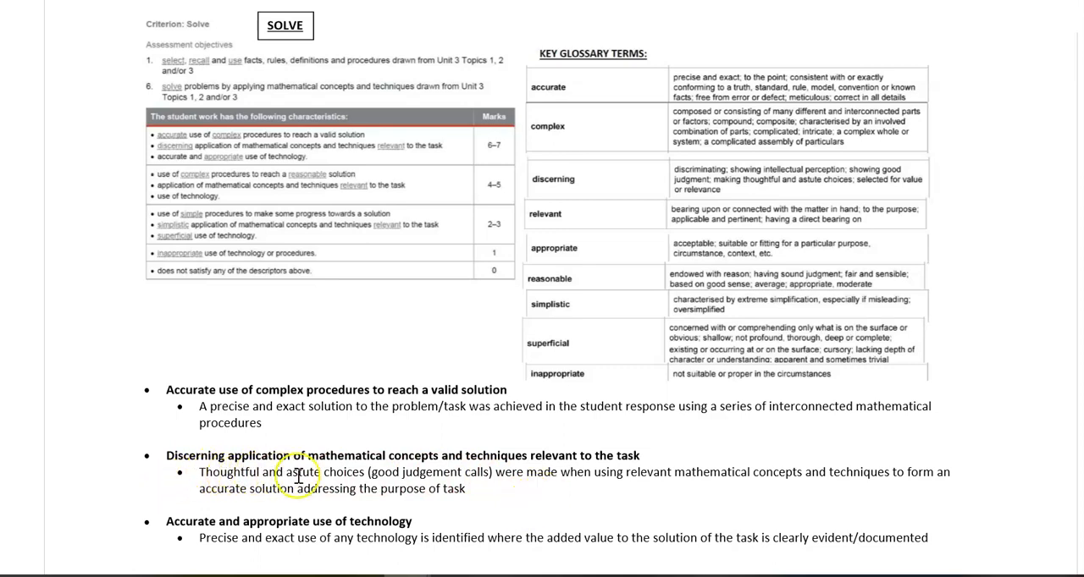
pyautogui.moveTo(471, 475)
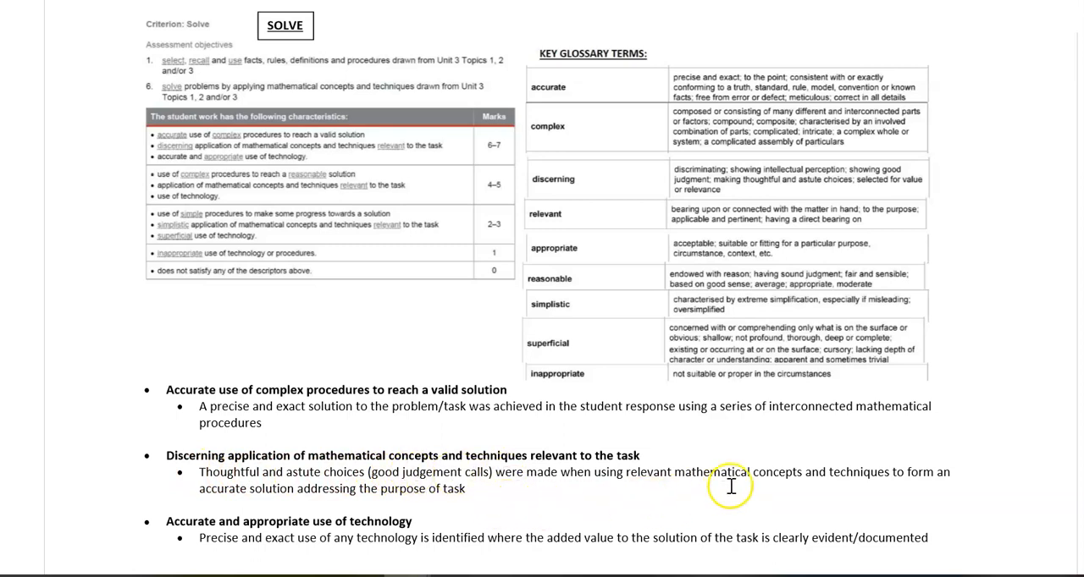
pyautogui.moveTo(783, 495)
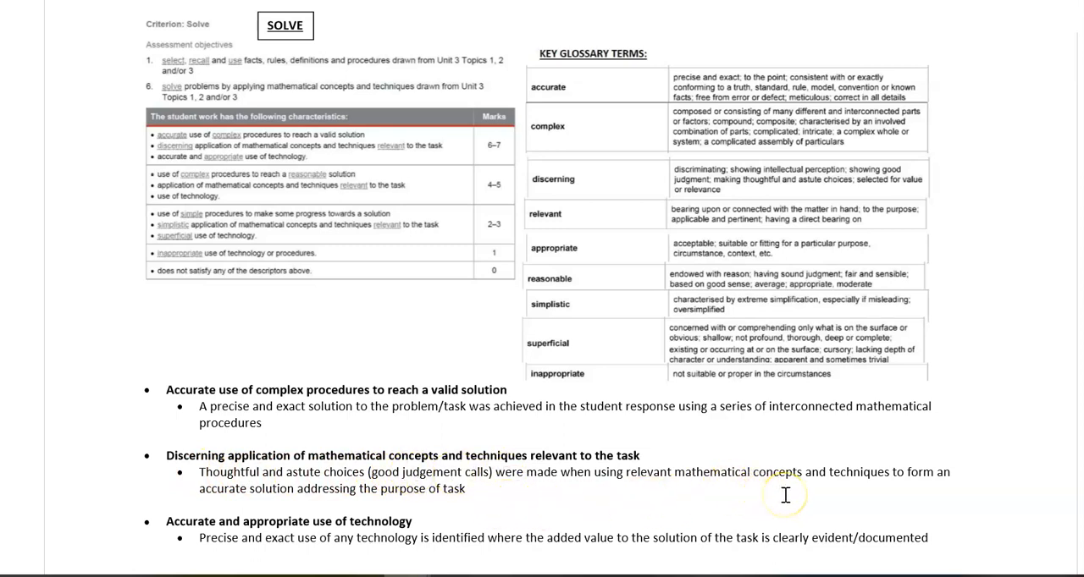
pyautogui.moveTo(925, 483)
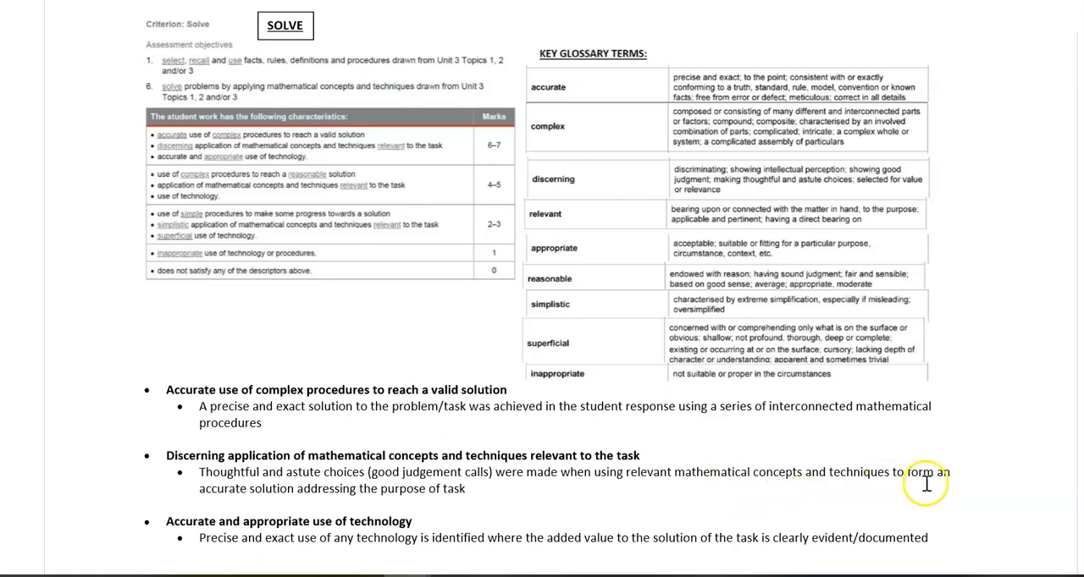
pyautogui.moveTo(303, 503)
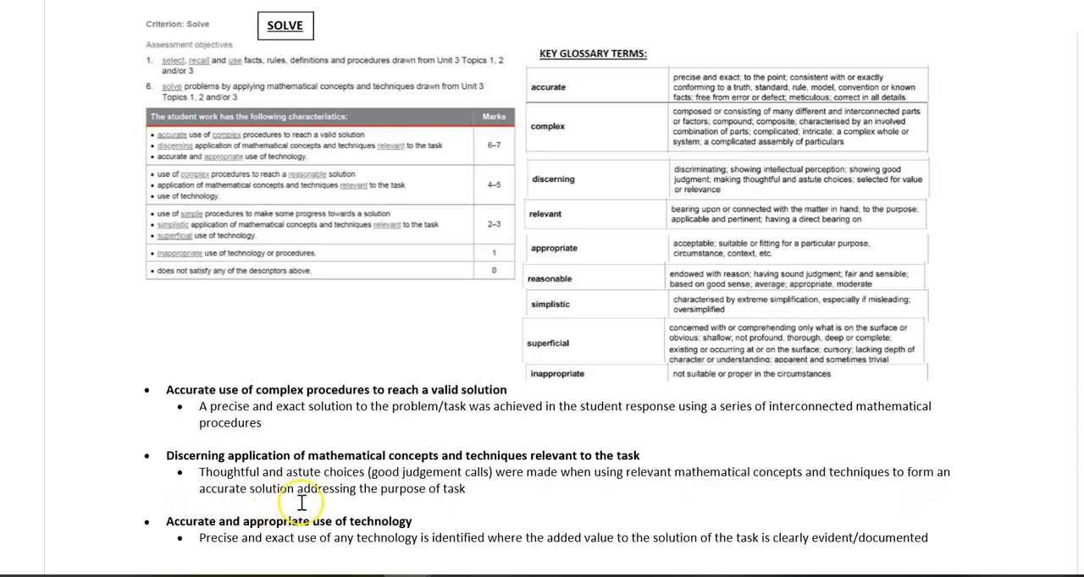
pyautogui.moveTo(324, 502)
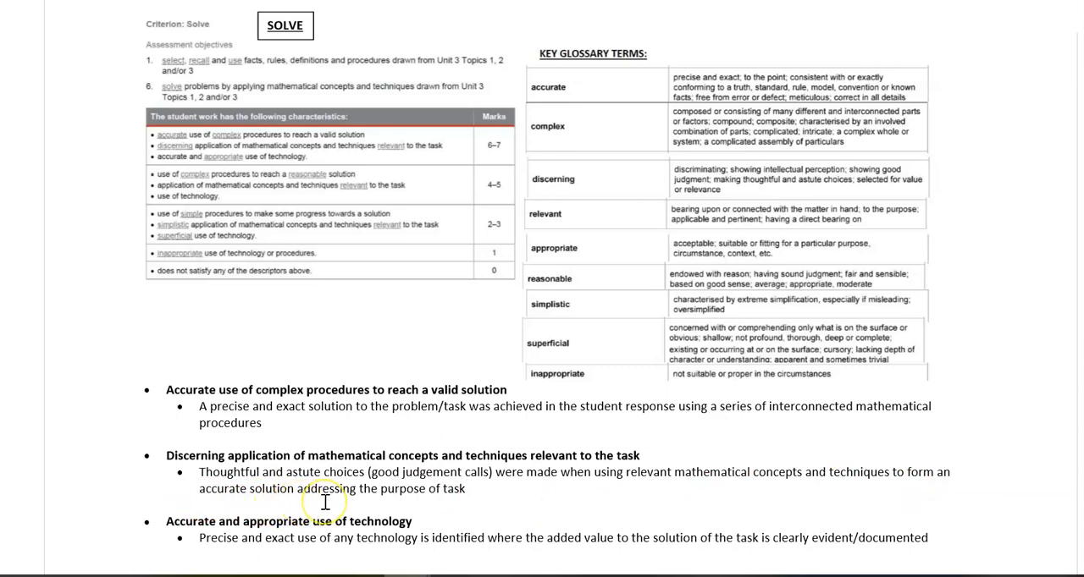
pyautogui.moveTo(123, 527)
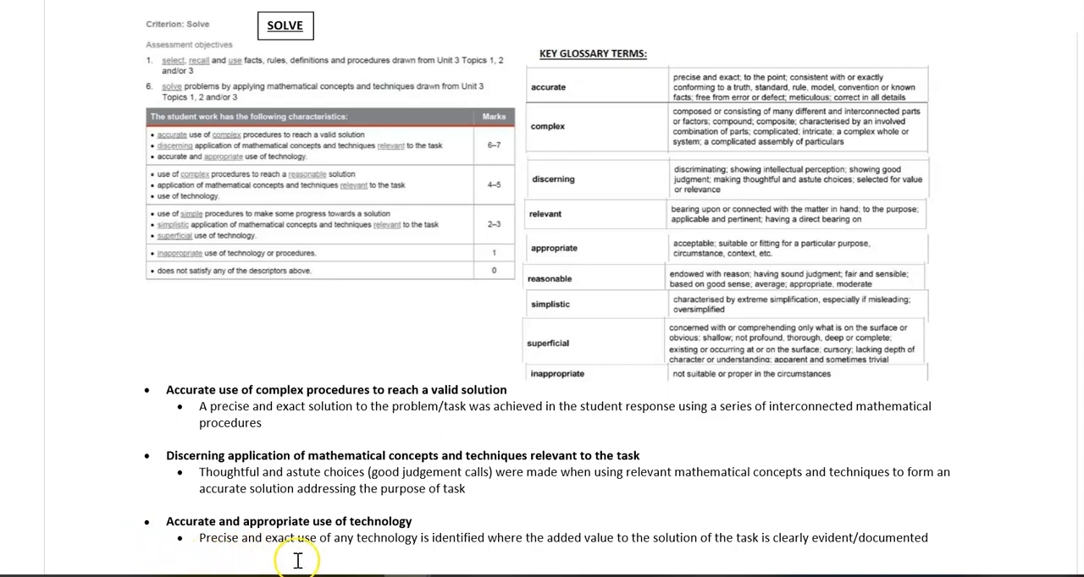
pyautogui.moveTo(483, 569)
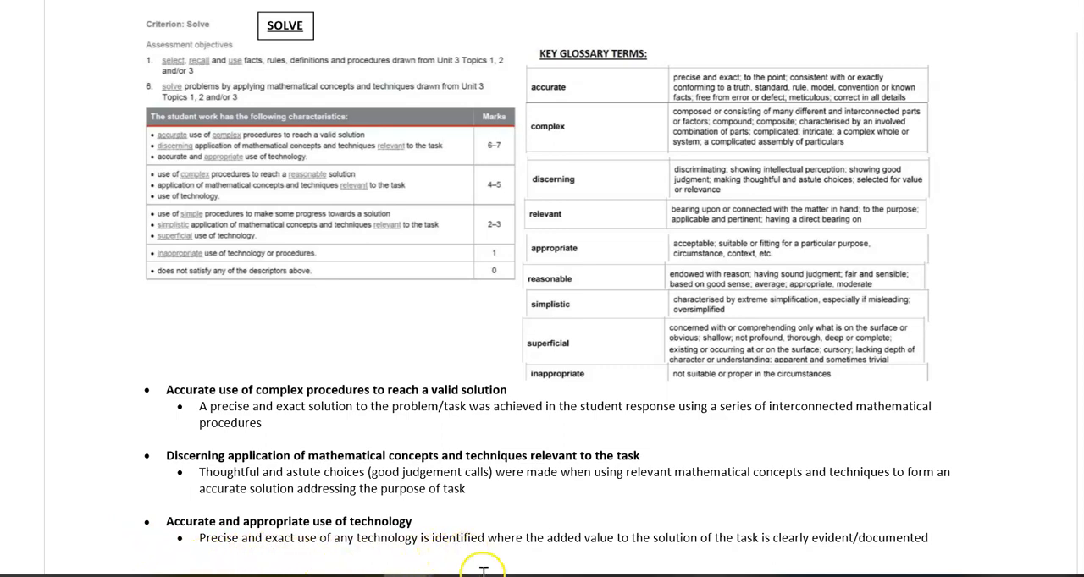
pyautogui.moveTo(552, 556)
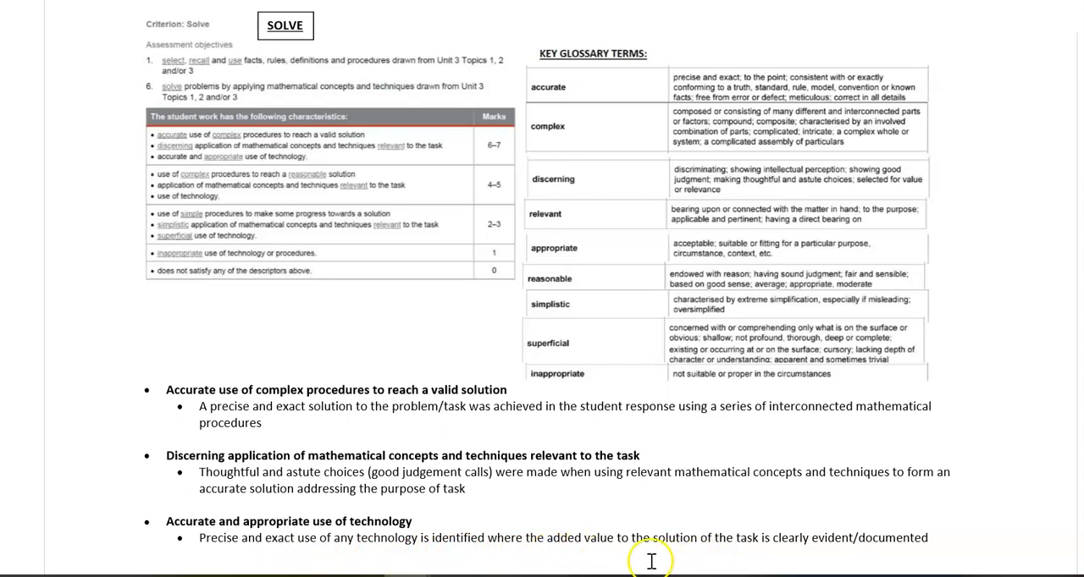
pyautogui.moveTo(779, 558)
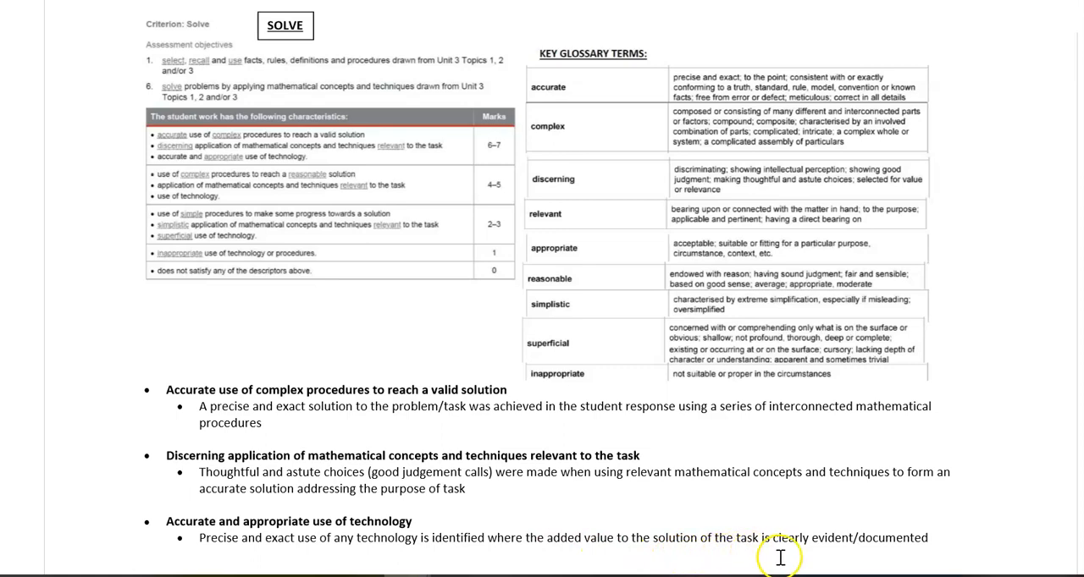
pyautogui.moveTo(954, 546)
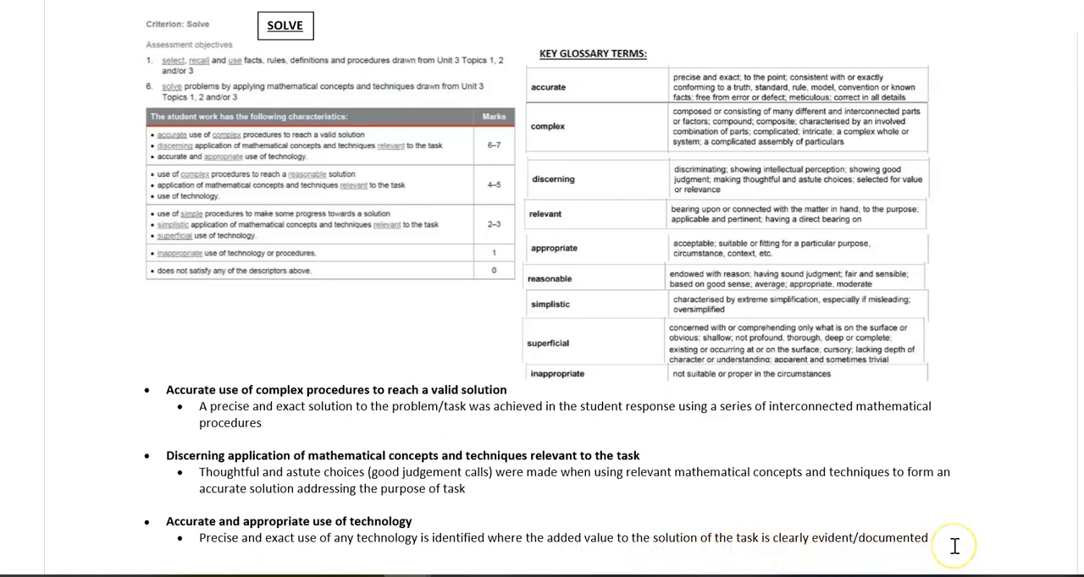
pyautogui.scroll(-3)
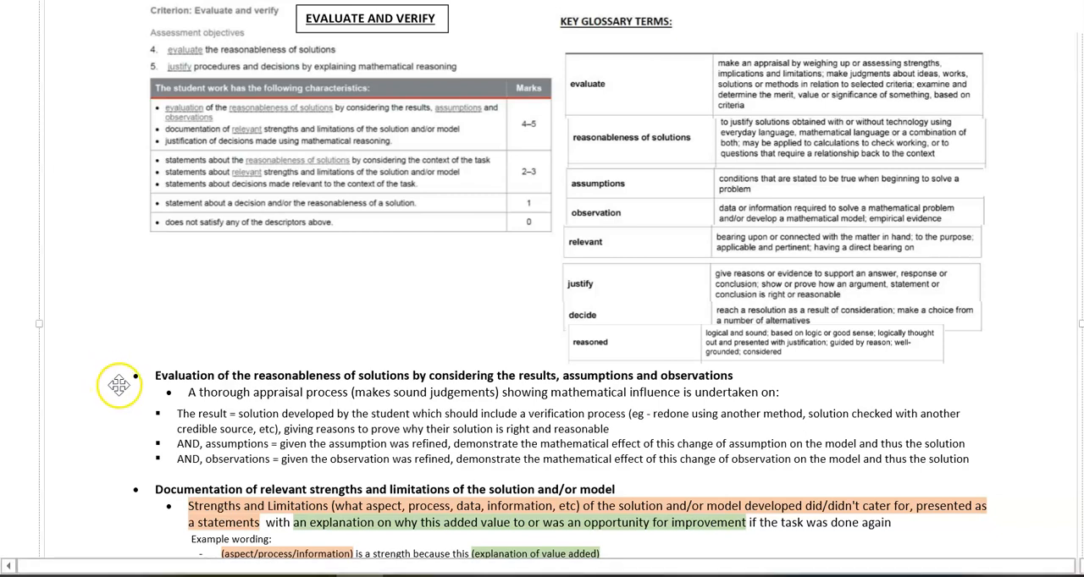
pyautogui.moveTo(142, 396)
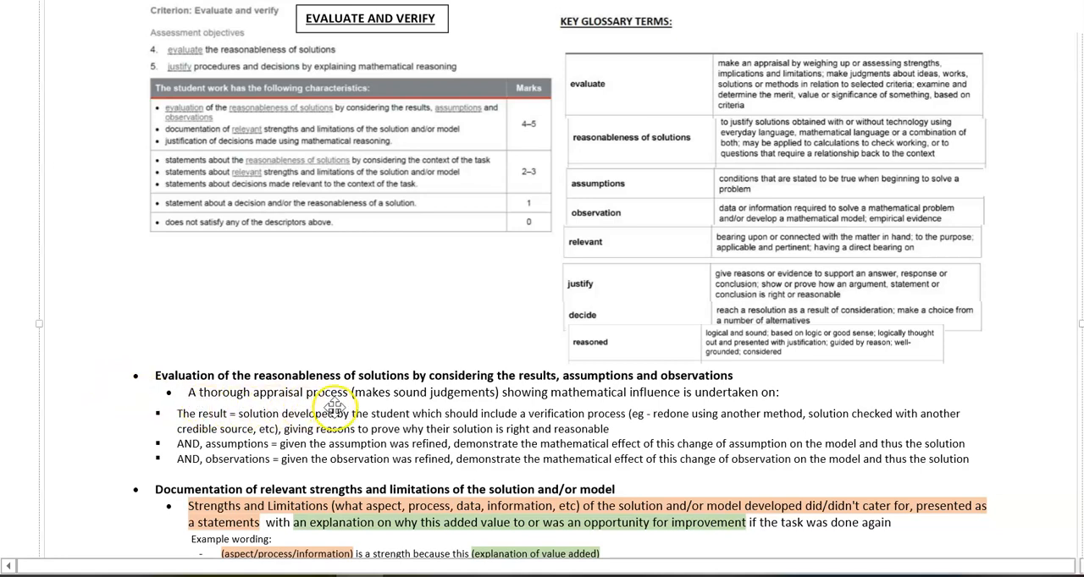
pyautogui.moveTo(418, 403)
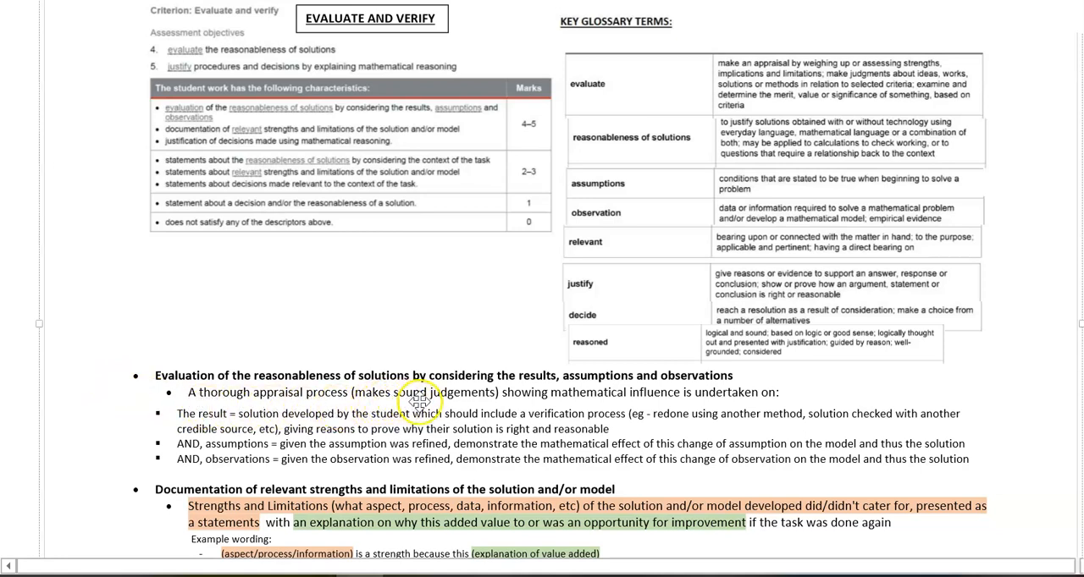
pyautogui.moveTo(512, 404)
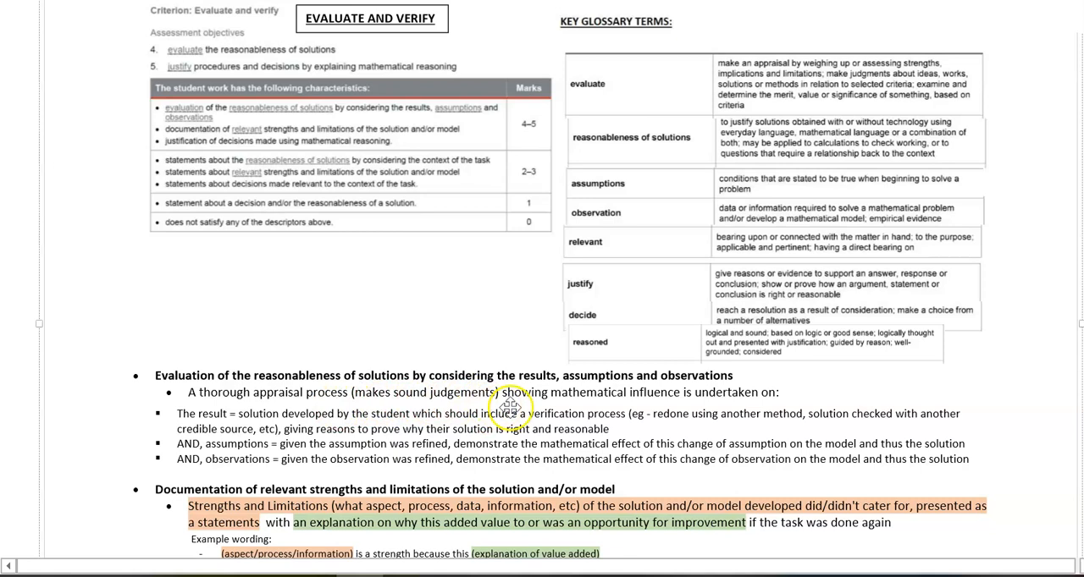
pyautogui.moveTo(777, 405)
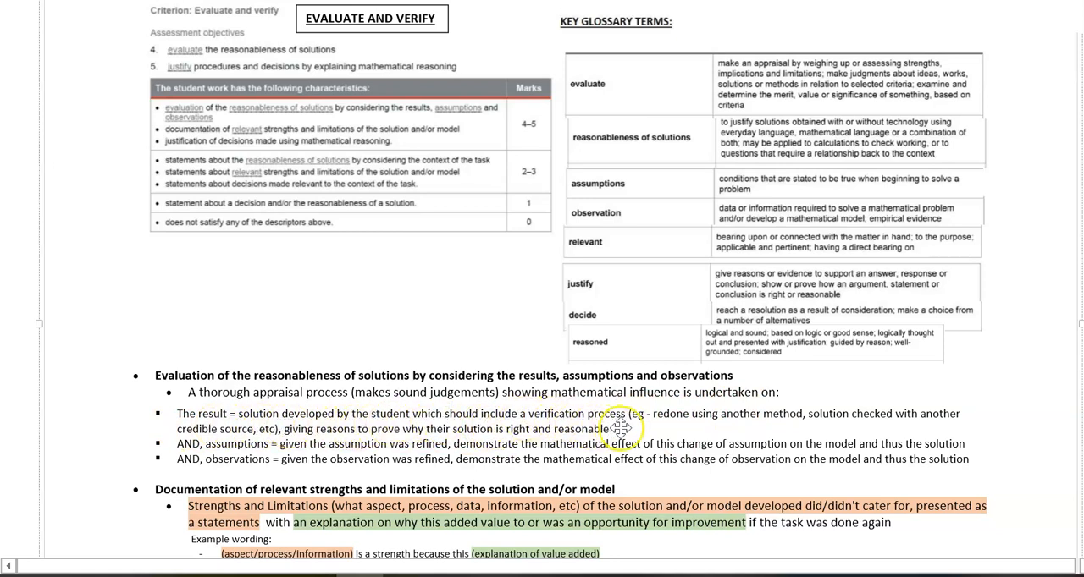
pyautogui.moveTo(680, 427)
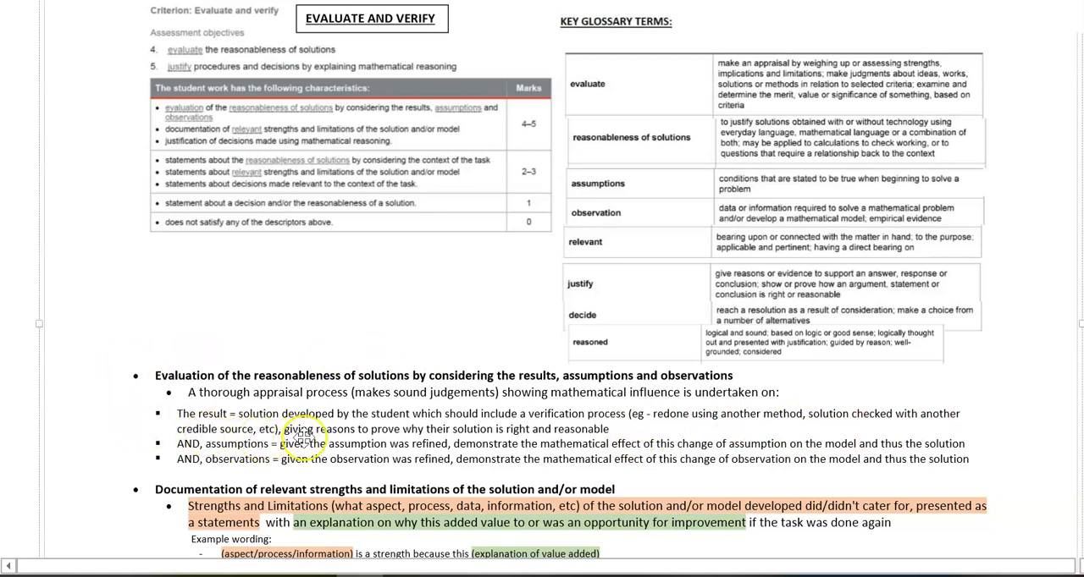
pyautogui.moveTo(603, 431)
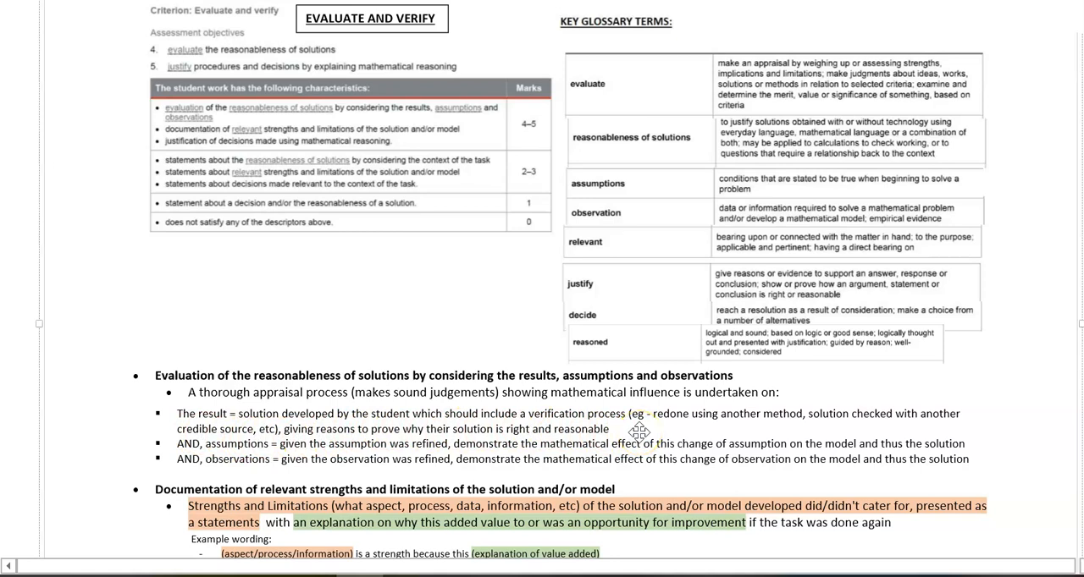
pyautogui.moveTo(181, 448)
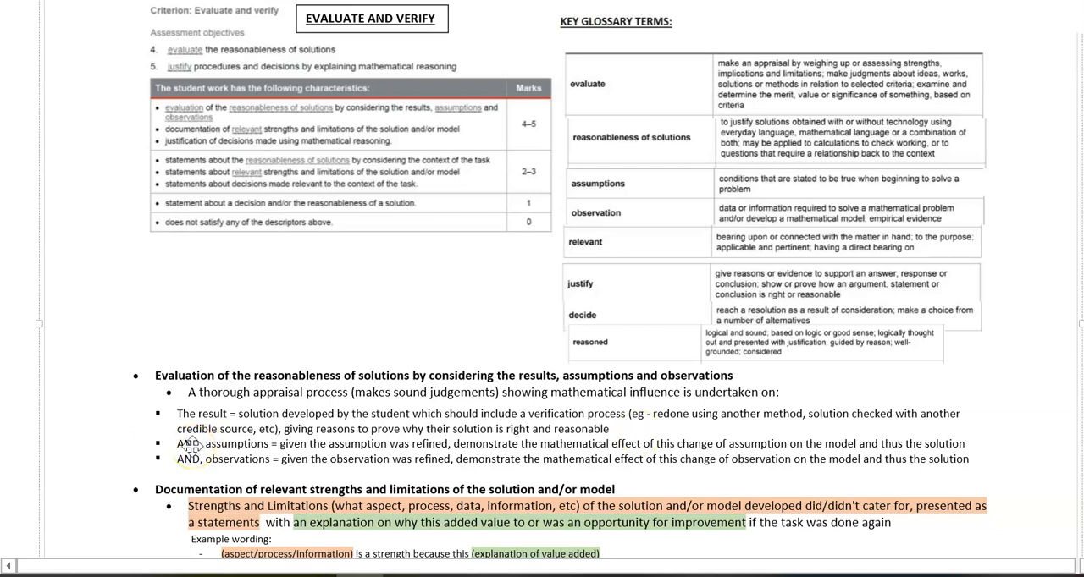
pyautogui.moveTo(203, 443)
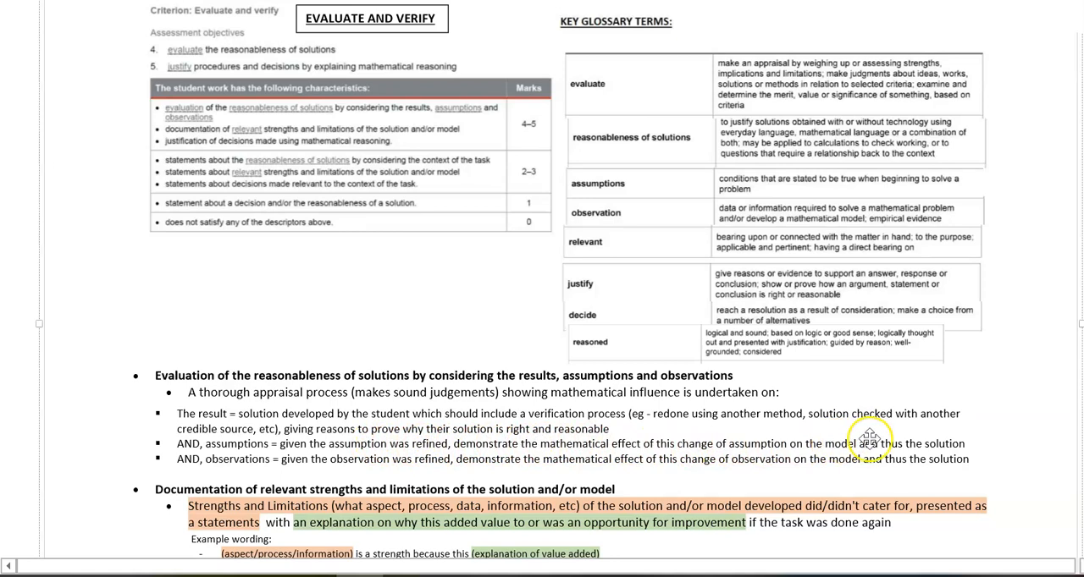
pyautogui.moveTo(994, 443)
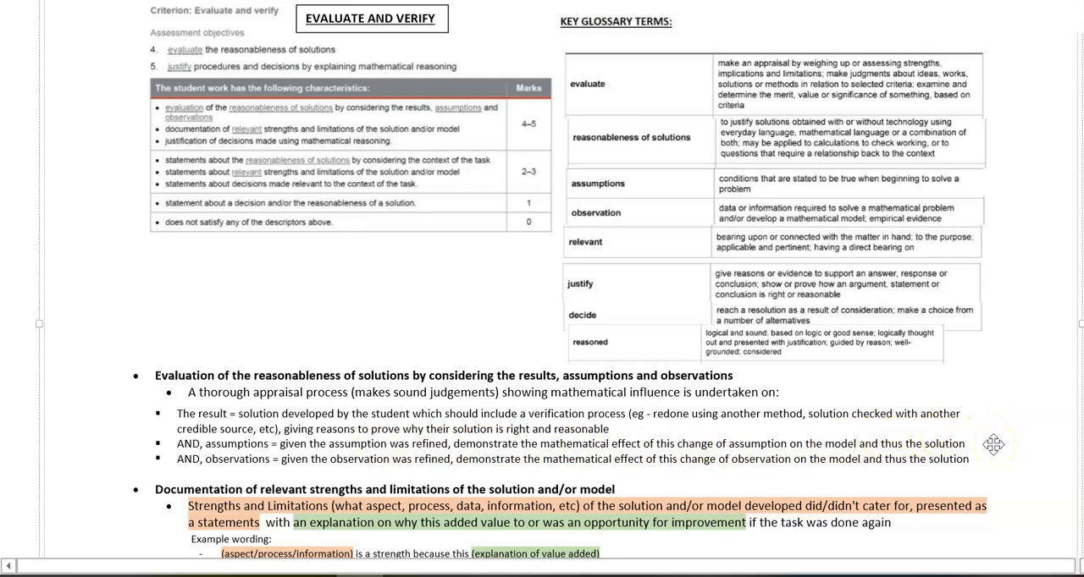
pyautogui.moveTo(169, 472)
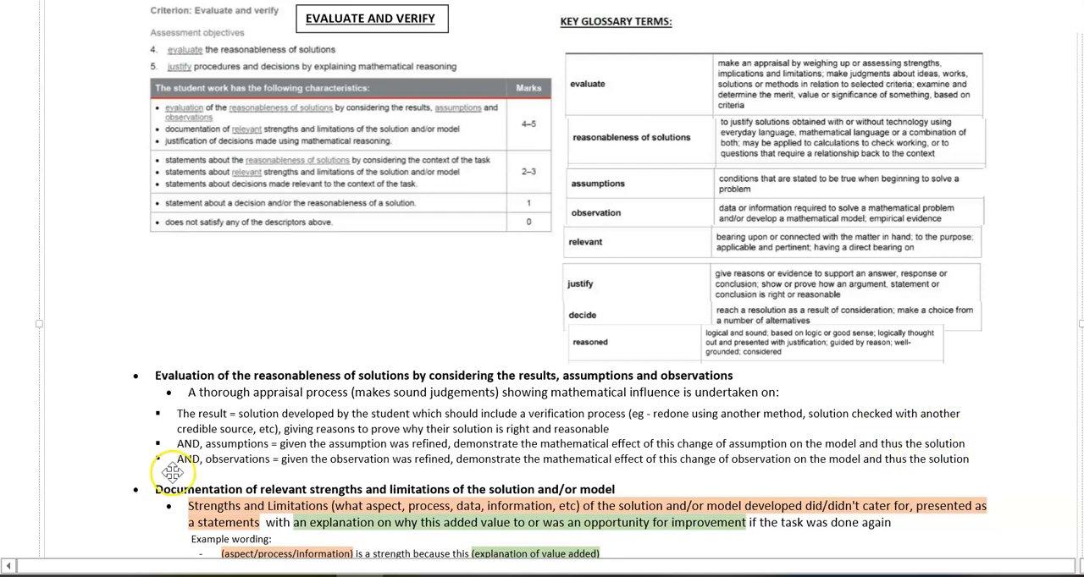
pyautogui.moveTo(227, 470)
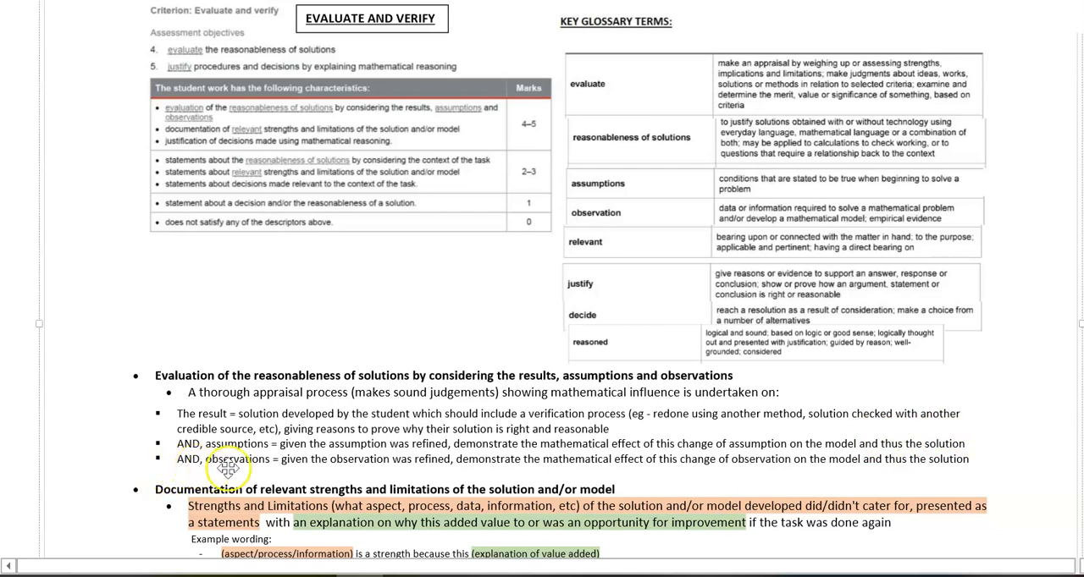
pyautogui.moveTo(277, 470)
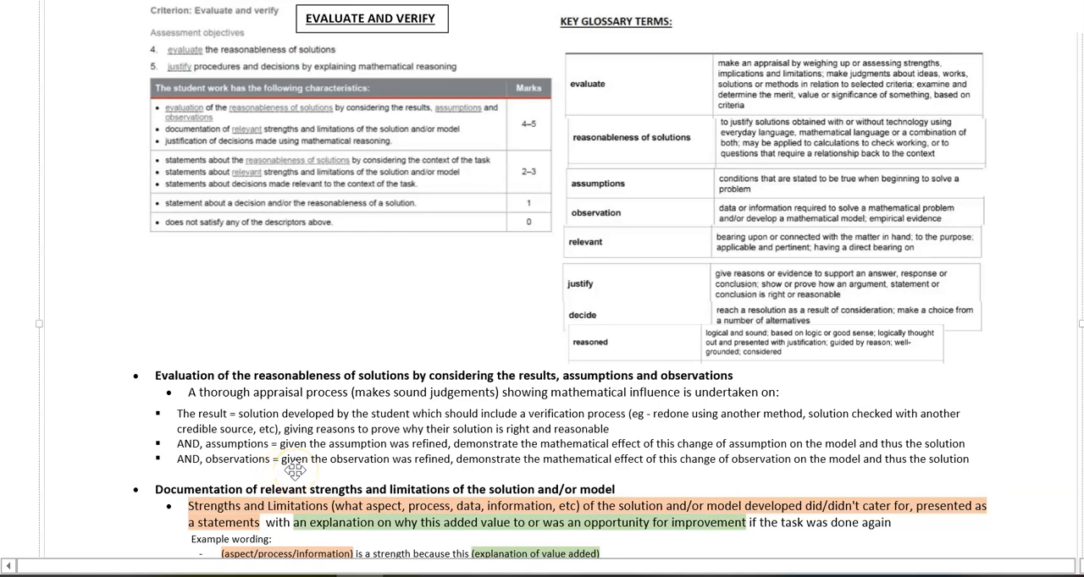
pyautogui.moveTo(440, 472)
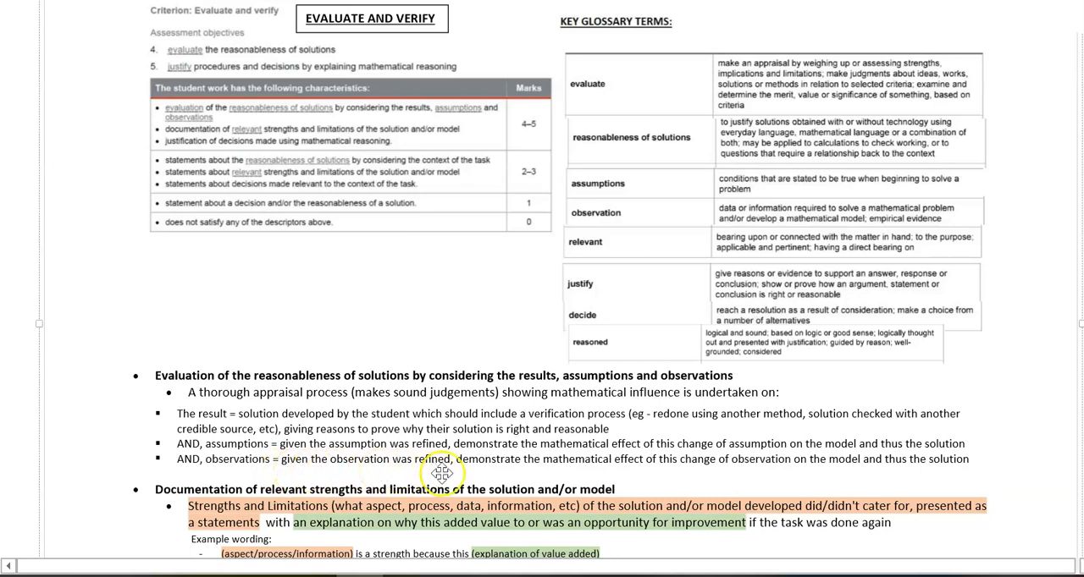
pyautogui.moveTo(635, 461)
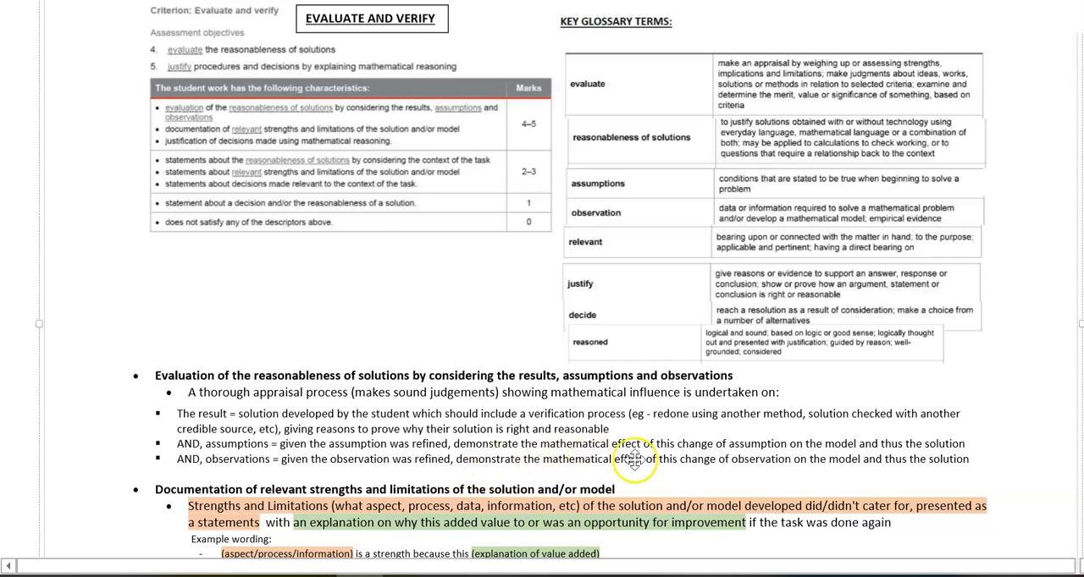
pyautogui.moveTo(766, 480)
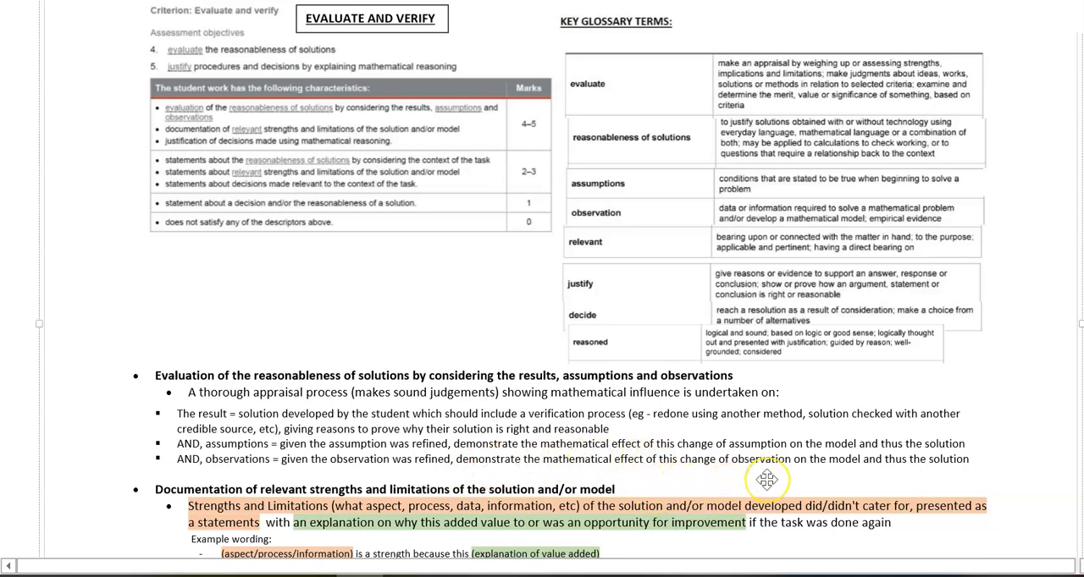
pyautogui.moveTo(863, 475)
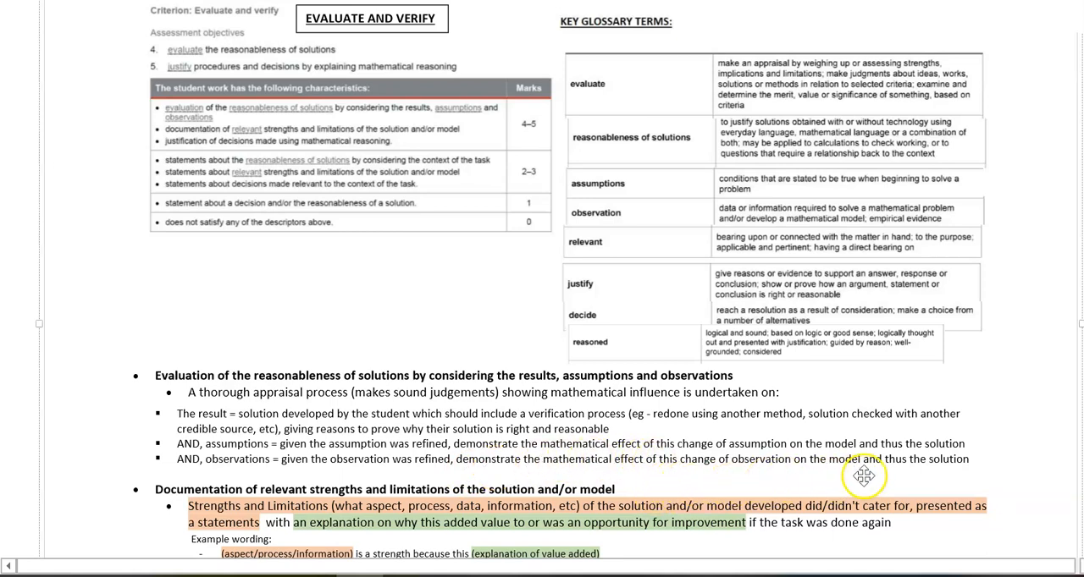
pyautogui.scroll(-3)
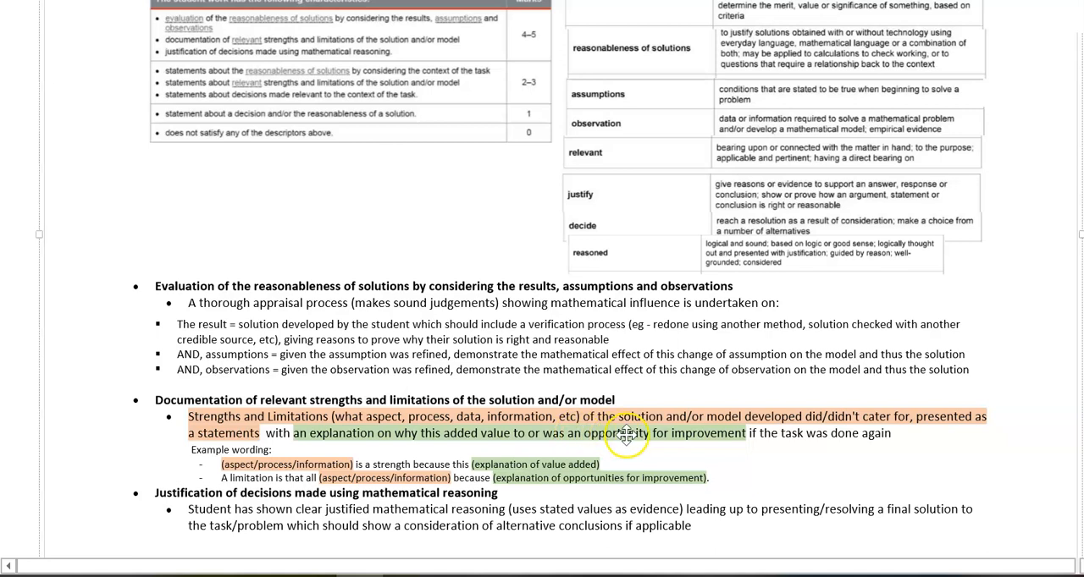
pyautogui.moveTo(779, 428)
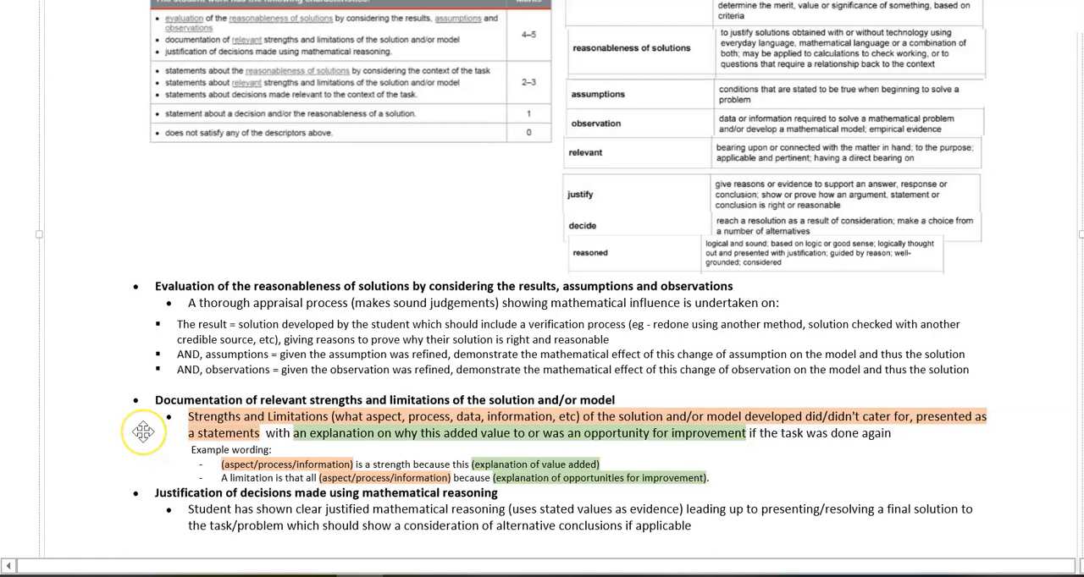
pyautogui.moveTo(235, 450)
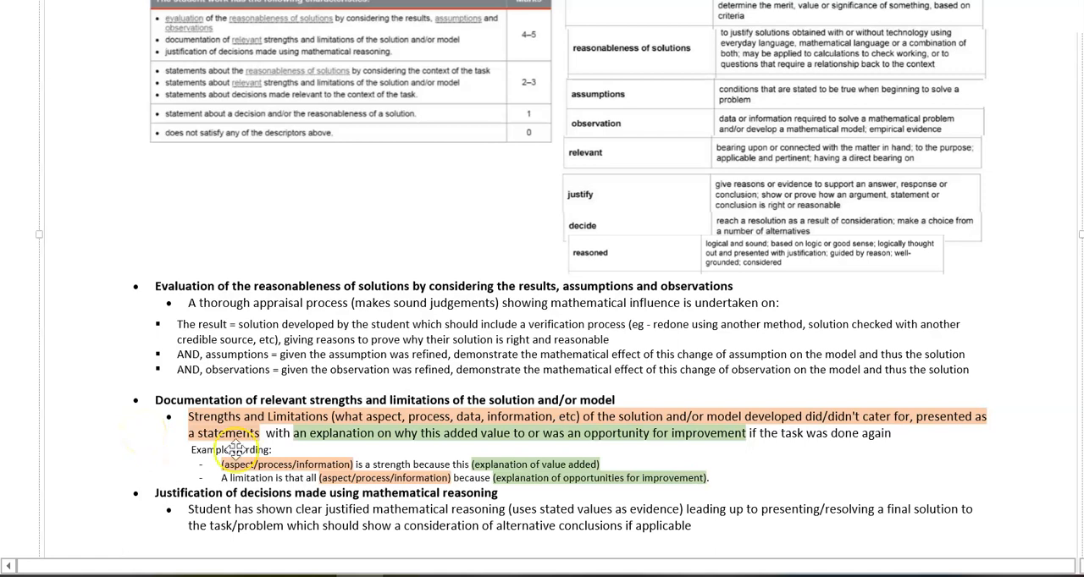
pyautogui.moveTo(506, 425)
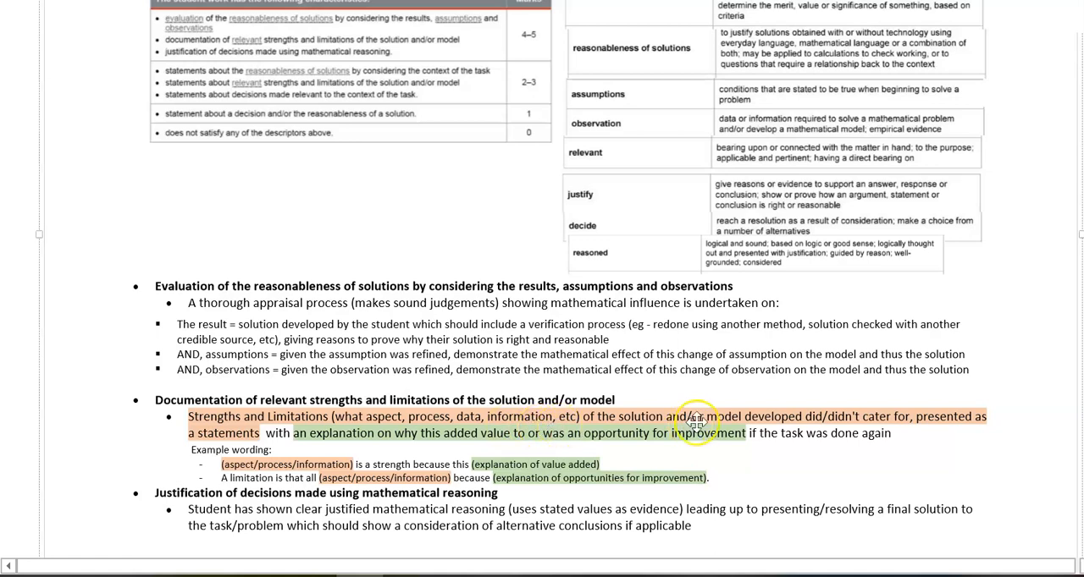
pyautogui.moveTo(735, 430)
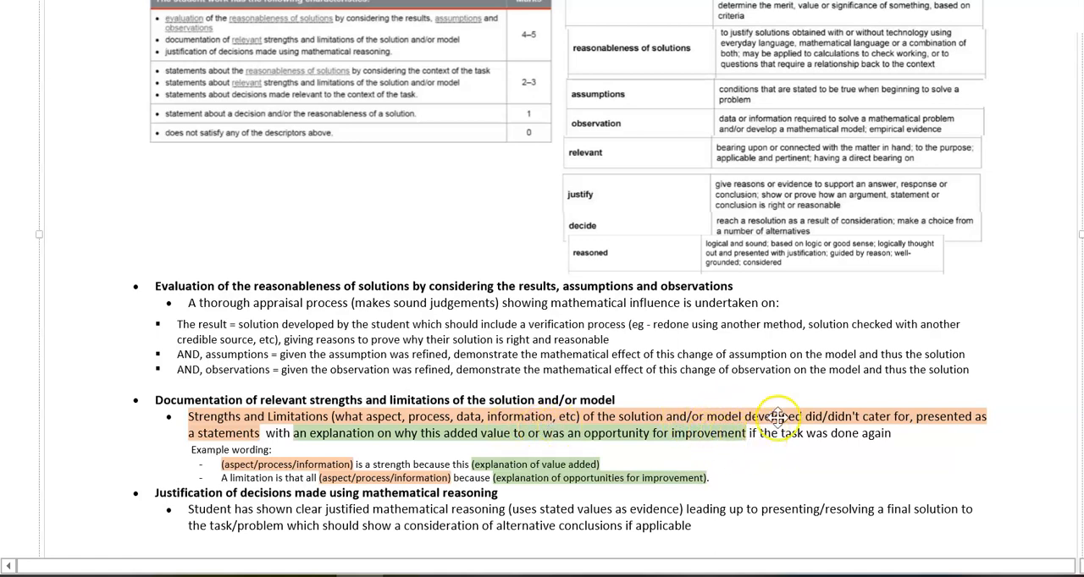
pyautogui.moveTo(897, 405)
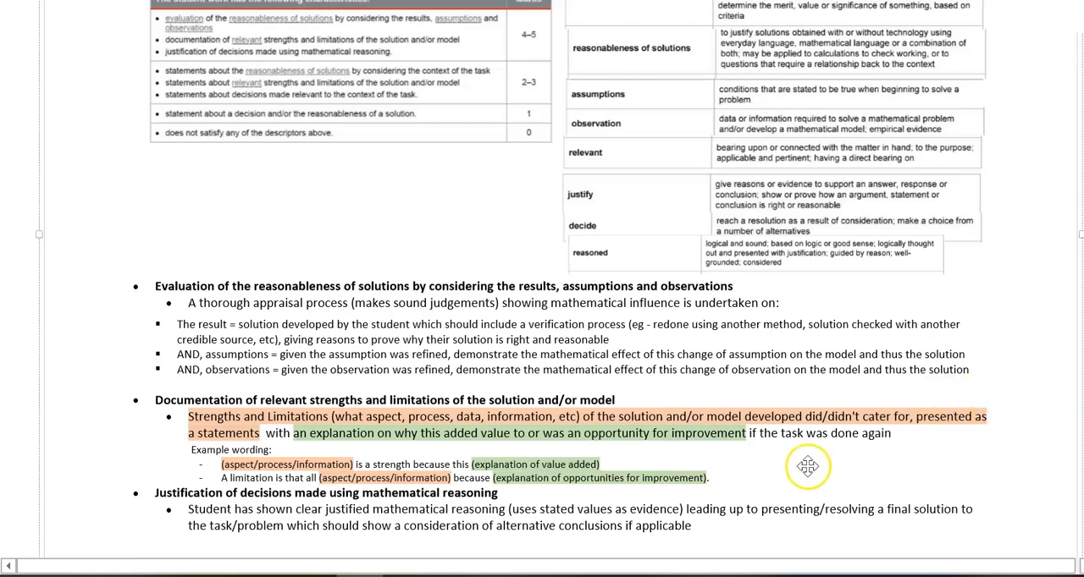
pyautogui.moveTo(325, 447)
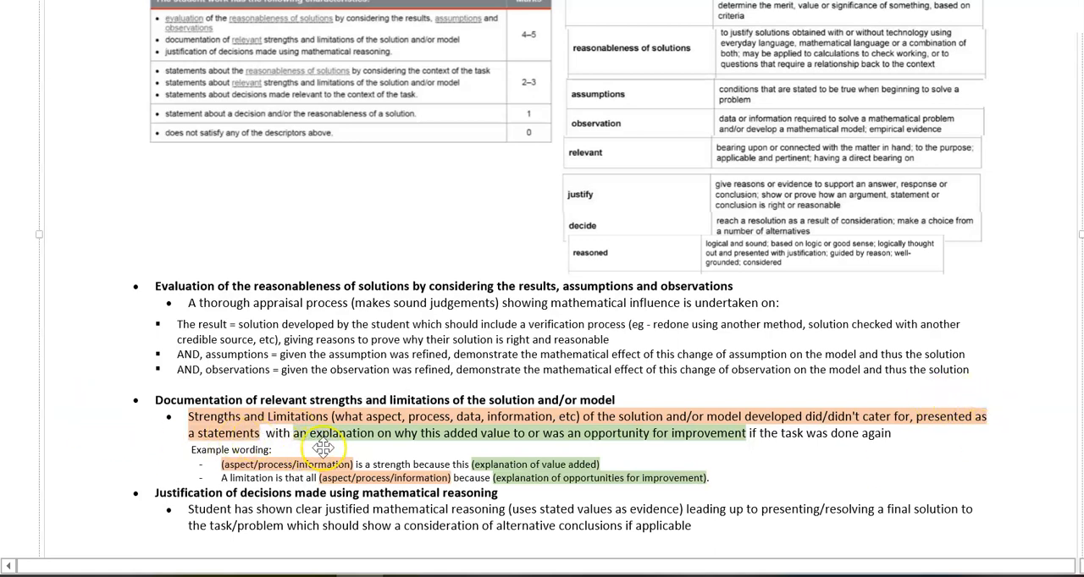
pyautogui.moveTo(464, 446)
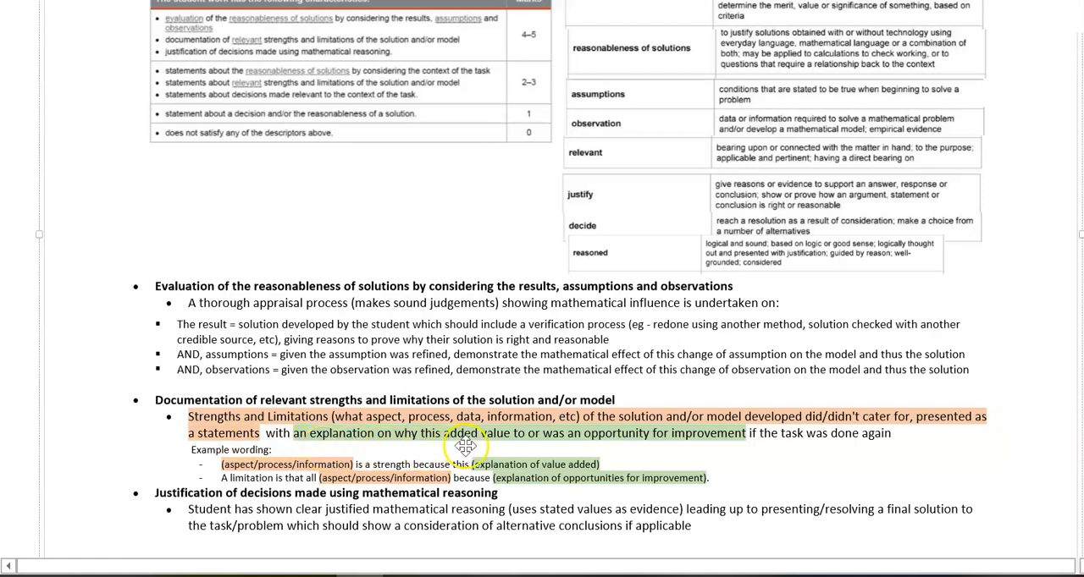
pyautogui.moveTo(538, 450)
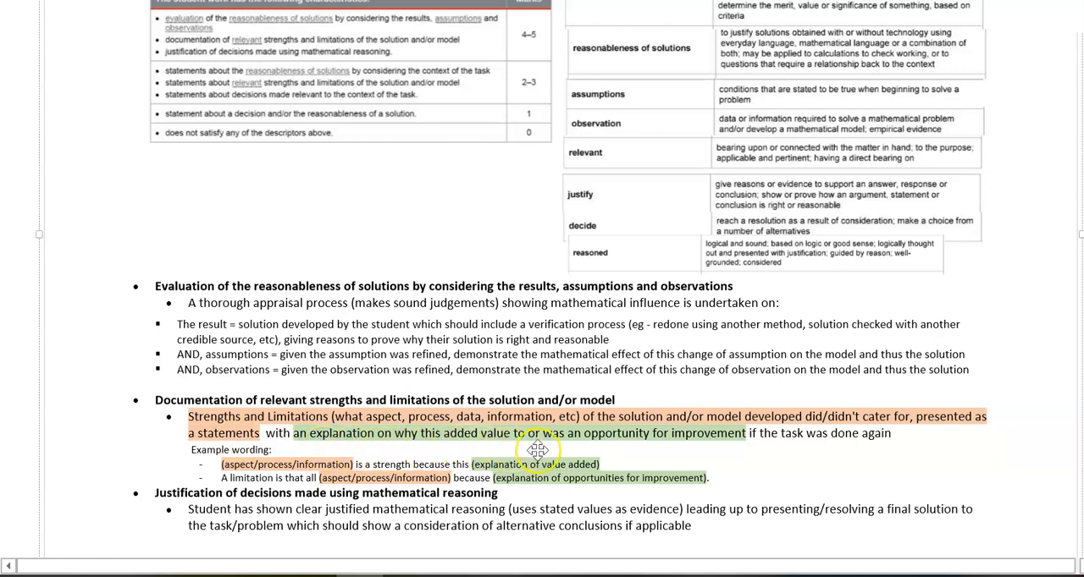
pyautogui.moveTo(741, 436)
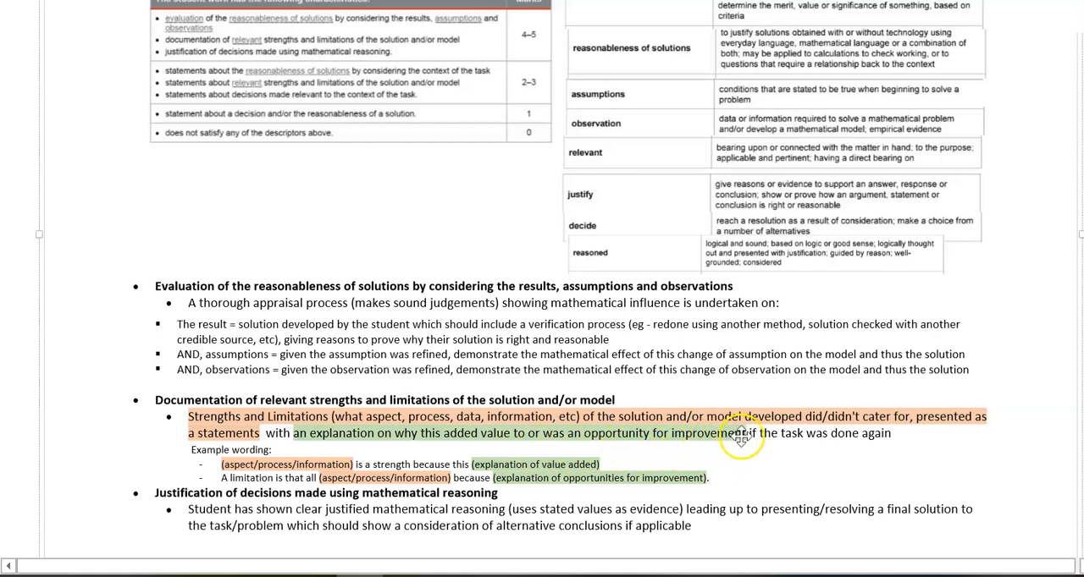
pyautogui.moveTo(885, 449)
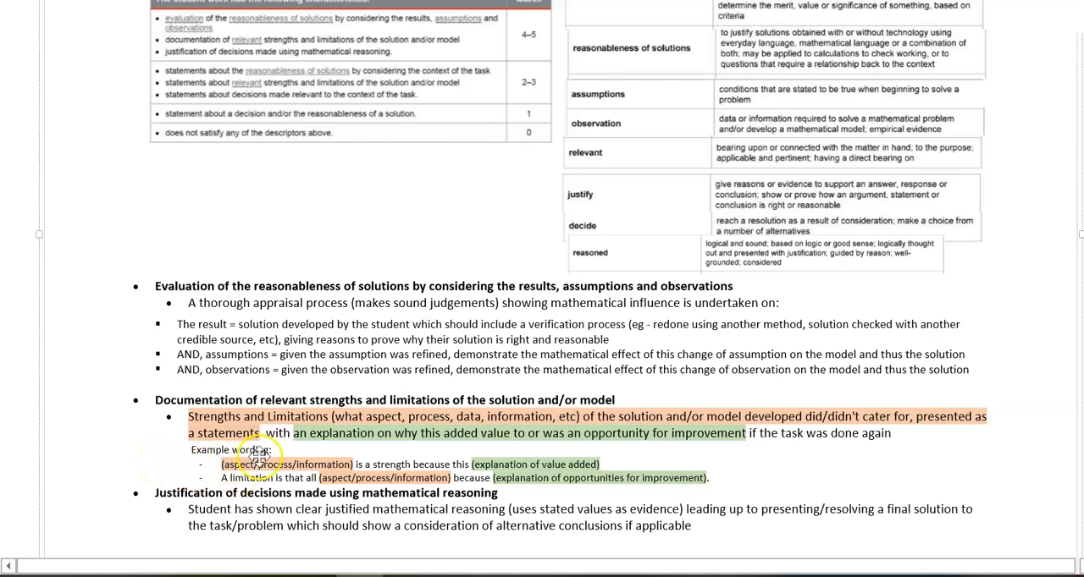
pyautogui.moveTo(320, 464)
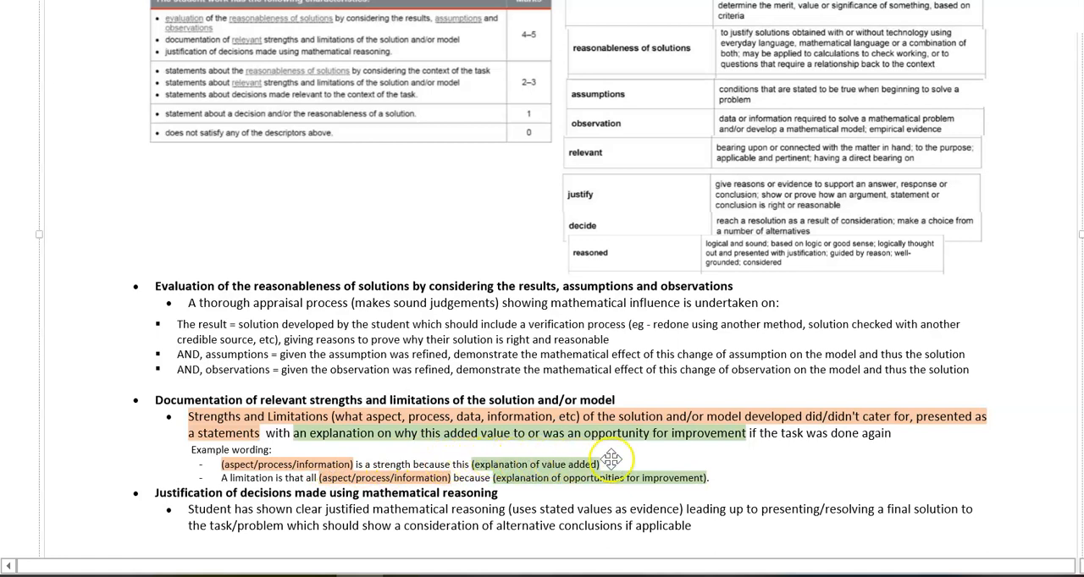
pyautogui.moveTo(625, 462)
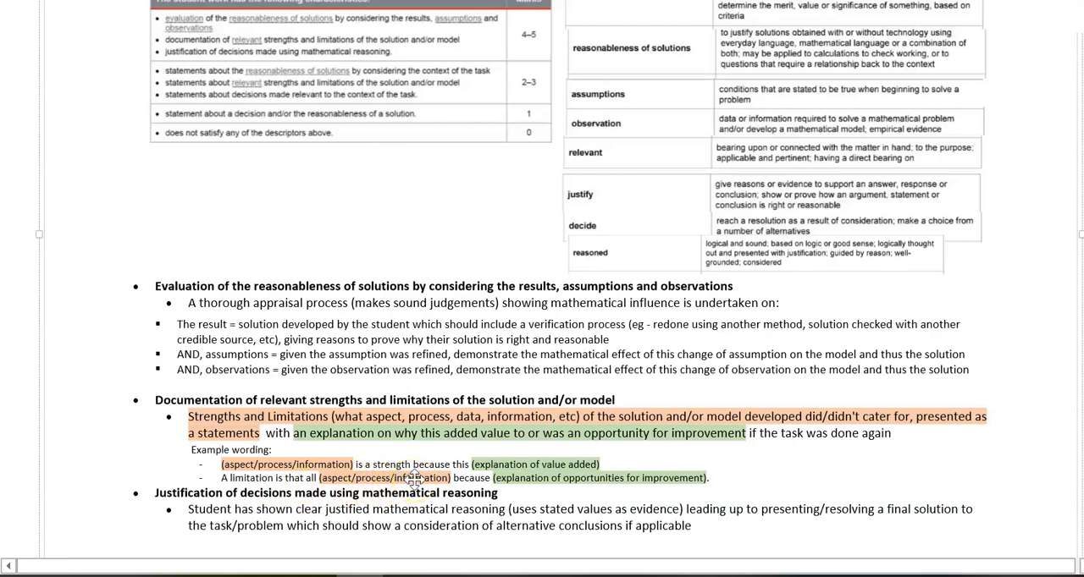
pyautogui.moveTo(521, 485)
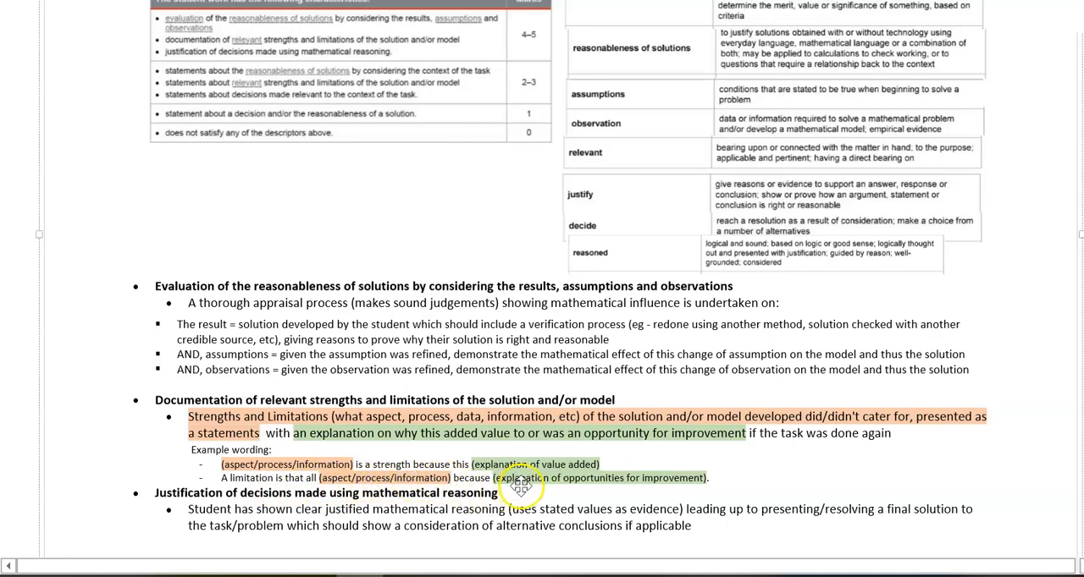
pyautogui.moveTo(701, 486)
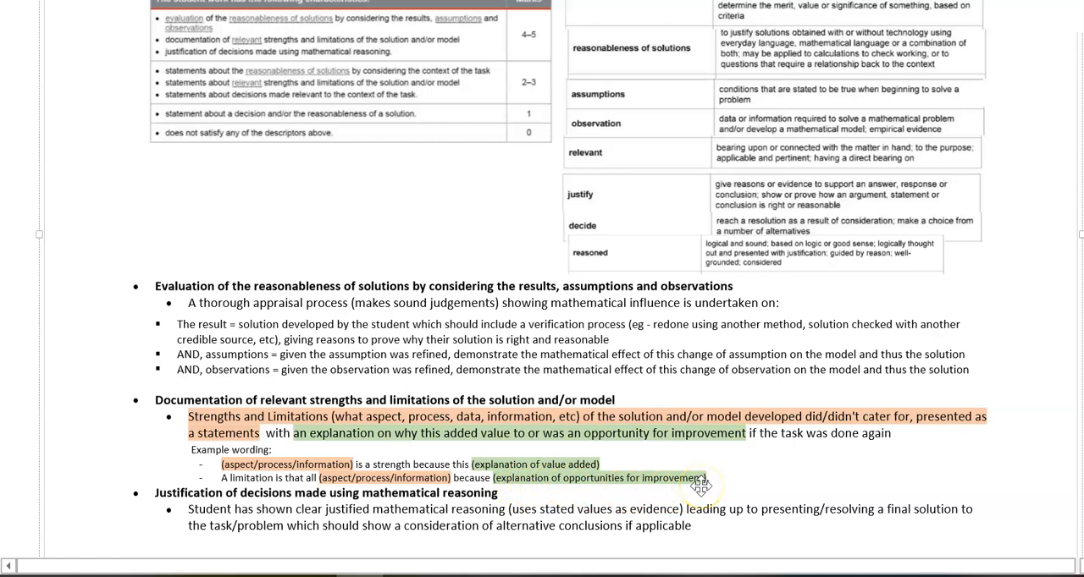
pyautogui.moveTo(731, 485)
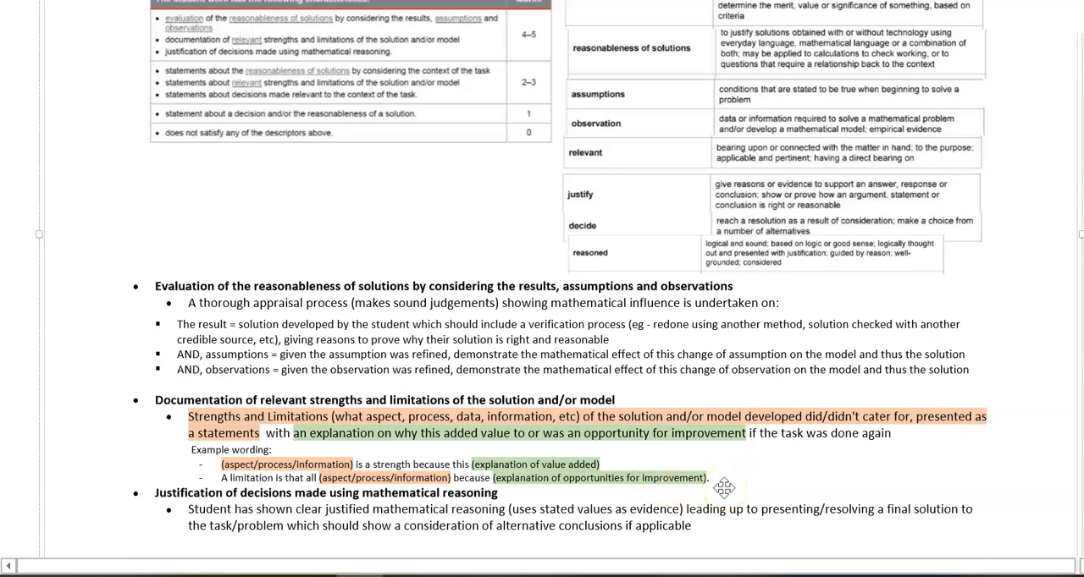
pyautogui.moveTo(89, 497)
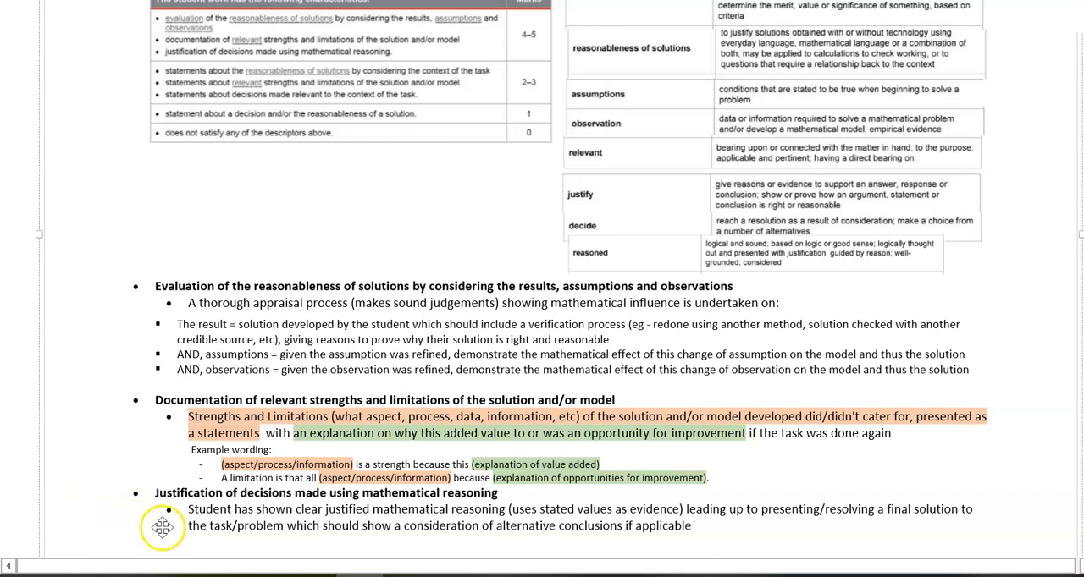
pyautogui.moveTo(423, 536)
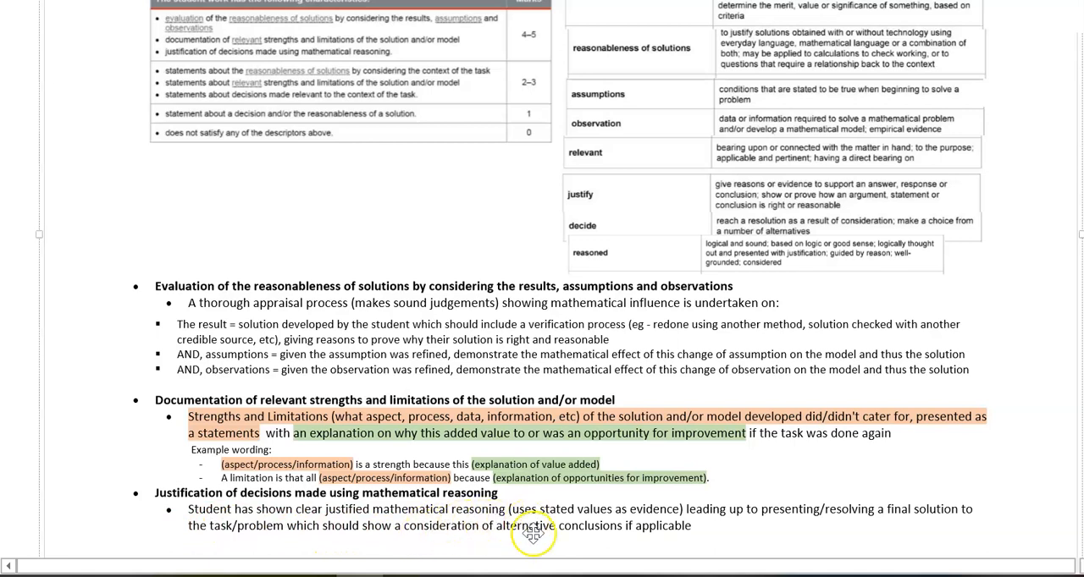
pyautogui.moveTo(546, 519)
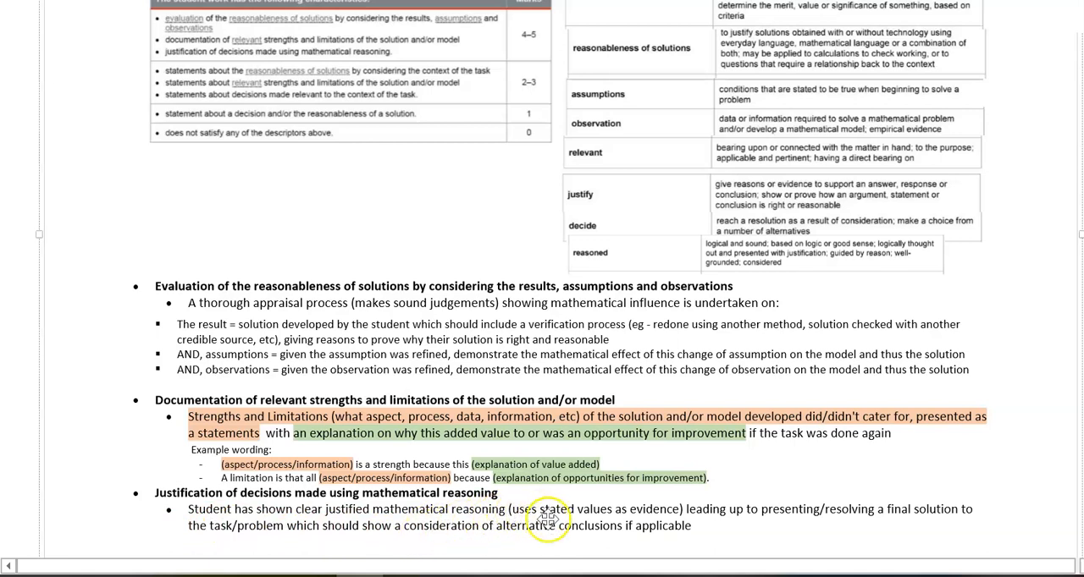
pyautogui.moveTo(710, 522)
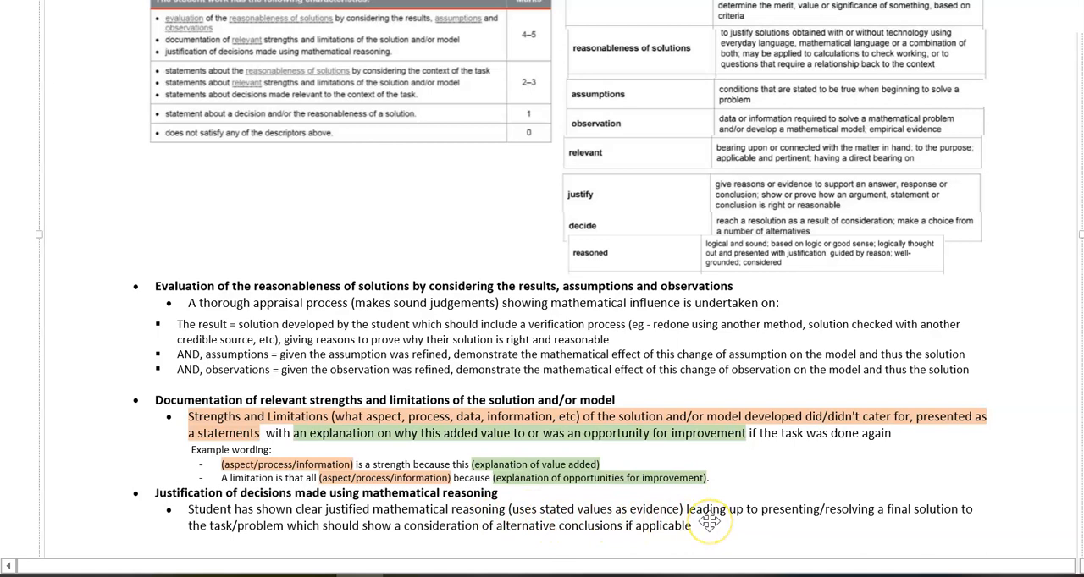
pyautogui.moveTo(796, 521)
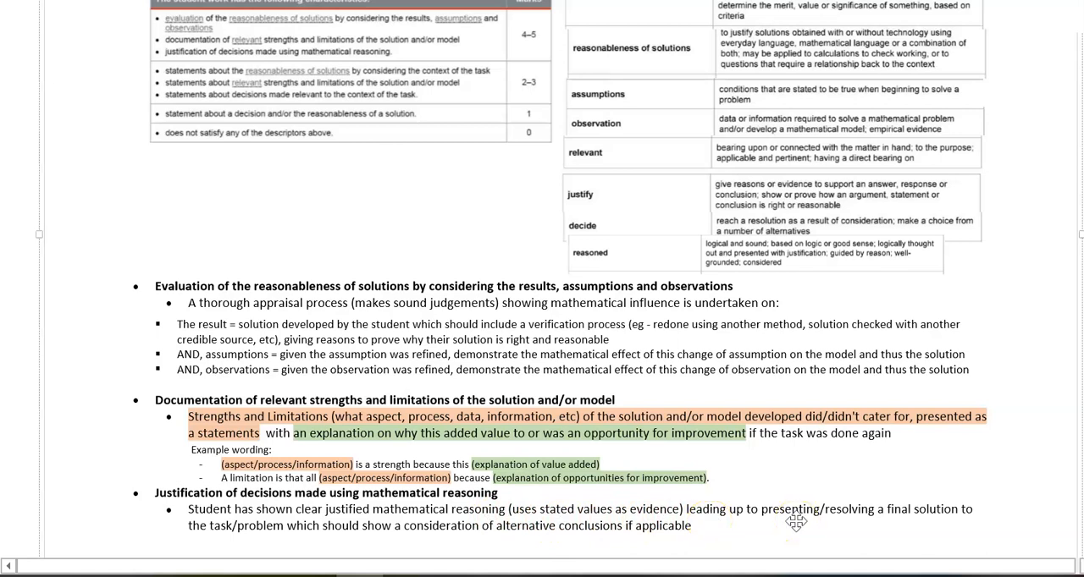
pyautogui.moveTo(967, 525)
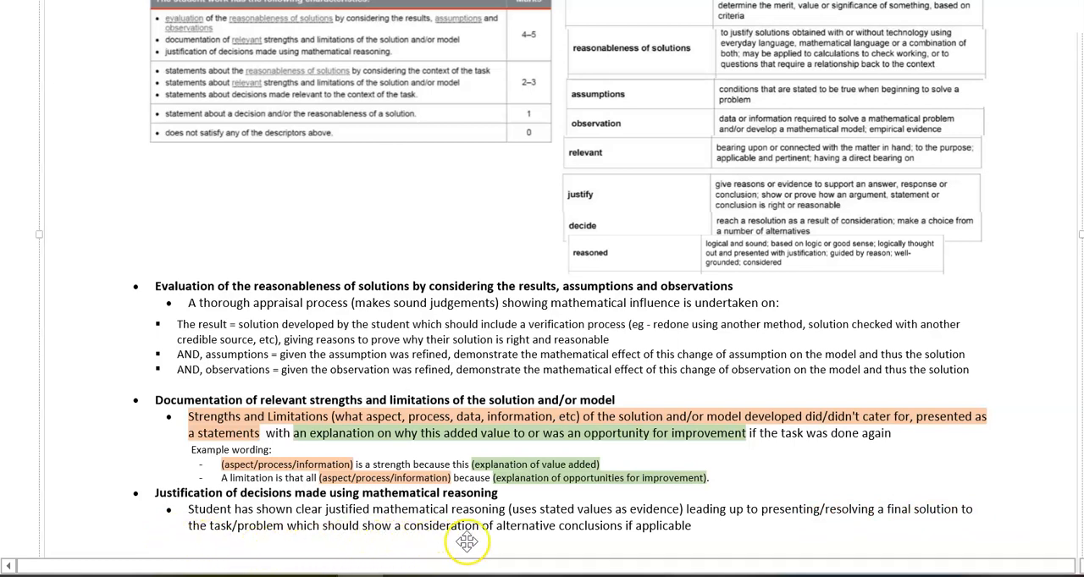
pyautogui.moveTo(639, 543)
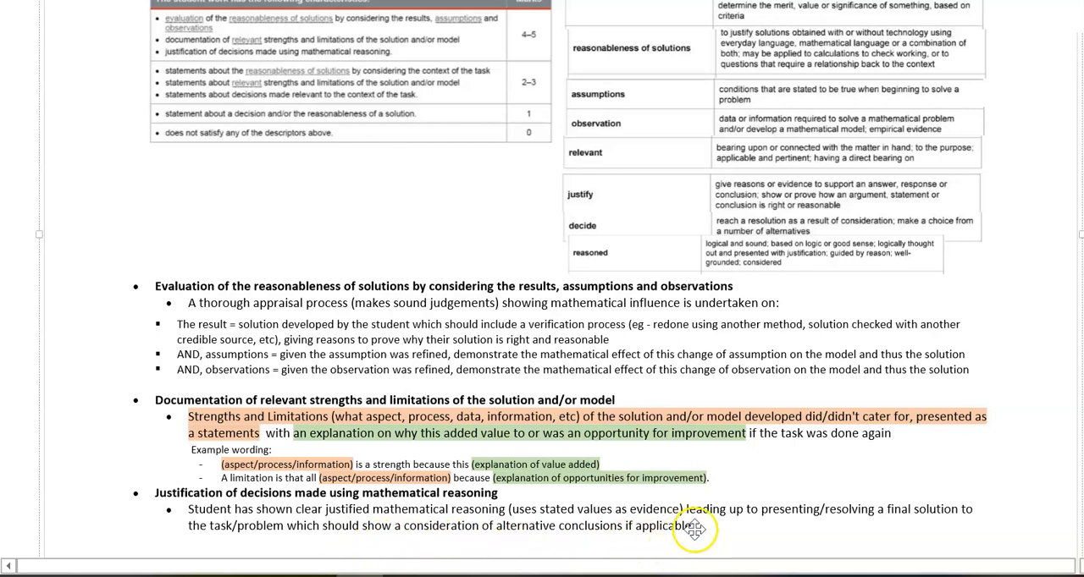
pyautogui.scroll(-3)
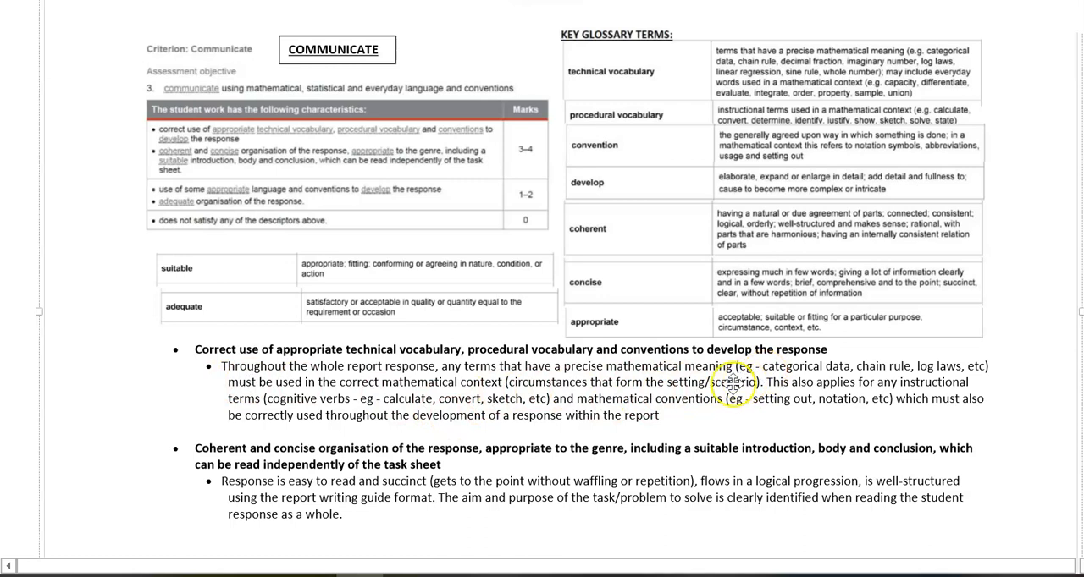
pyautogui.moveTo(999, 396)
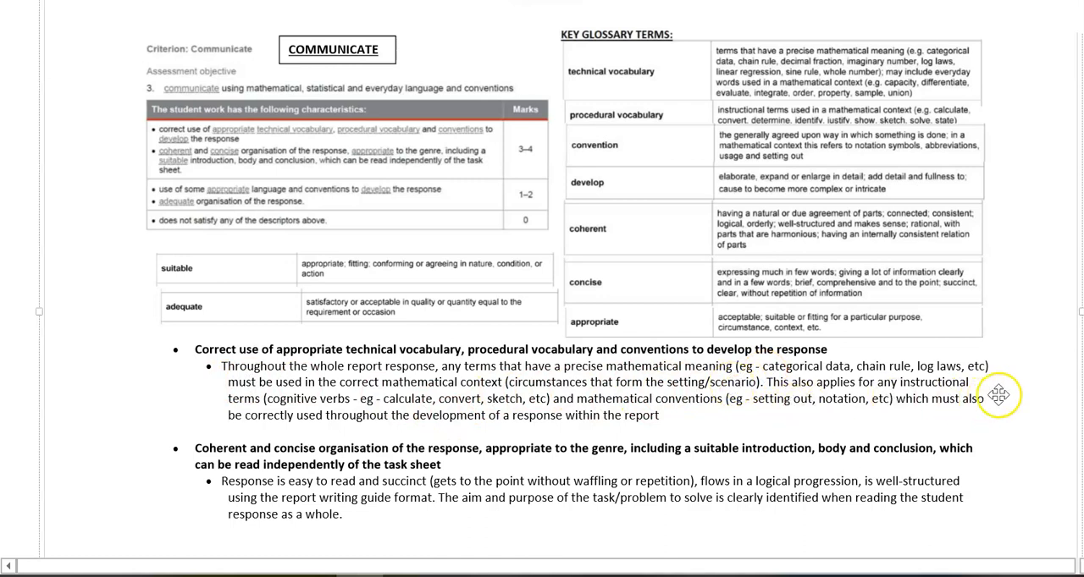
pyautogui.moveTo(271, 407)
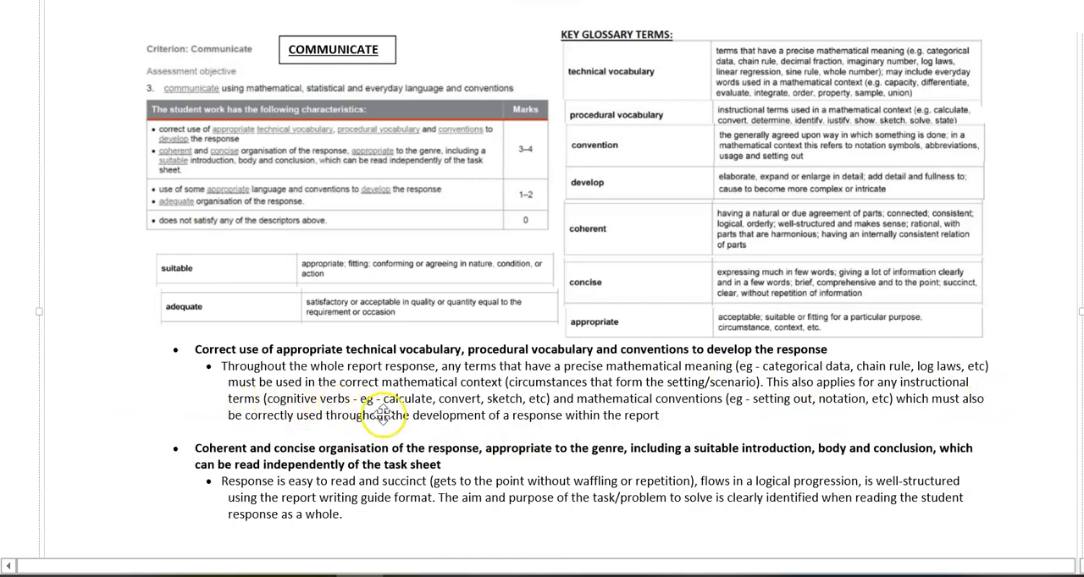
pyautogui.moveTo(506, 412)
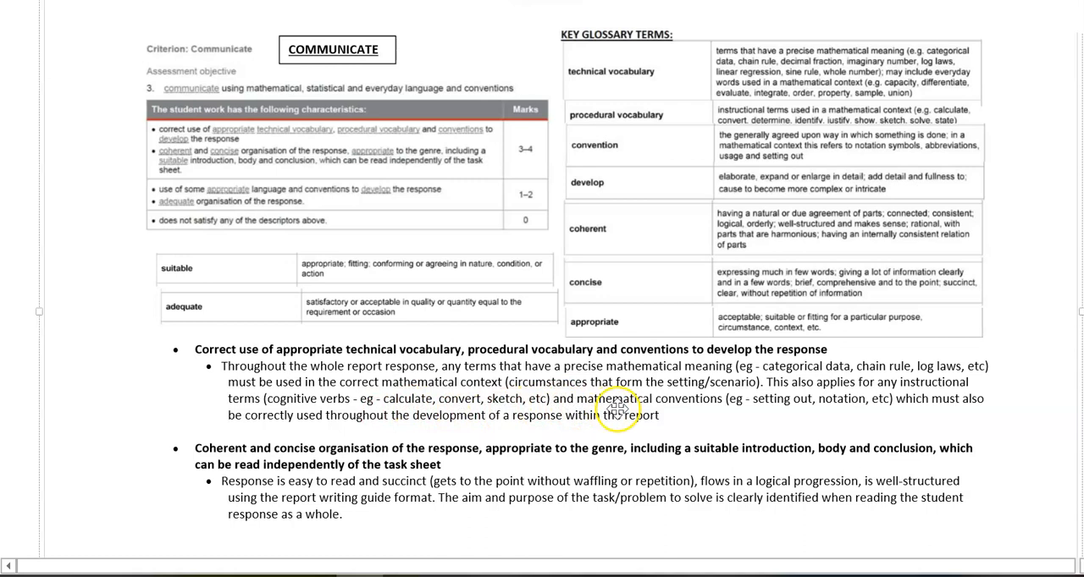
pyautogui.moveTo(804, 414)
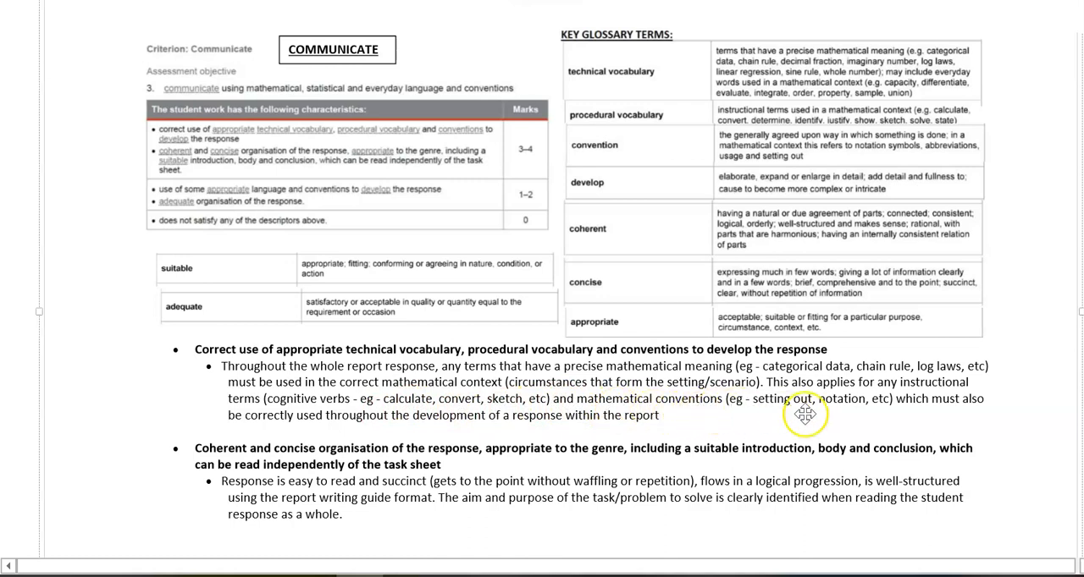
pyautogui.moveTo(969, 418)
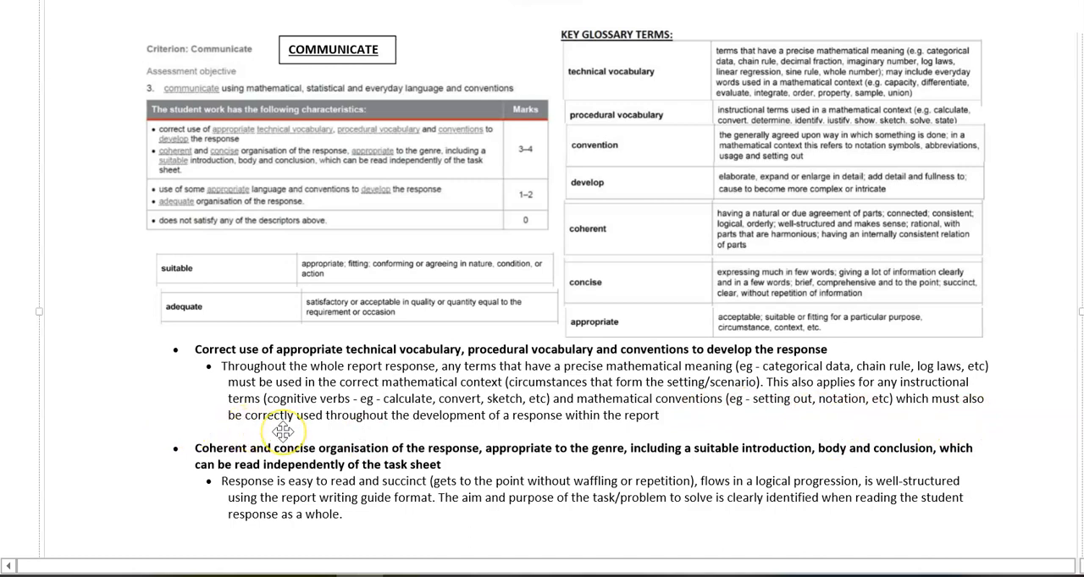
pyautogui.moveTo(595, 426)
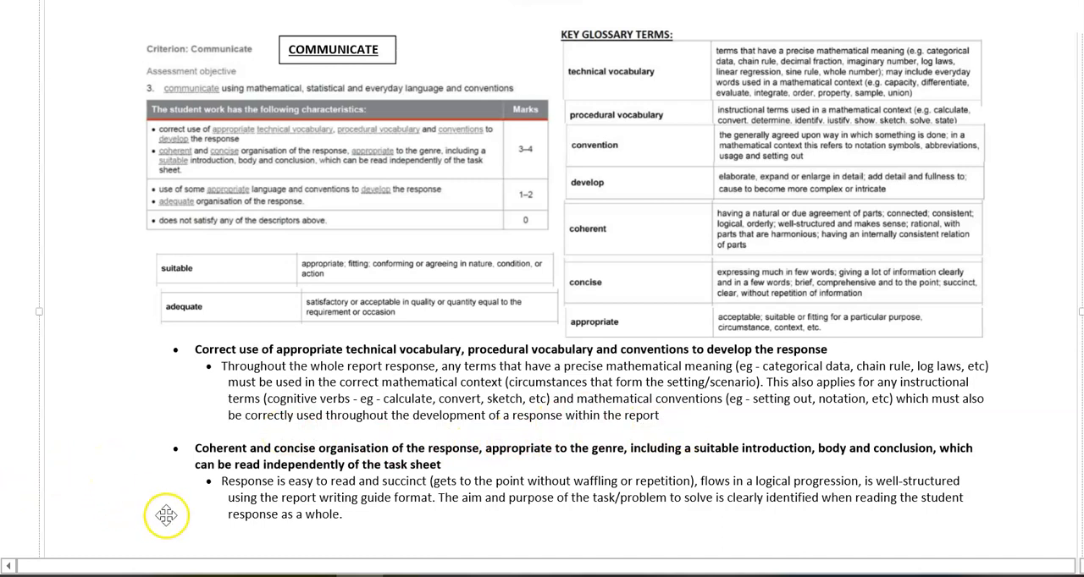
pyautogui.moveTo(170, 499)
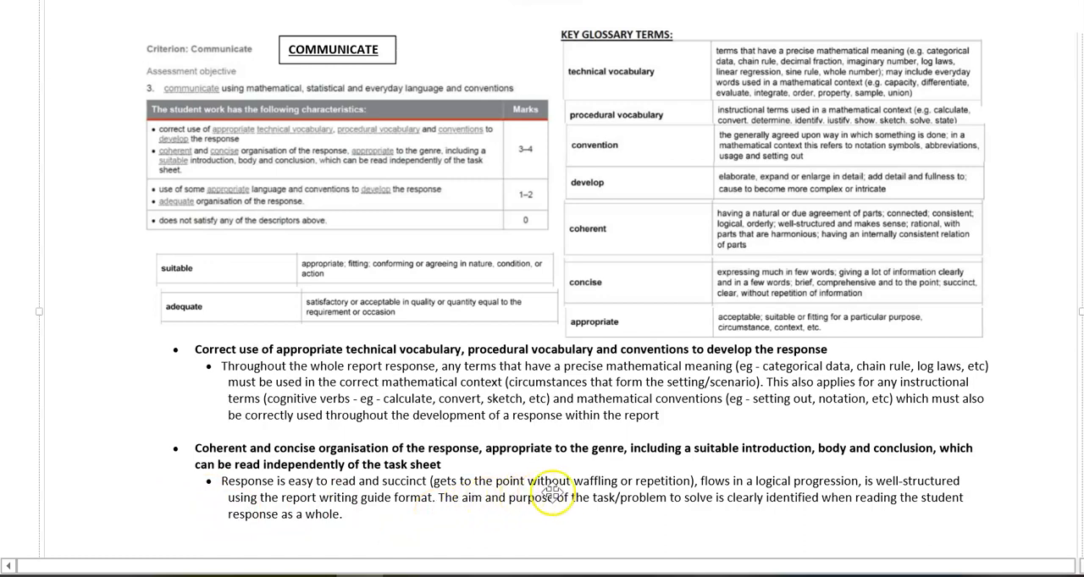
pyautogui.moveTo(785, 513)
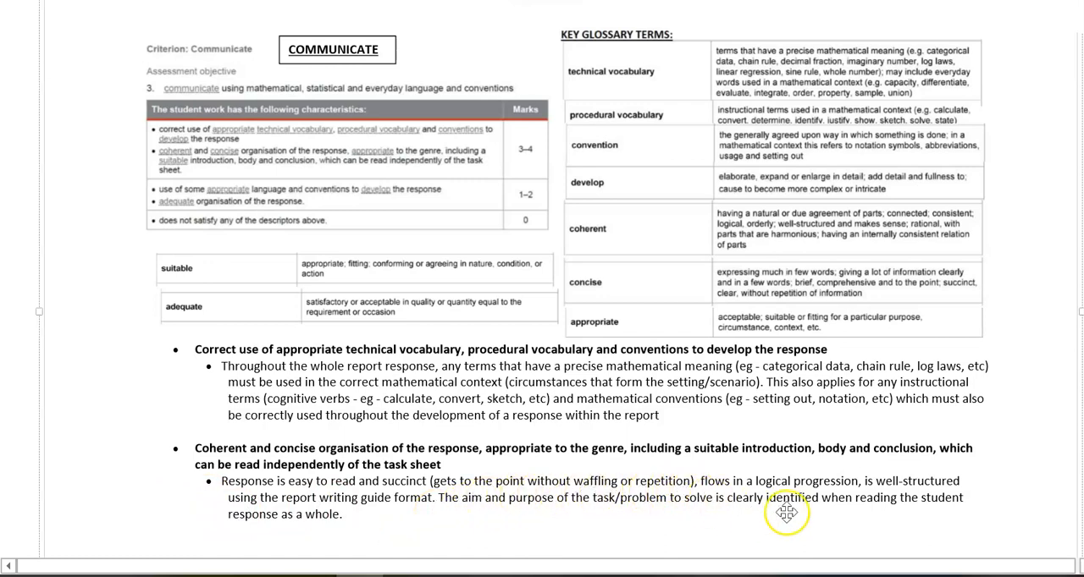
pyautogui.moveTo(916, 514)
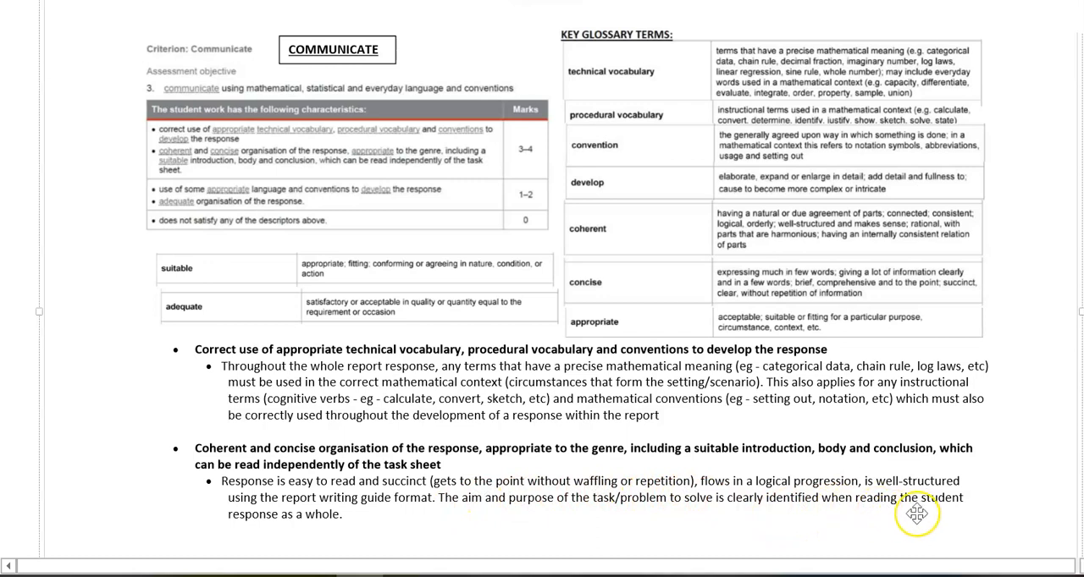
pyautogui.moveTo(992, 493)
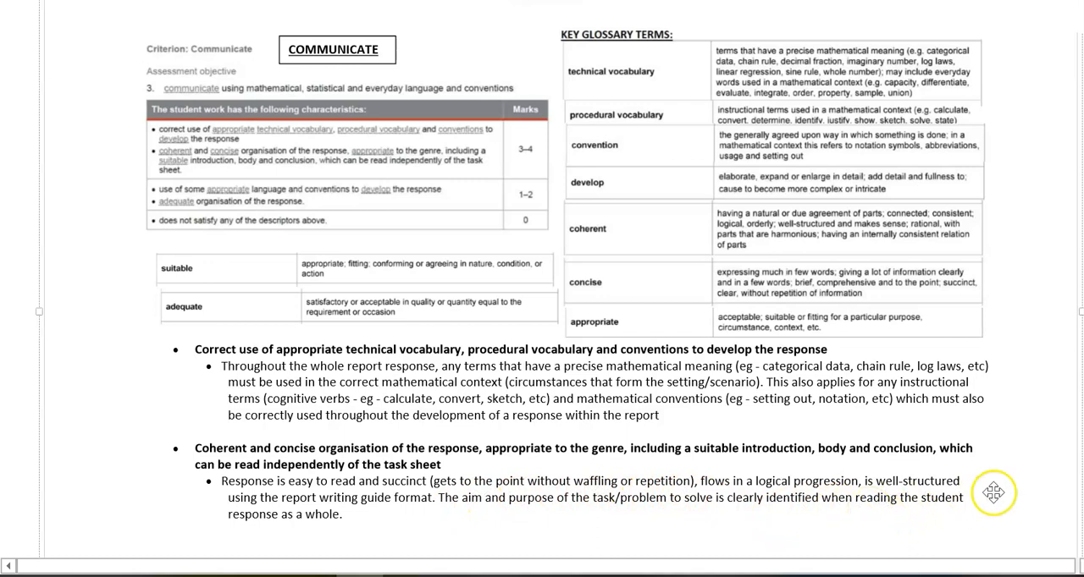
pyautogui.moveTo(412, 514)
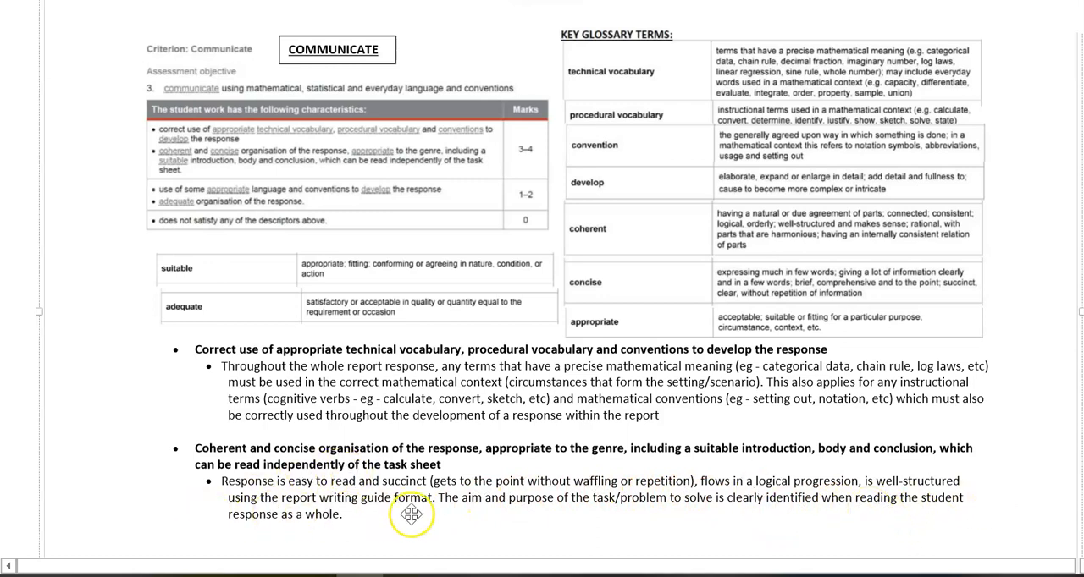
pyautogui.moveTo(423, 518)
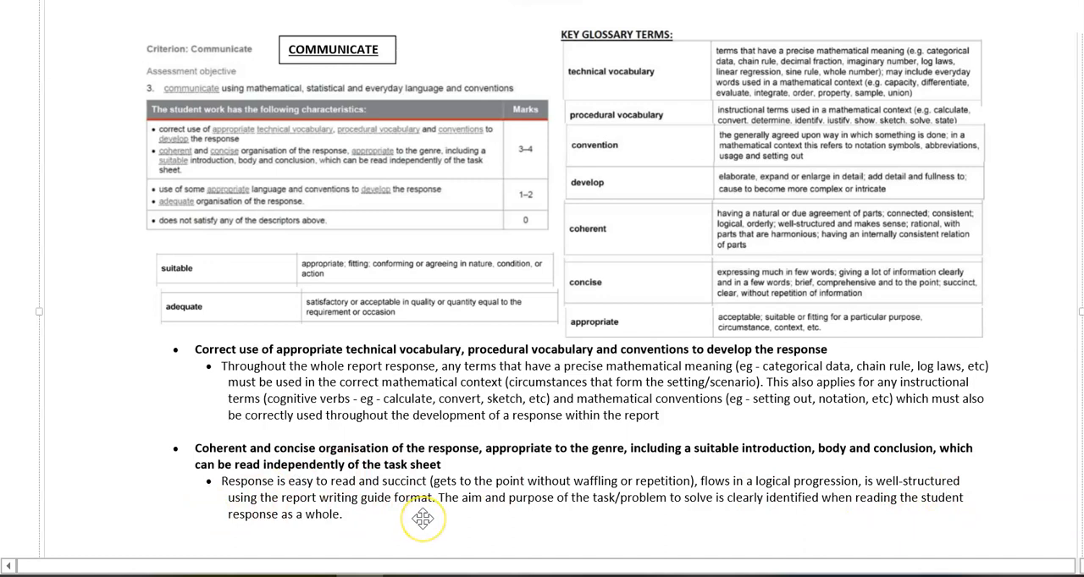
pyautogui.moveTo(489, 517)
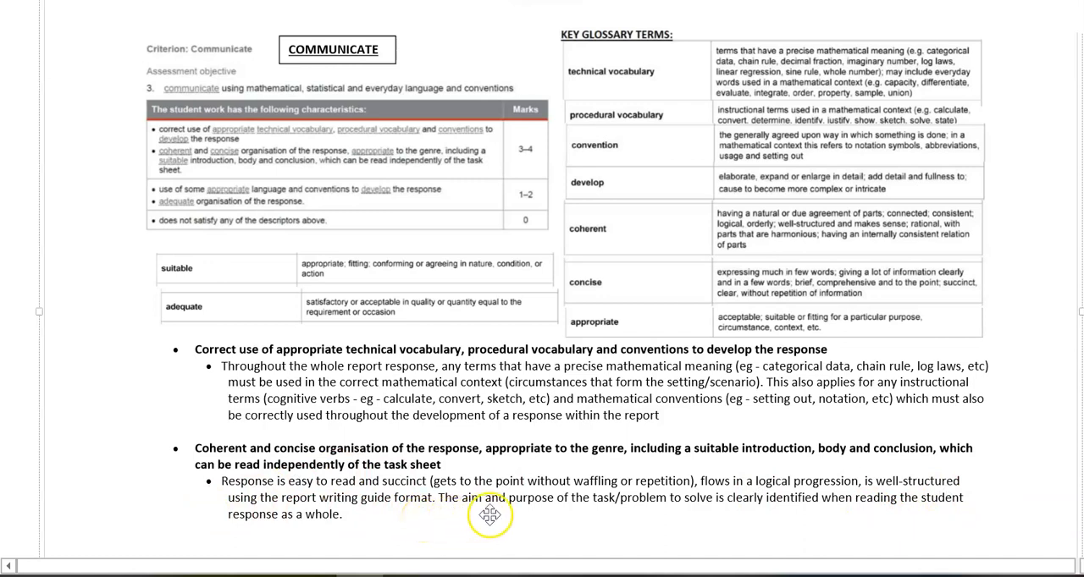
pyautogui.moveTo(654, 518)
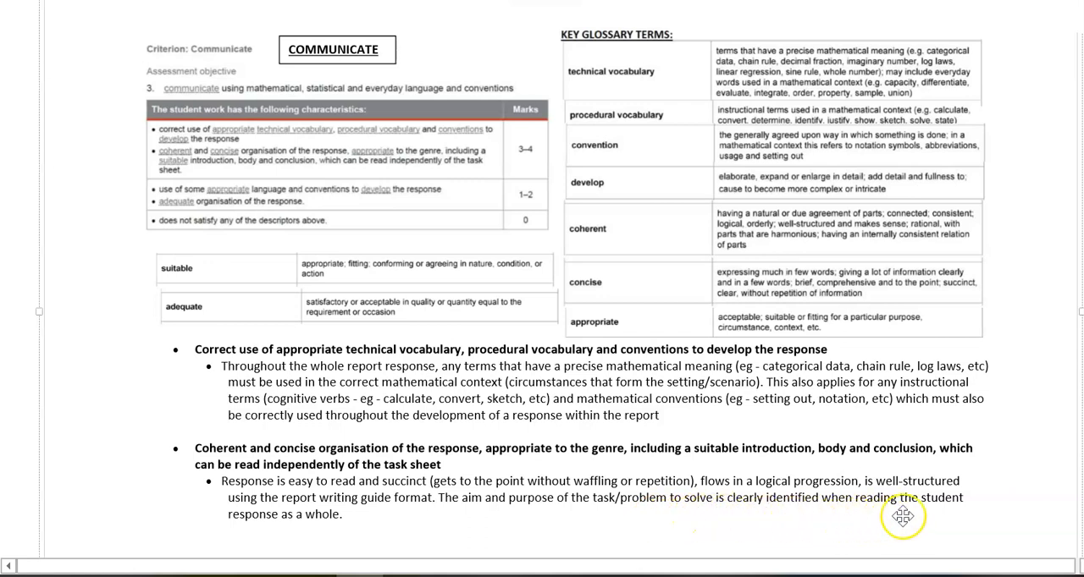
pyautogui.moveTo(249, 528)
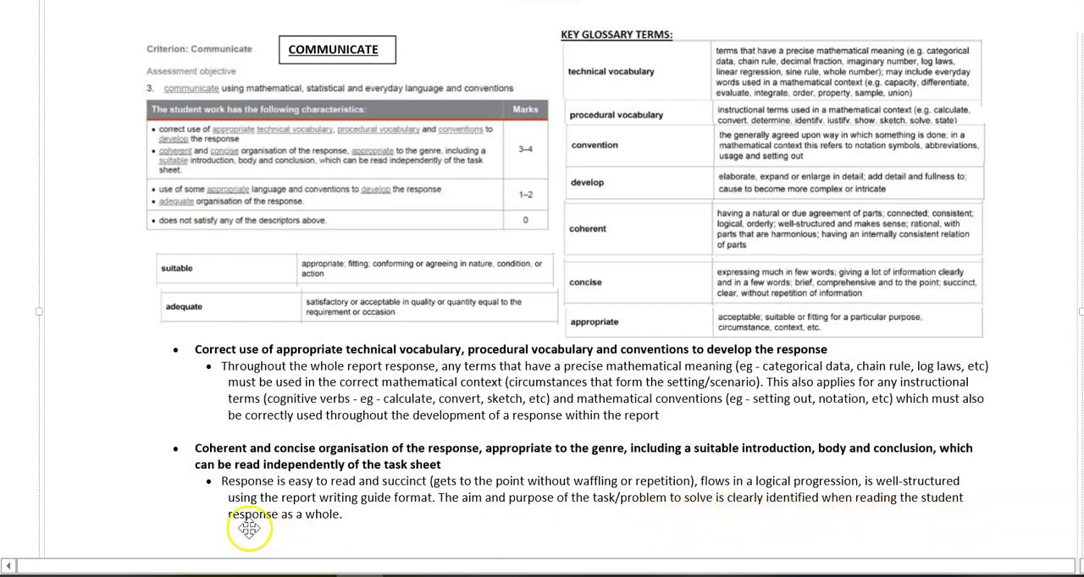
pyautogui.moveTo(401, 525)
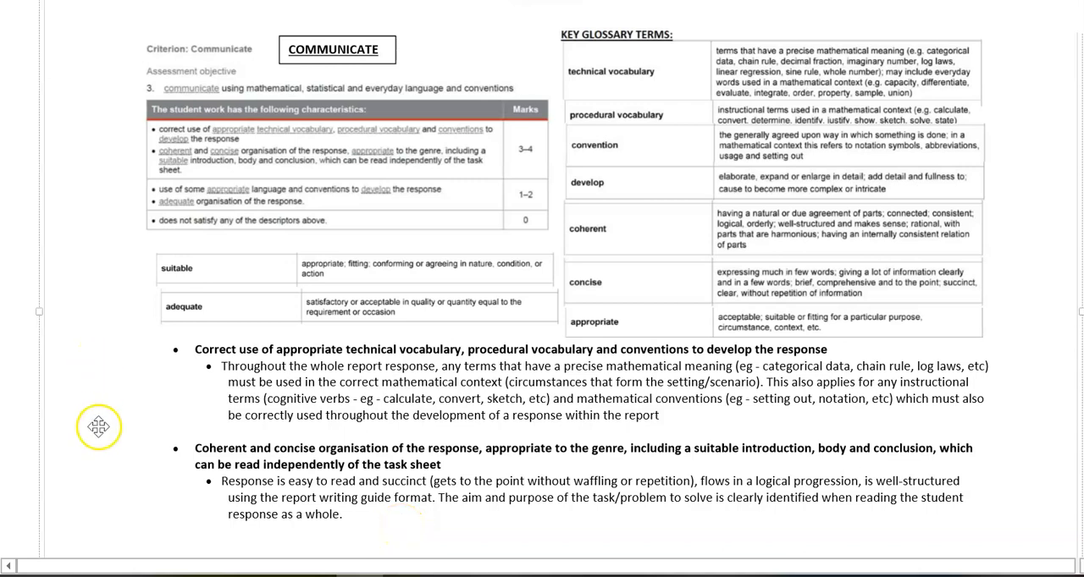
pyautogui.moveTo(114, 392)
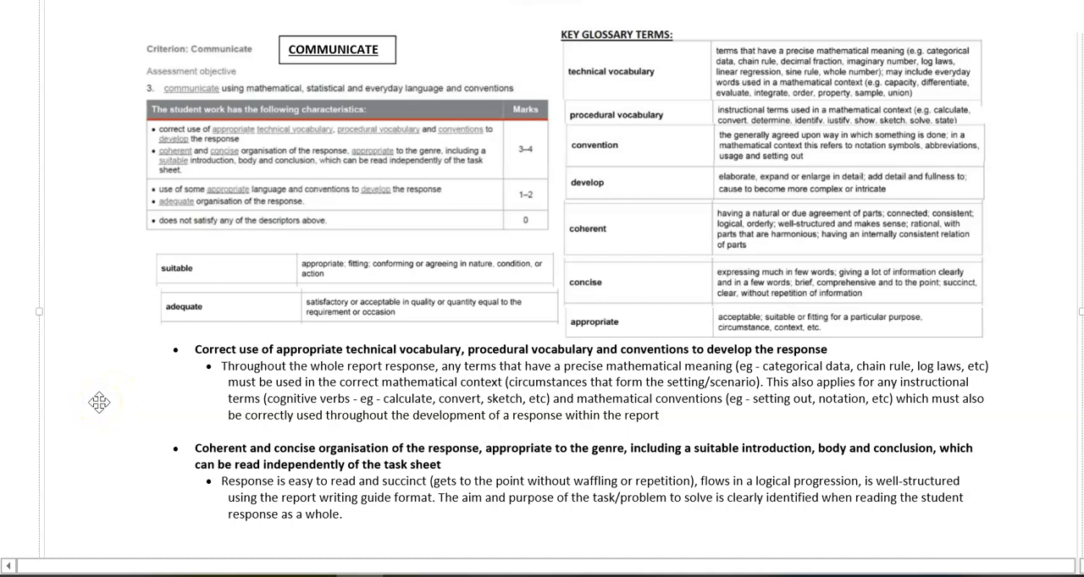
pyautogui.moveTo(129, 433)
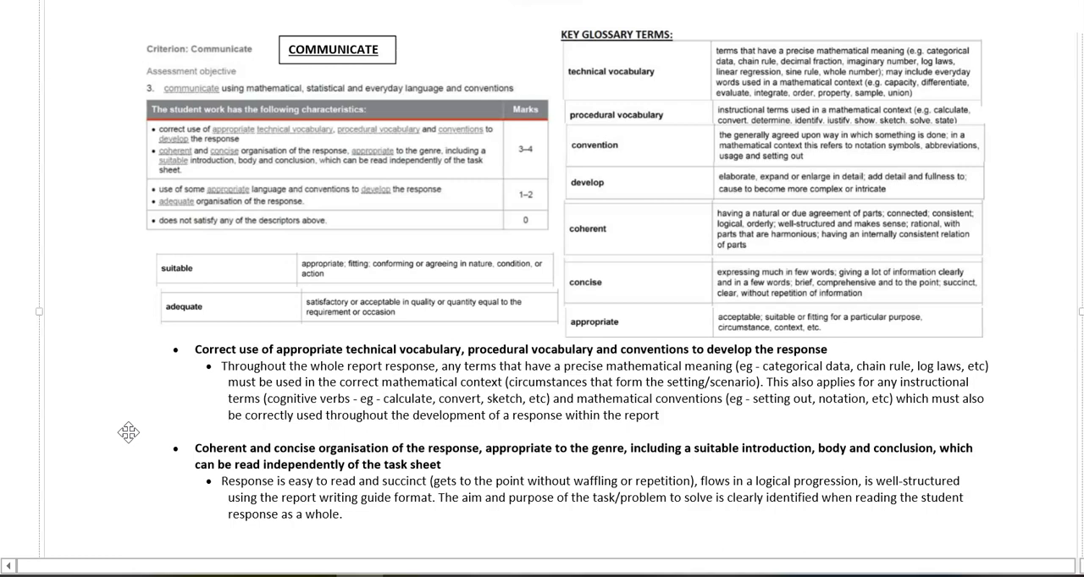